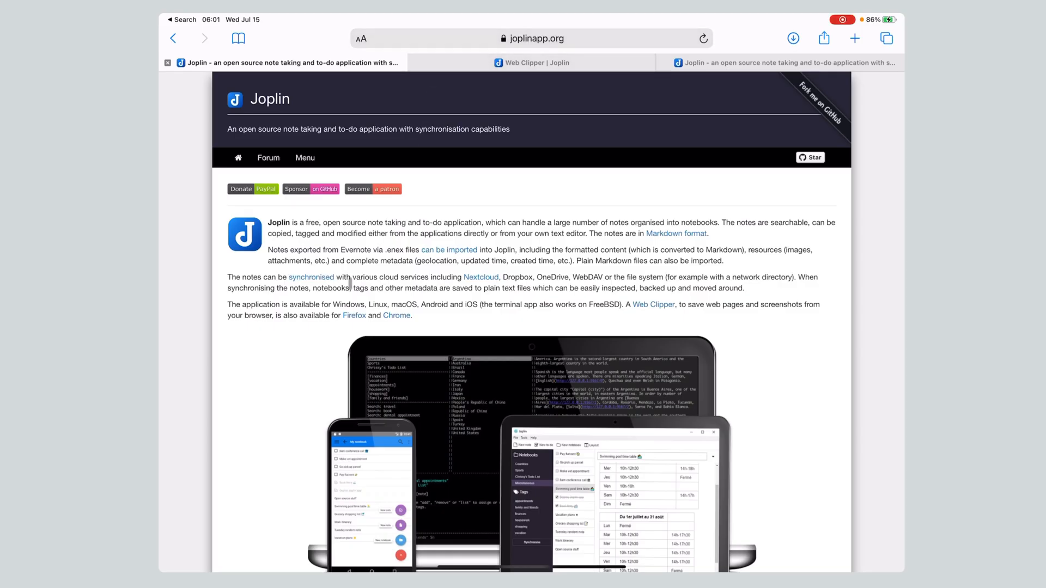
pyautogui.moveTo(286, 359)
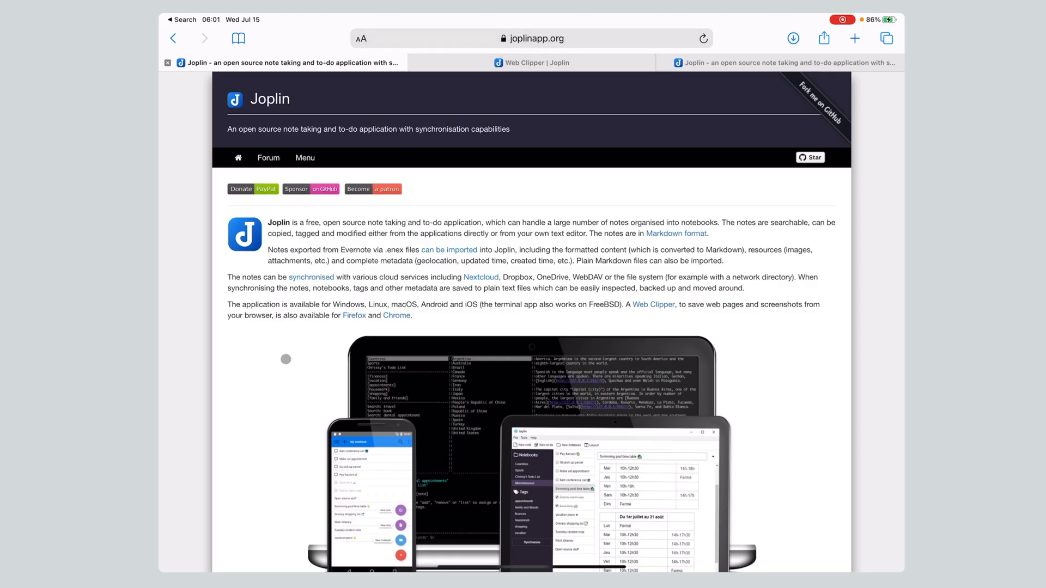
# Step: Scroll down through the current Safari page and back up again
pyautogui.scroll(-3)
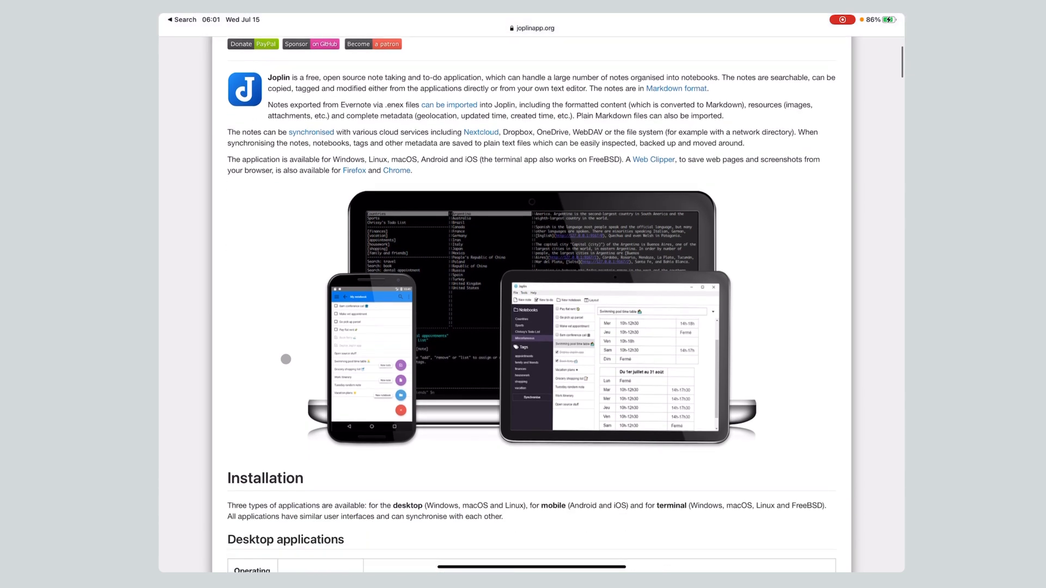
pyautogui.scroll(-3)
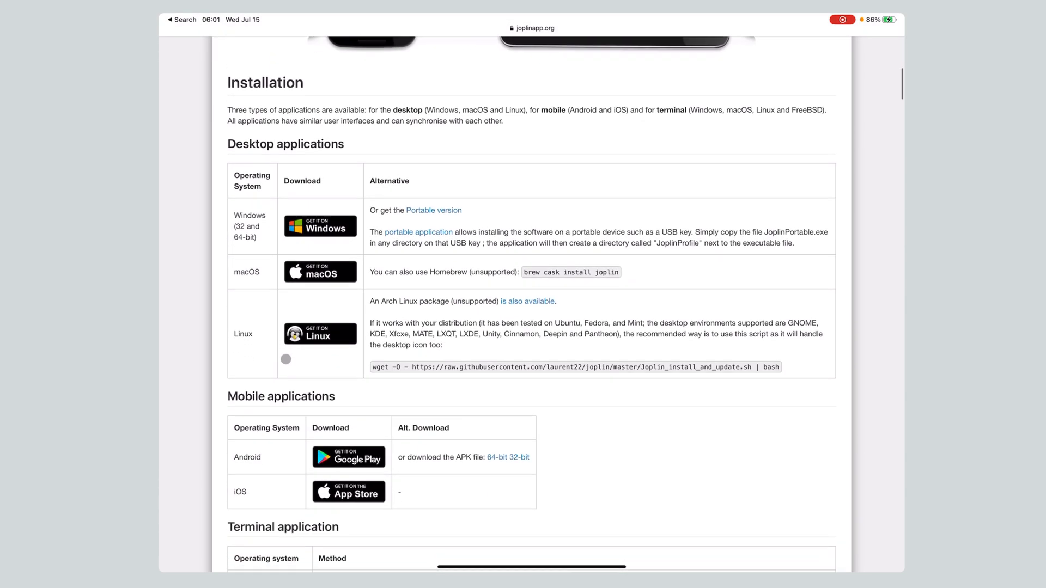
pyautogui.scroll(-3)
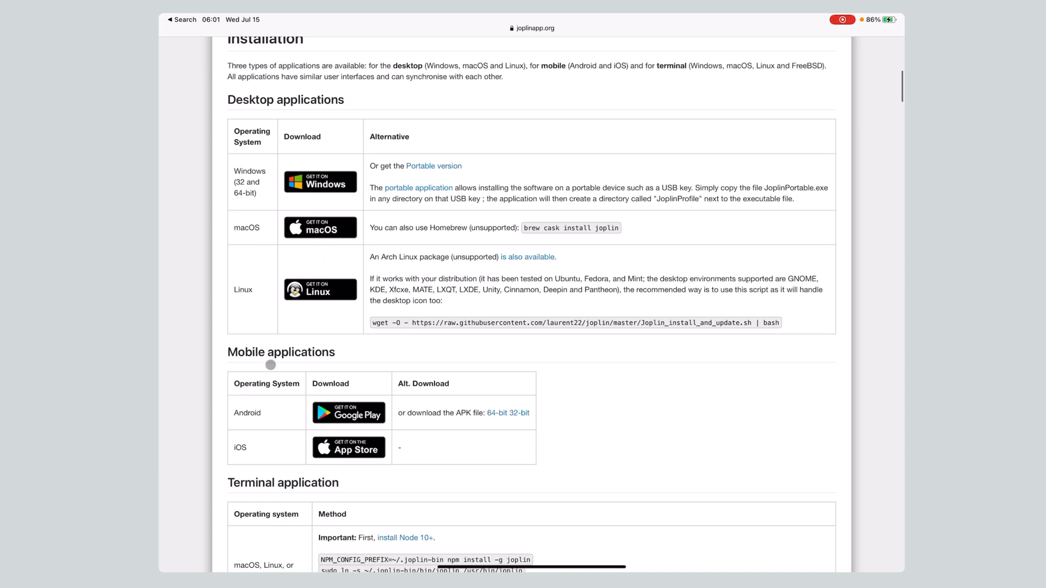
pyautogui.scroll(-3)
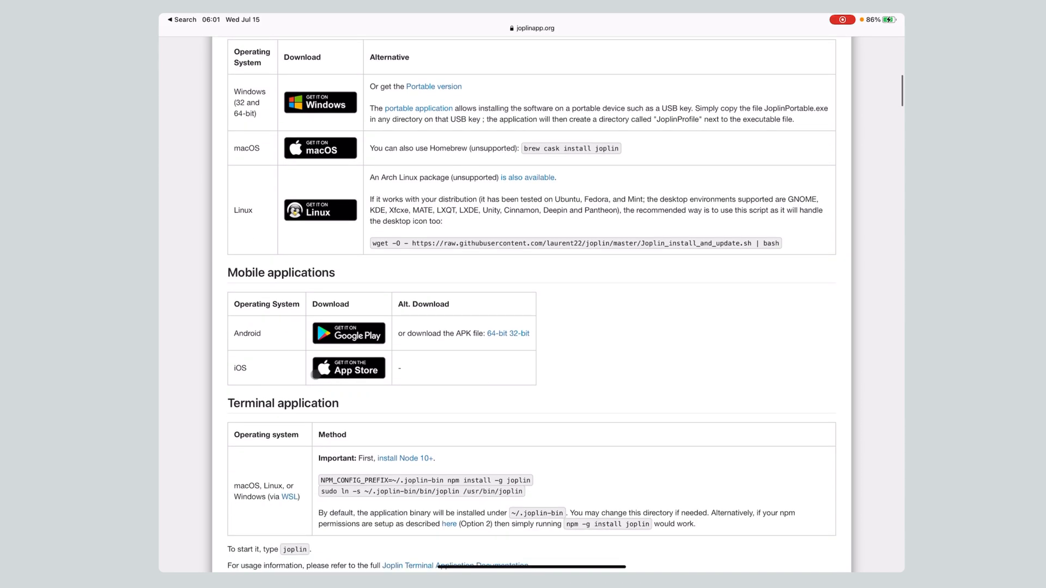
pyautogui.scroll(-3)
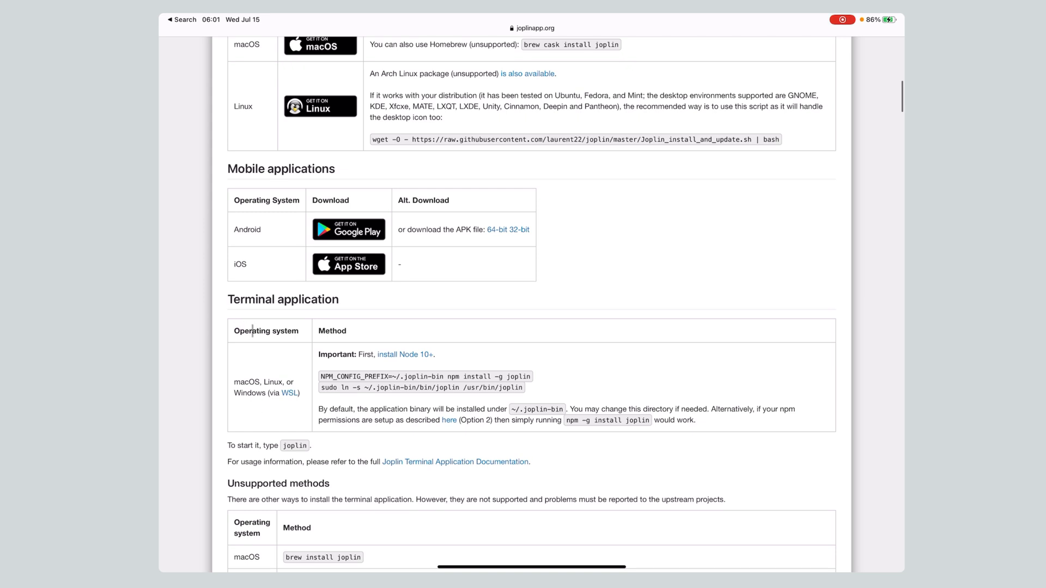
pyautogui.scroll(3)
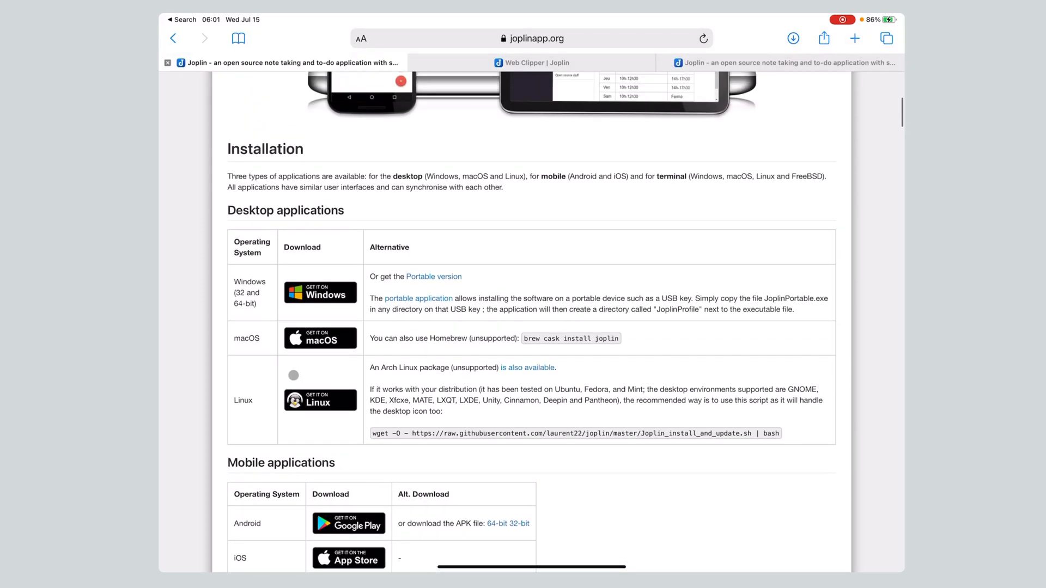
pyautogui.scroll(3)
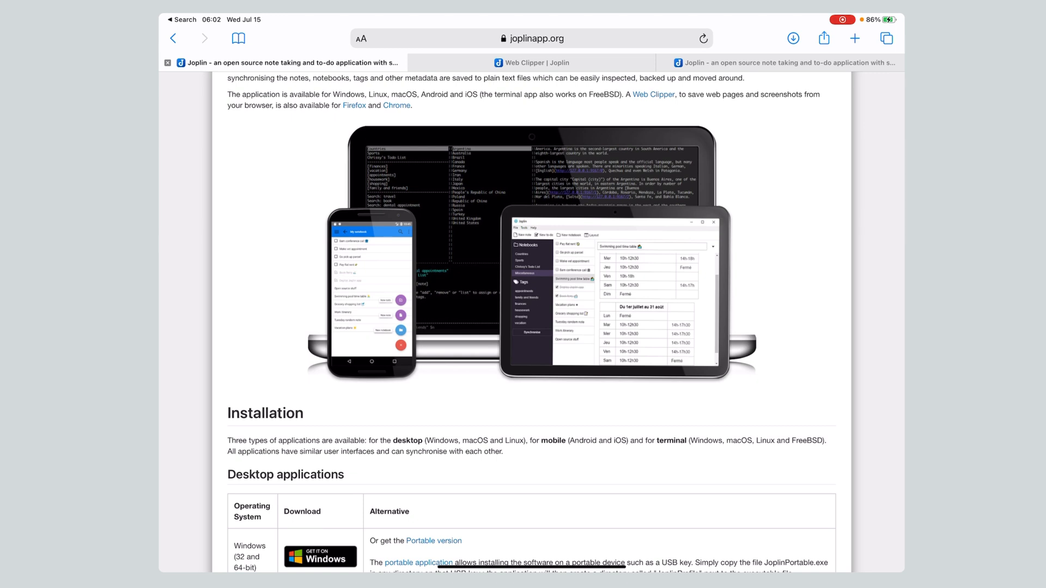
# Step: Switch to the 'Web Clipper | Joplin' tab, read its troubleshooting notes, and enter 'jop'
pyautogui.click(532, 63)
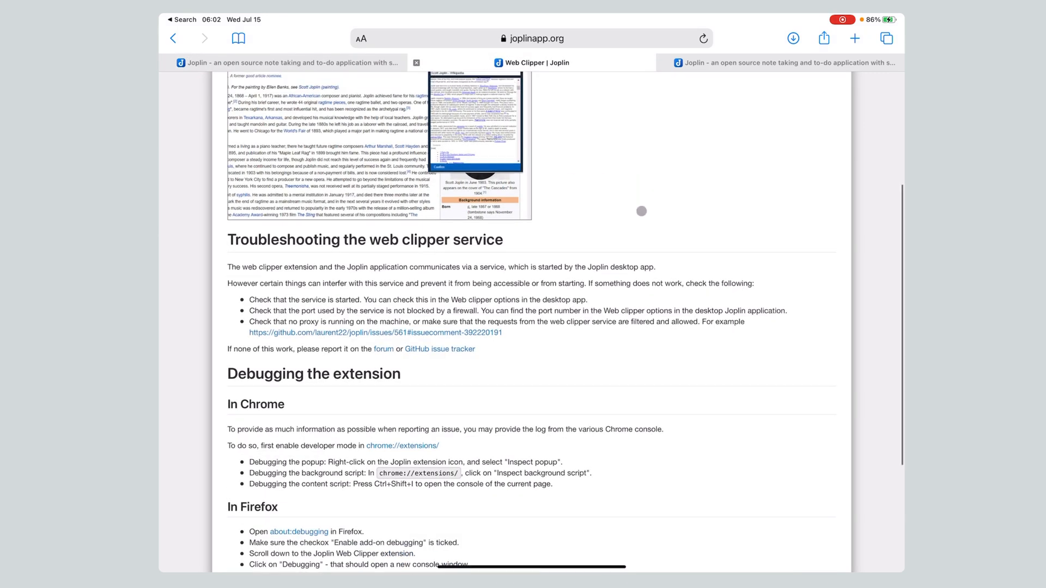
pyautogui.scroll(3)
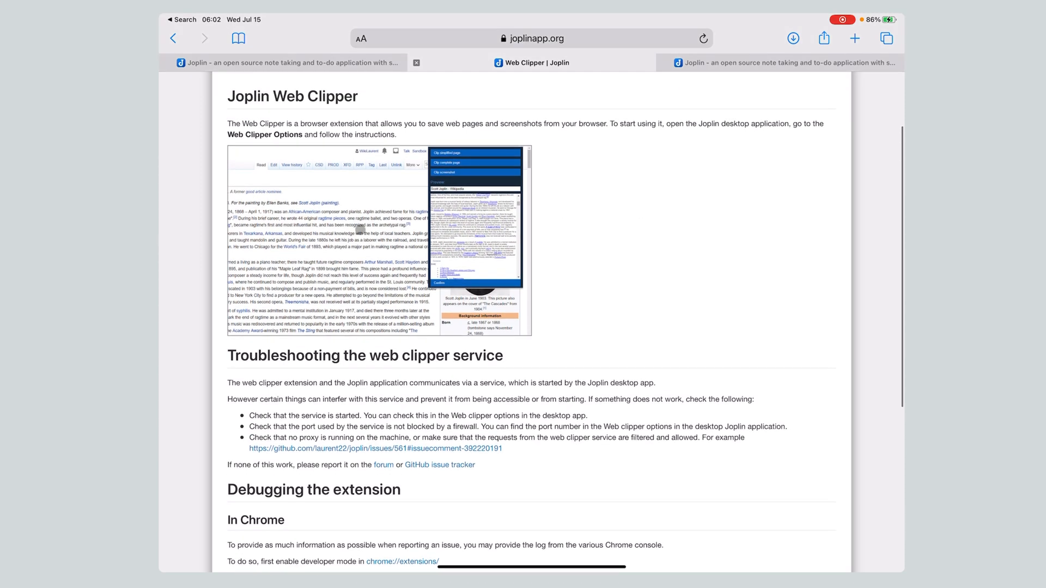
pyautogui.scroll(-3)
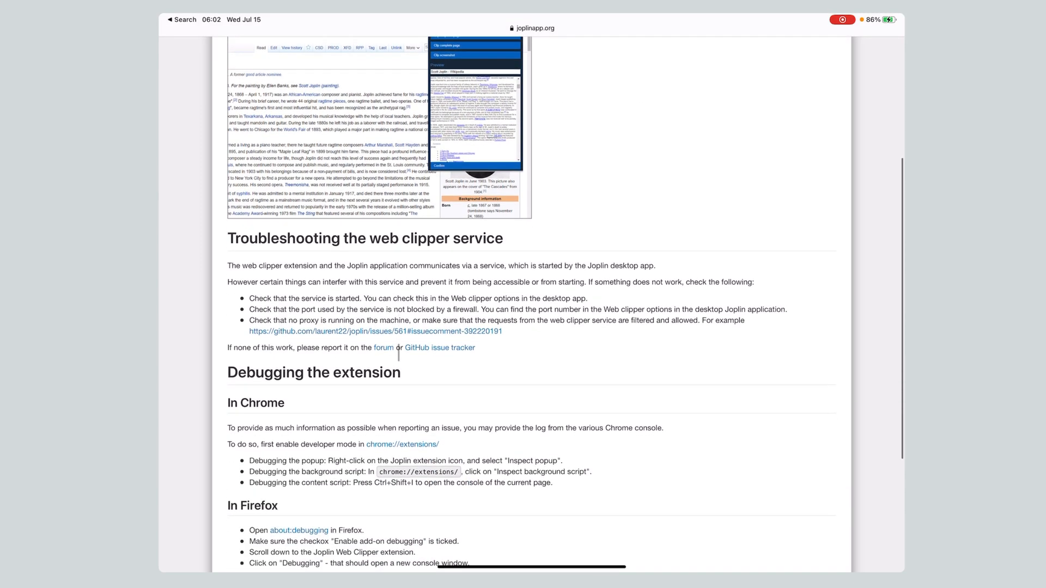
pyautogui.scroll(-3)
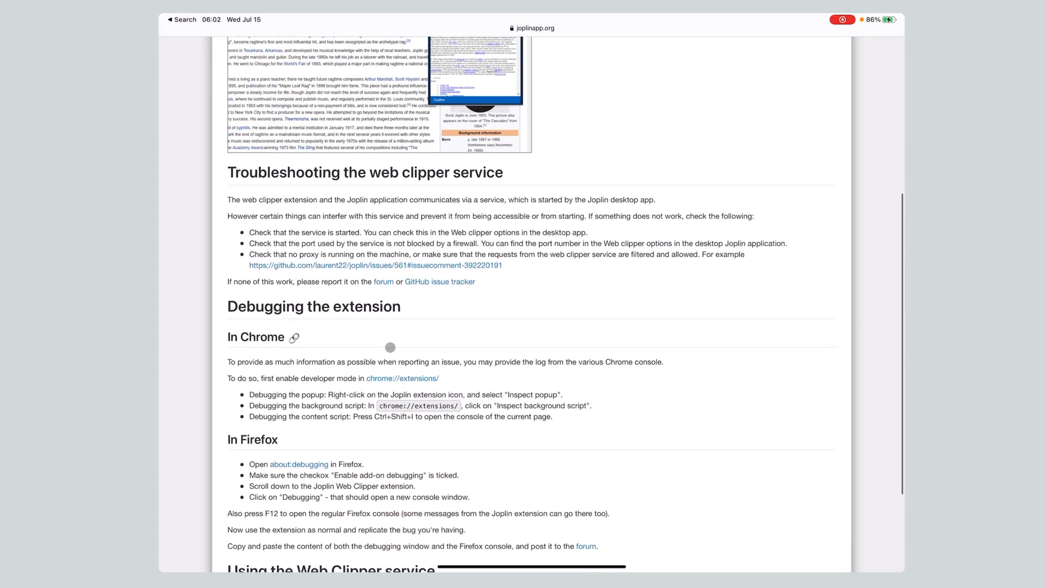
pyautogui.moveTo(817, 207)
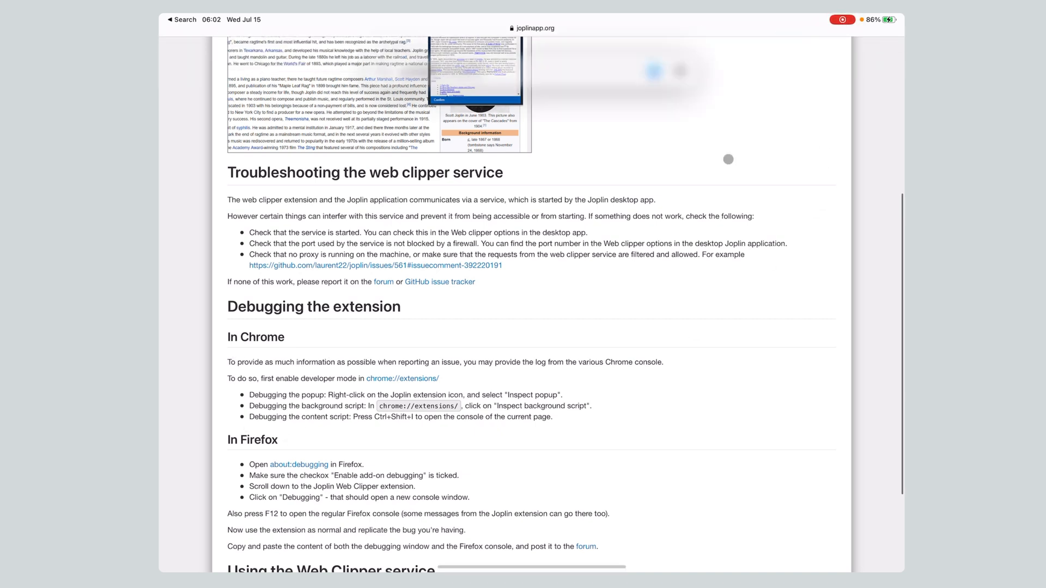
pyautogui.write('jop')
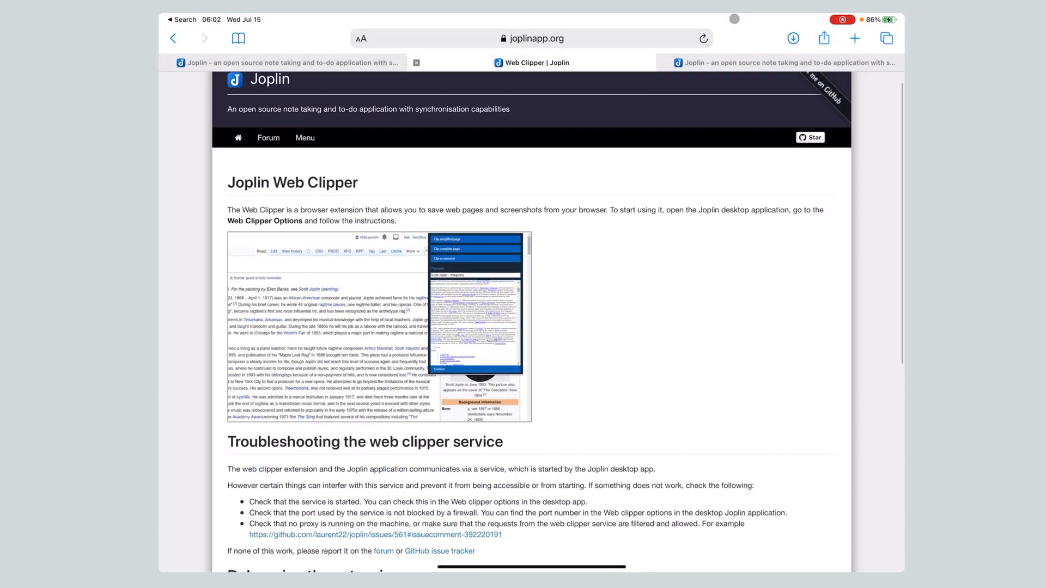
# Step: Open the Web Clipper page's share sheet and expand the full Apps list via More
pyautogui.click(824, 38)
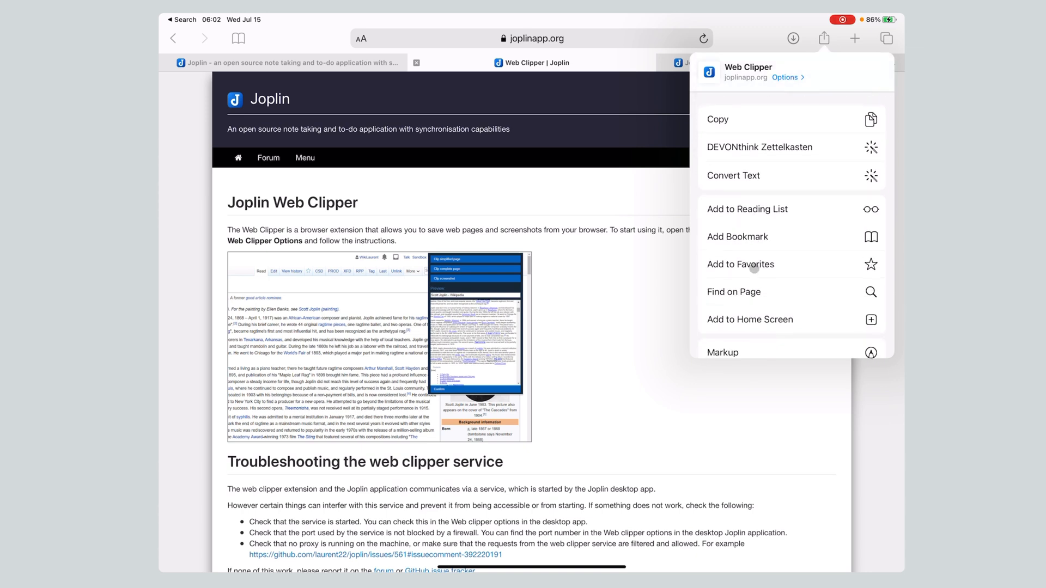
pyautogui.scroll(-3)
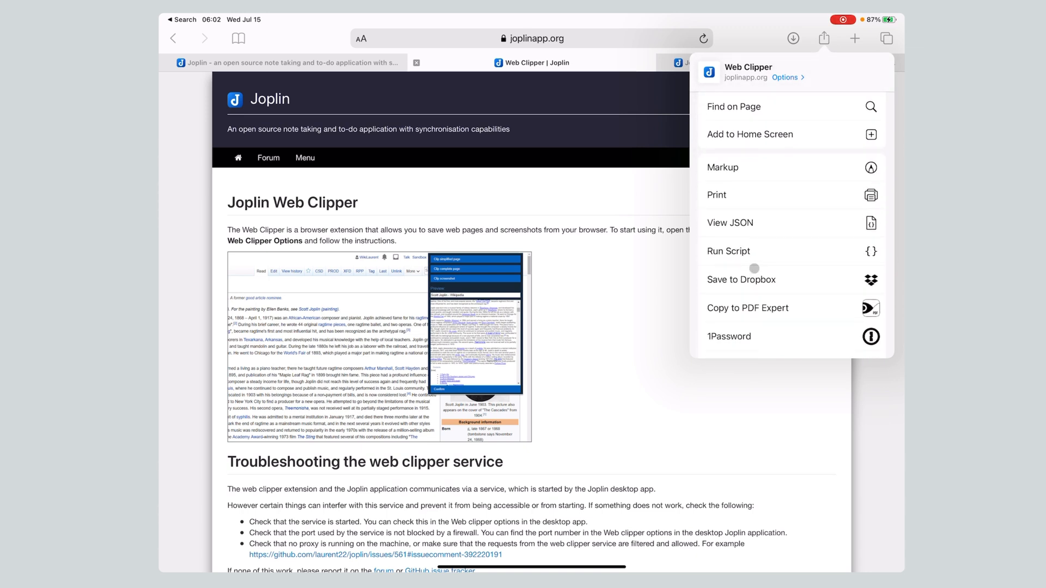
pyautogui.scroll(-3)
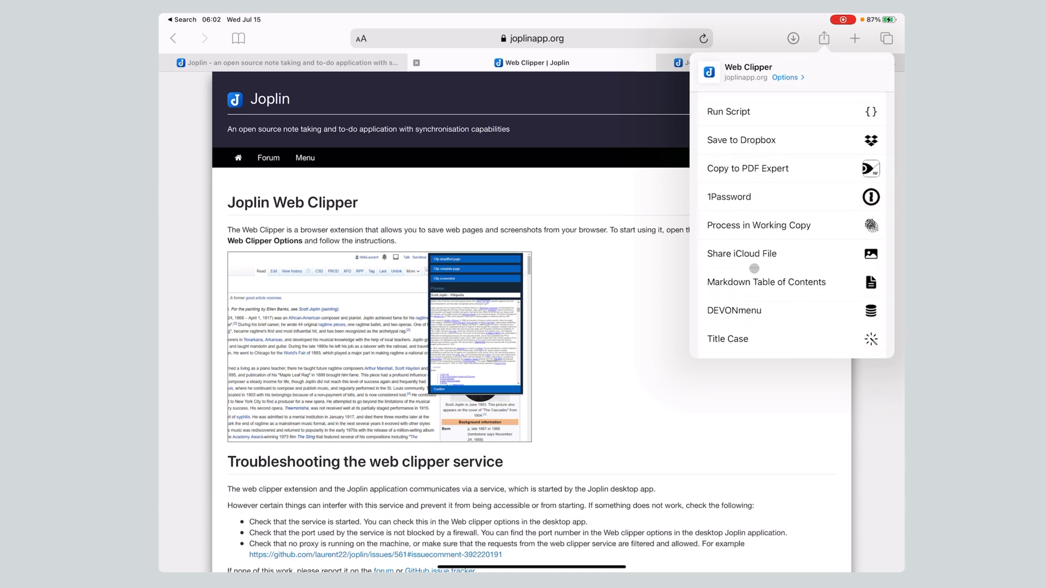
pyautogui.scroll(-3)
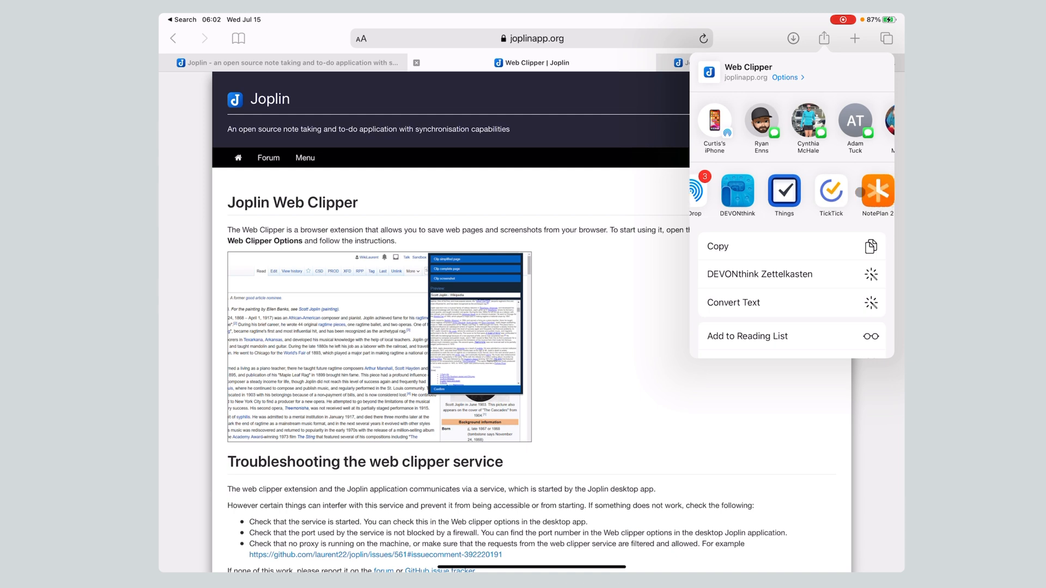
pyautogui.hscroll(-3)
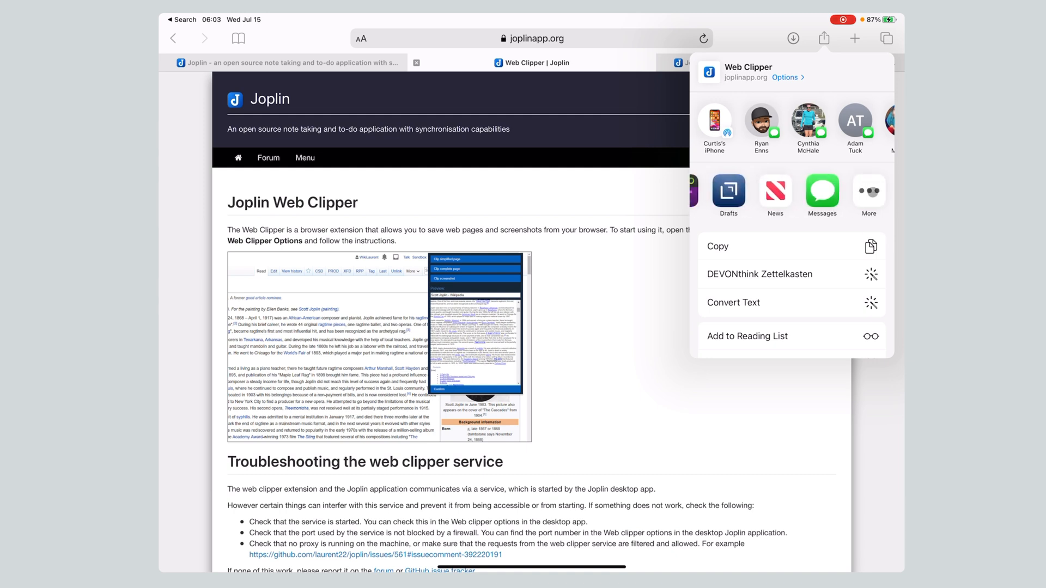
pyautogui.click(869, 194)
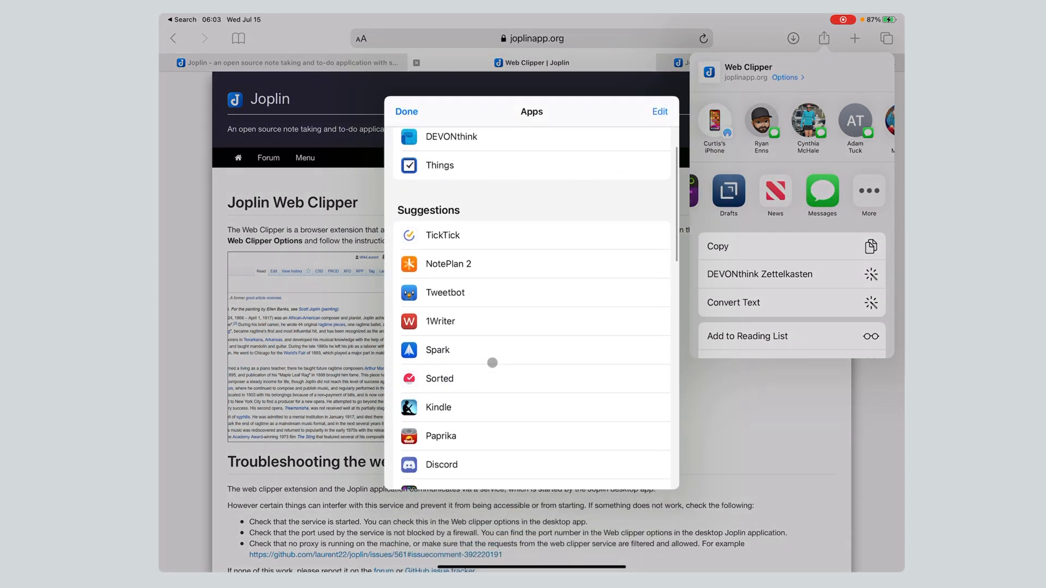
pyautogui.scroll(-3)
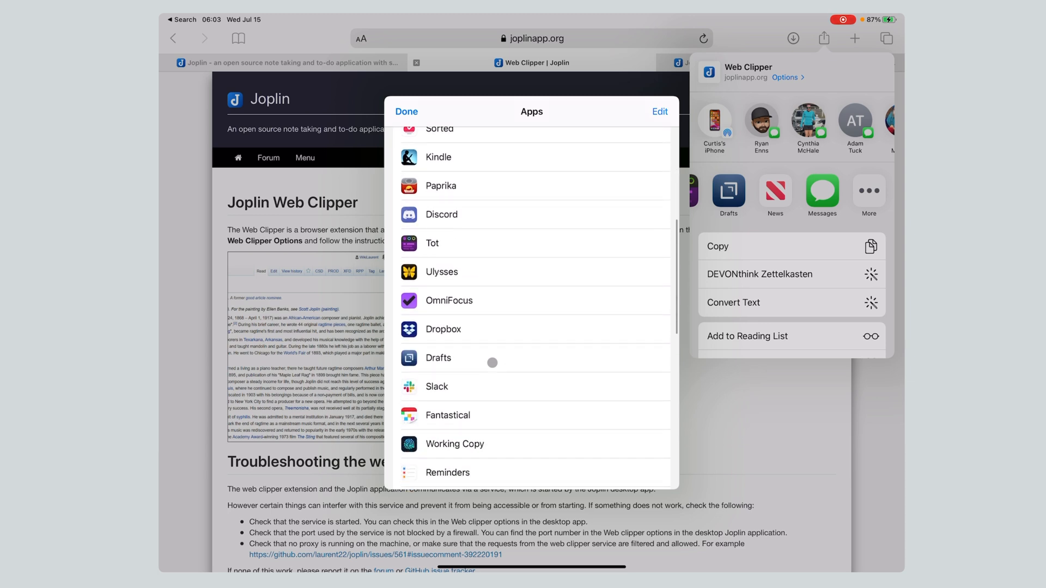
pyautogui.scroll(-3)
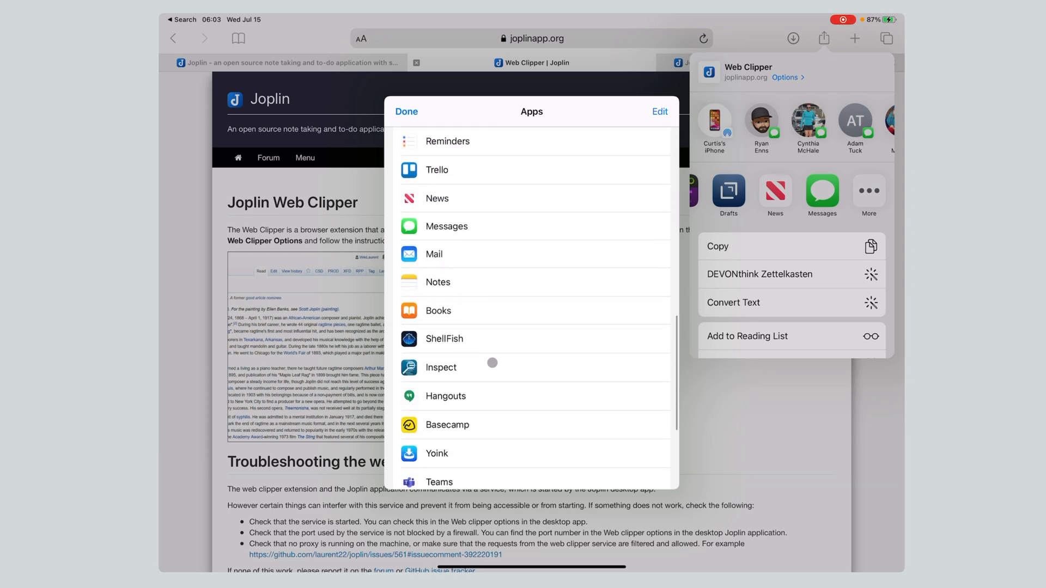
pyautogui.scroll(-3)
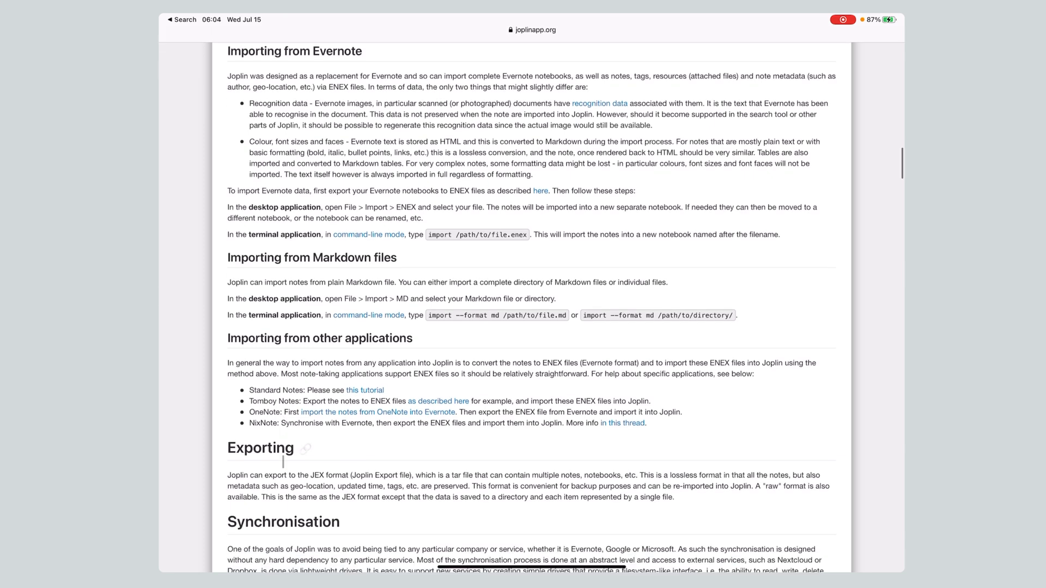
# Step: Scroll the Joplin help page to Exporting and clear the highlighted text selection
pyautogui.scroll(-3)
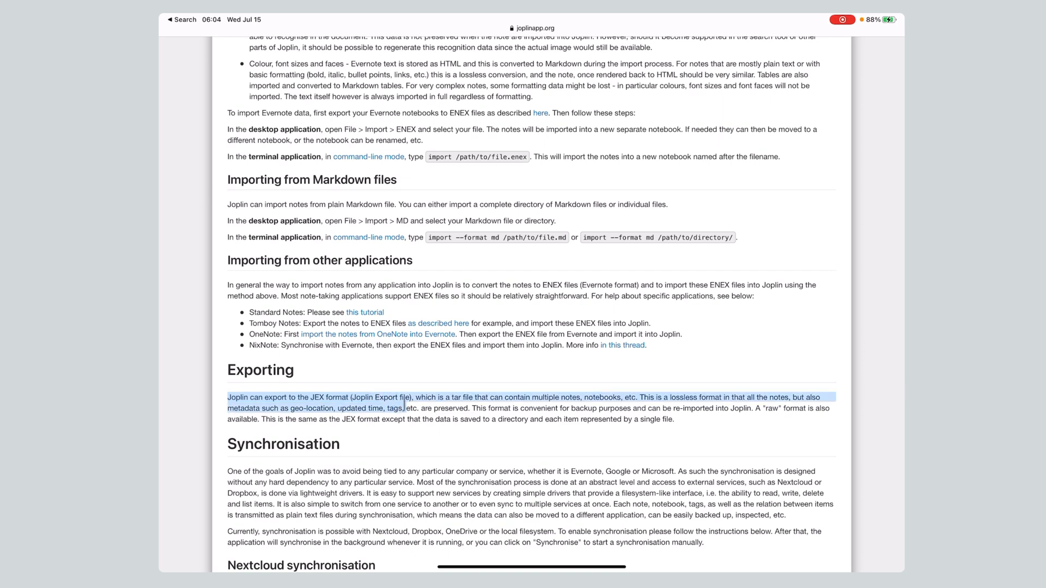
pyautogui.click(451, 438)
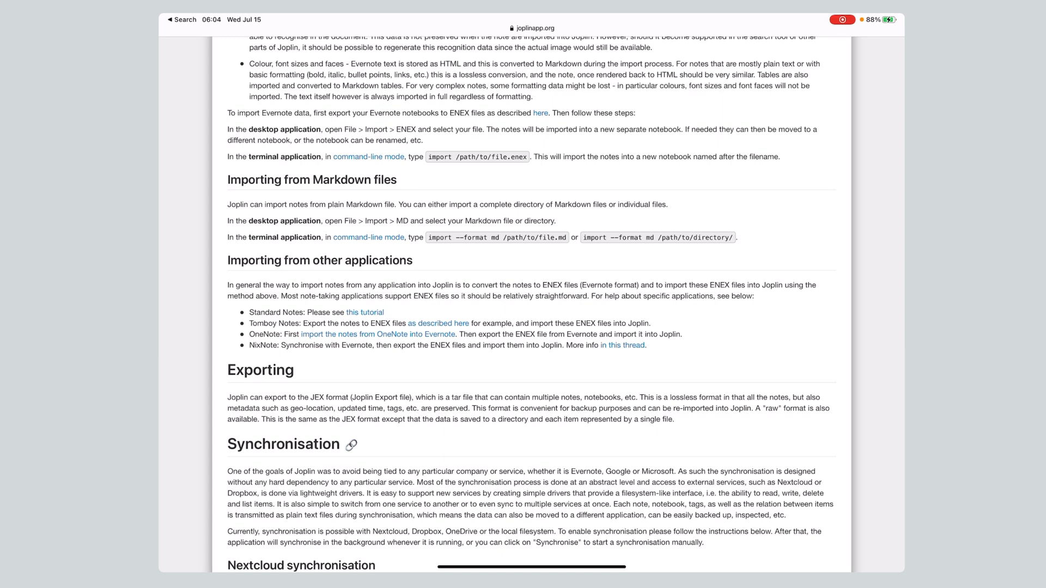
pyautogui.scroll(-3)
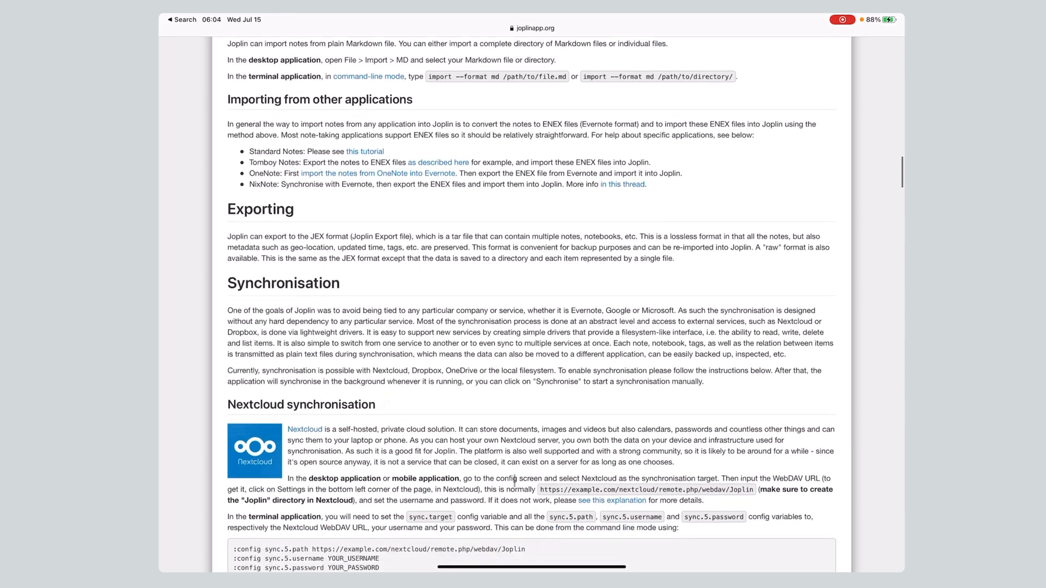
# Step: Scroll the guide past Dropbox, WebDAV and OneDrive down to Encryption and Note history
pyautogui.scroll(-3)
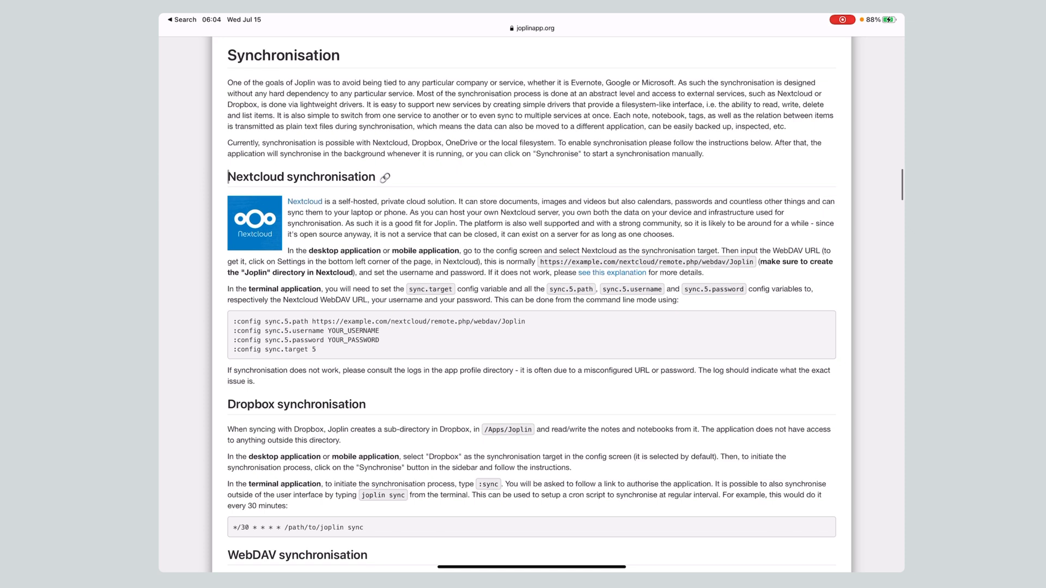
pyautogui.scroll(-3)
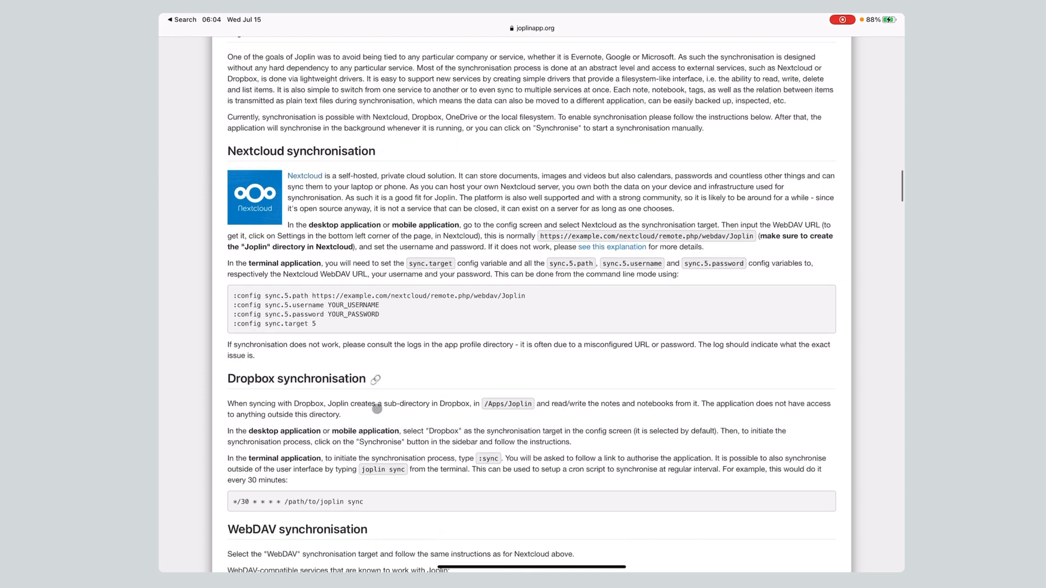
pyautogui.scroll(-3)
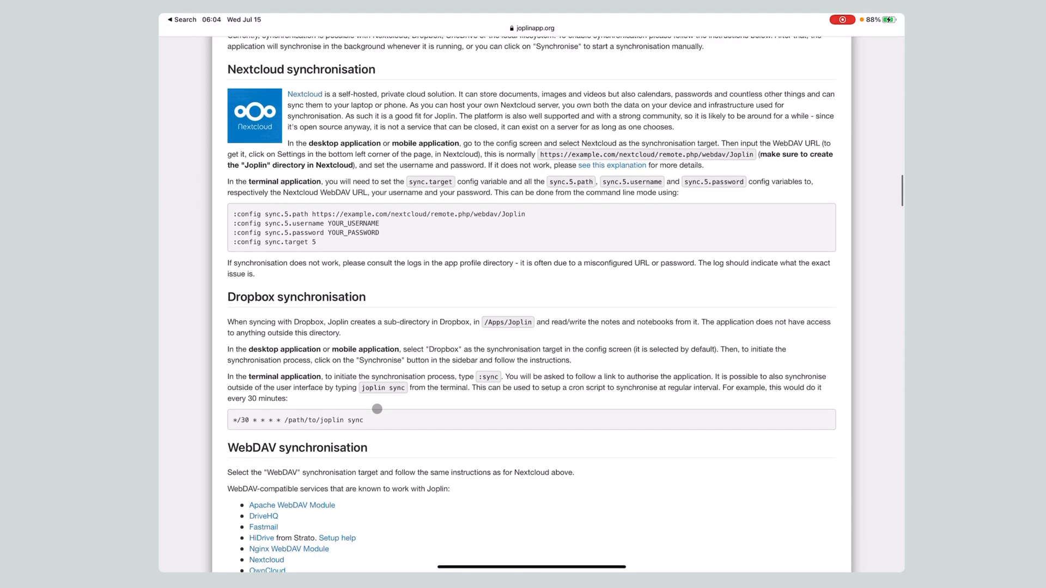
pyautogui.scroll(3)
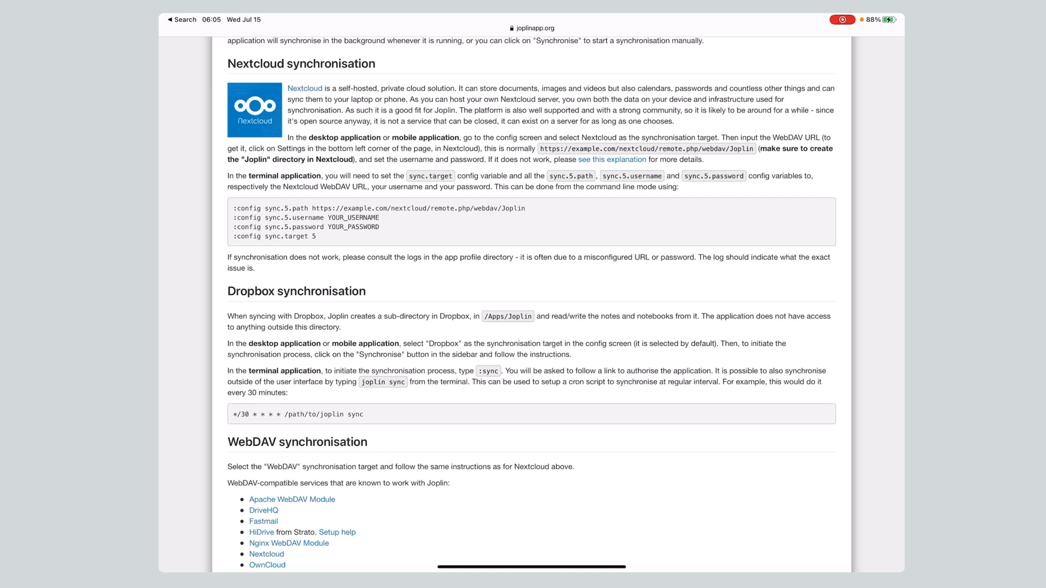
pyautogui.scroll(-3)
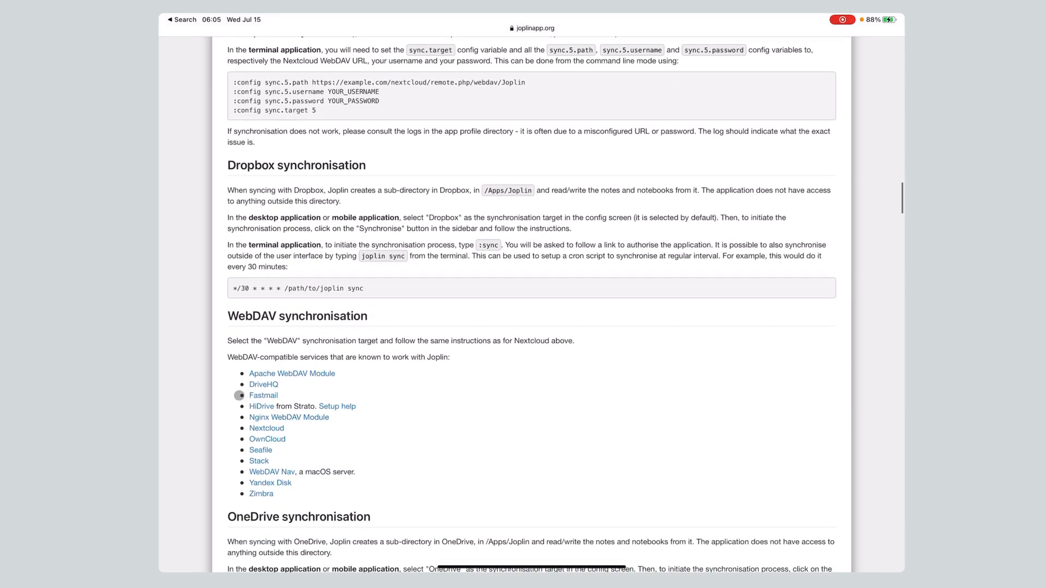
pyautogui.scroll(-3)
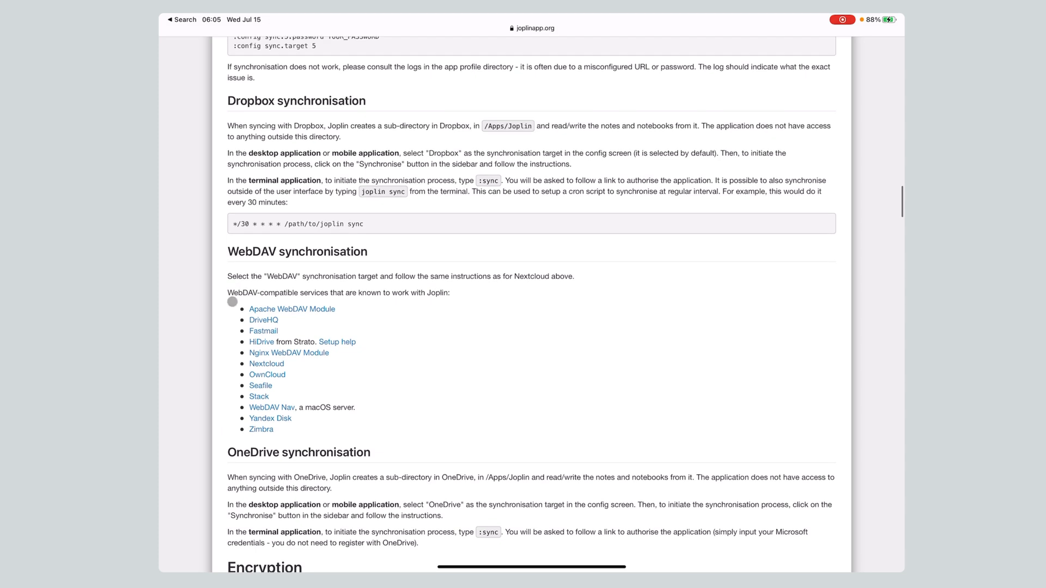
pyautogui.moveTo(232, 344)
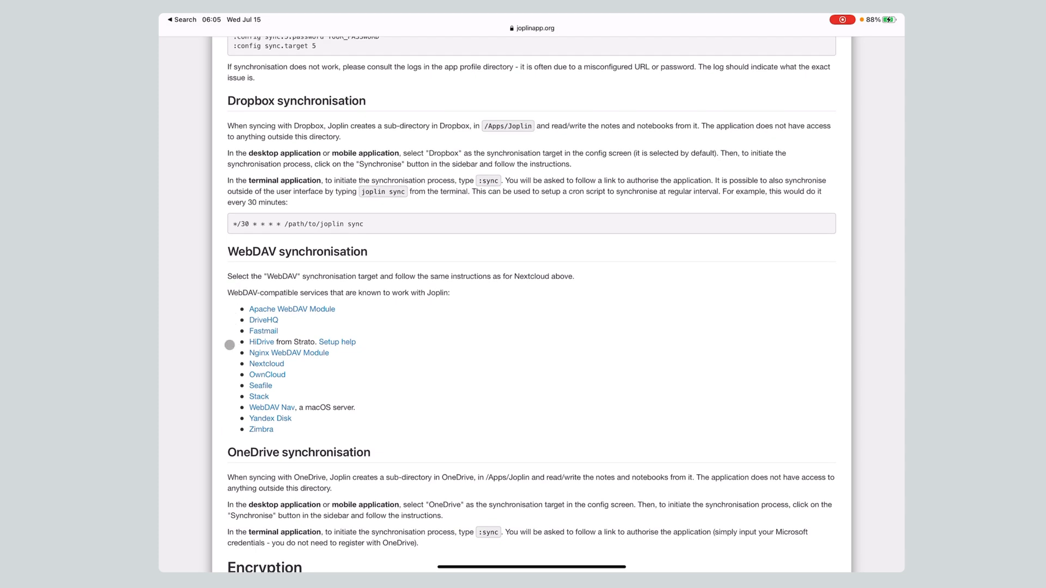
pyautogui.scroll(-3)
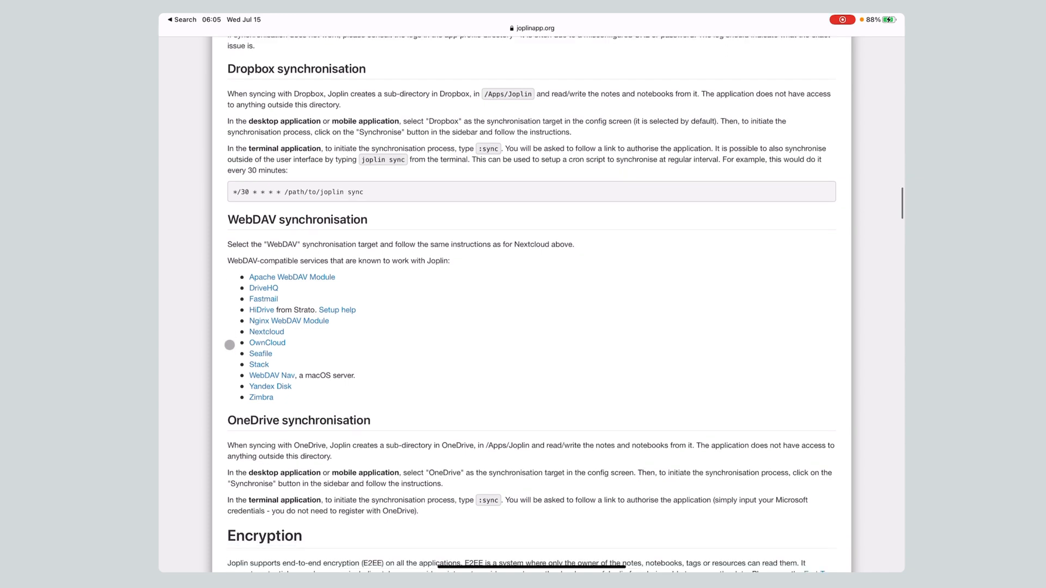
pyautogui.scroll(-3)
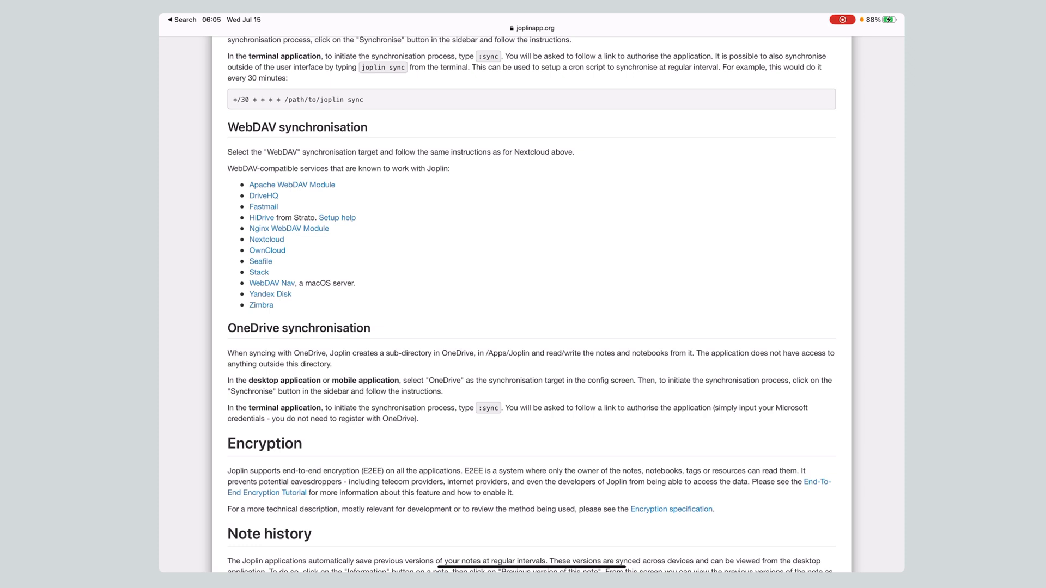
# Step: Search the iPad for 'jop' and launch the Joplin app
pyautogui.click(182, 19)
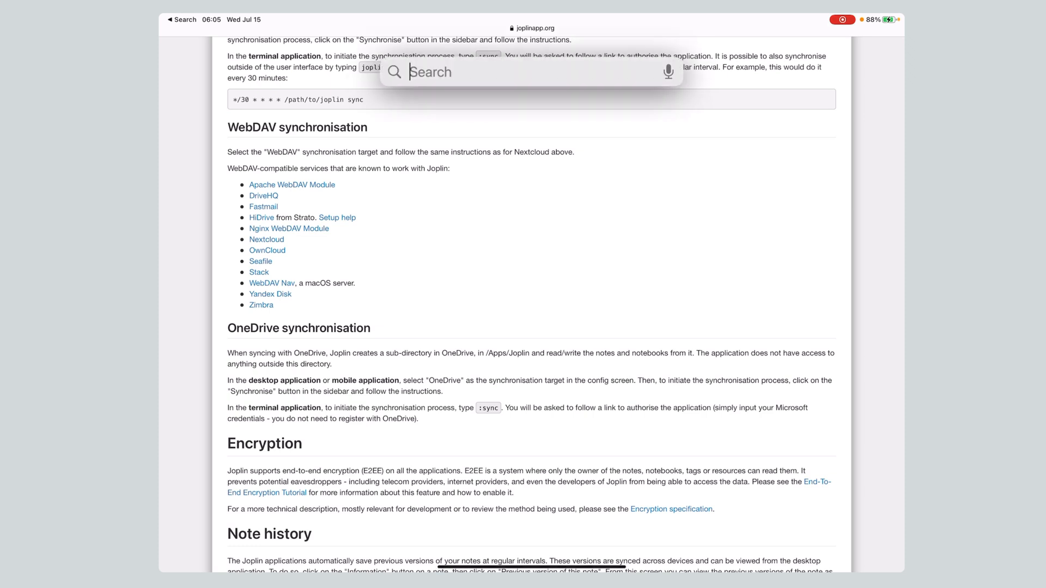
pyautogui.write('jop')
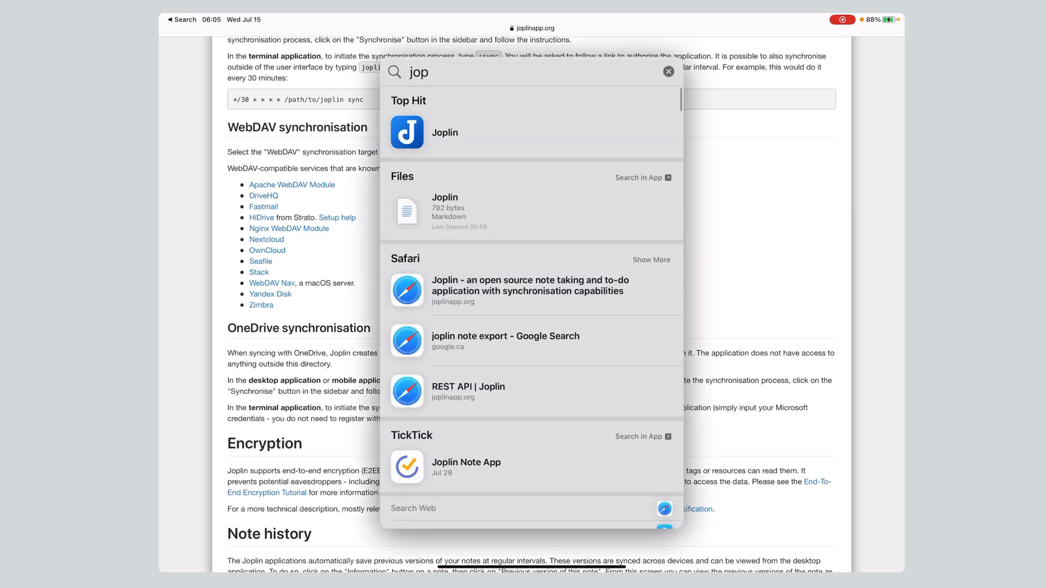
pyautogui.click(444, 132)
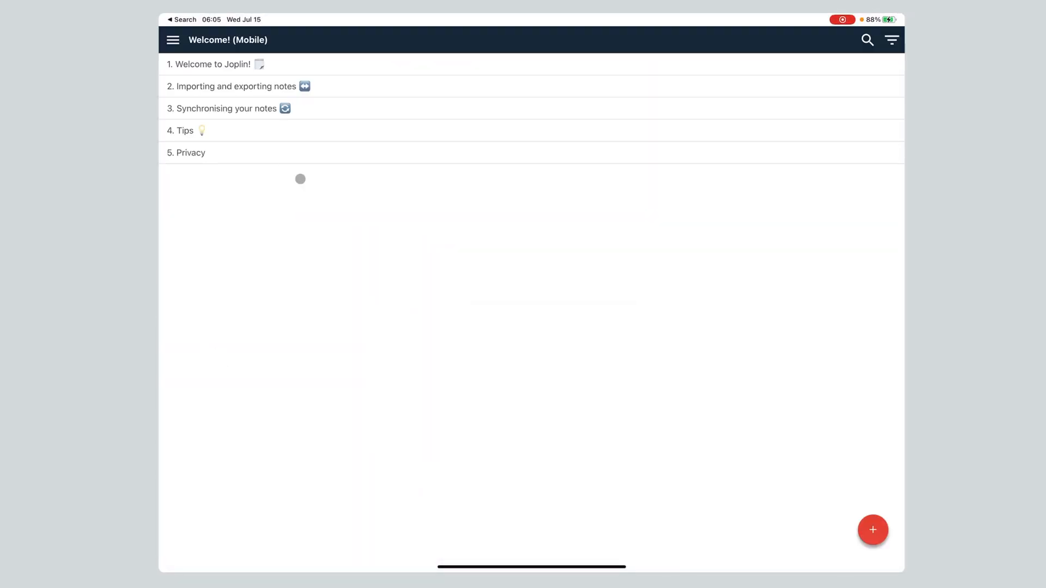
pyautogui.moveTo(314, 58)
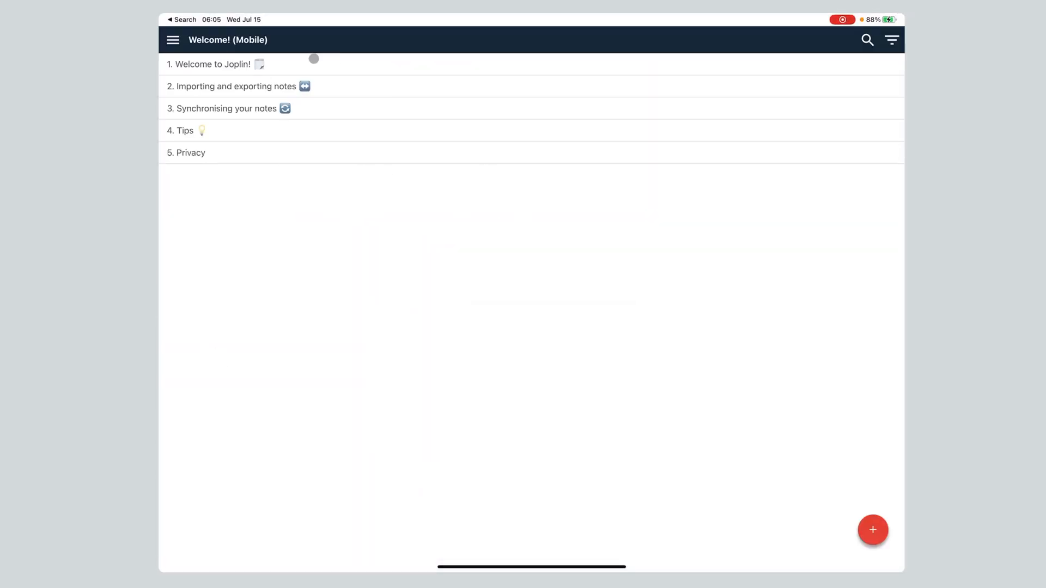
# Step: Open Configuration, keeping English (UK) language and Dropbox as sync target
pyautogui.click(173, 40)
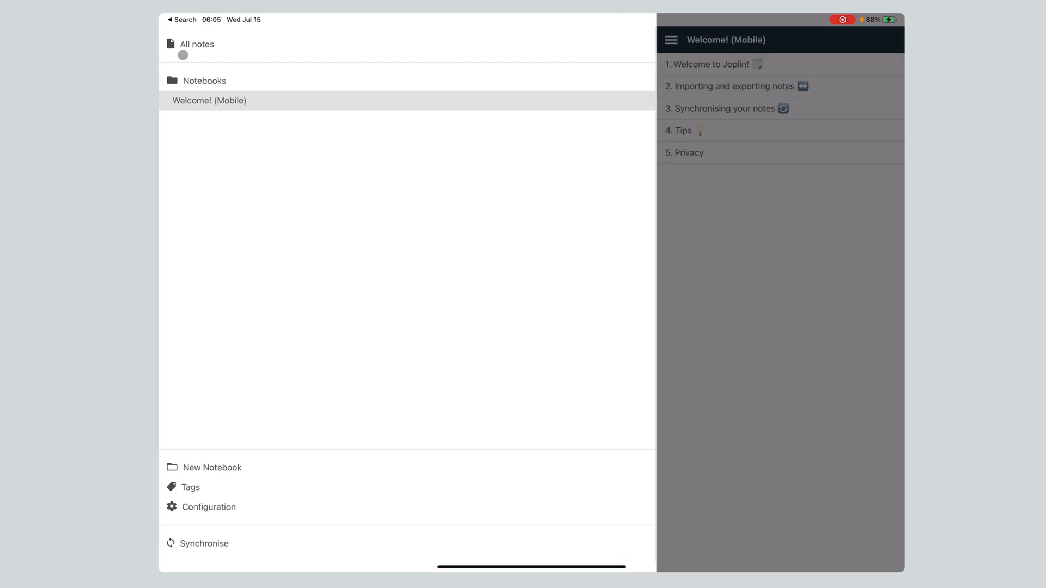
pyautogui.click(208, 508)
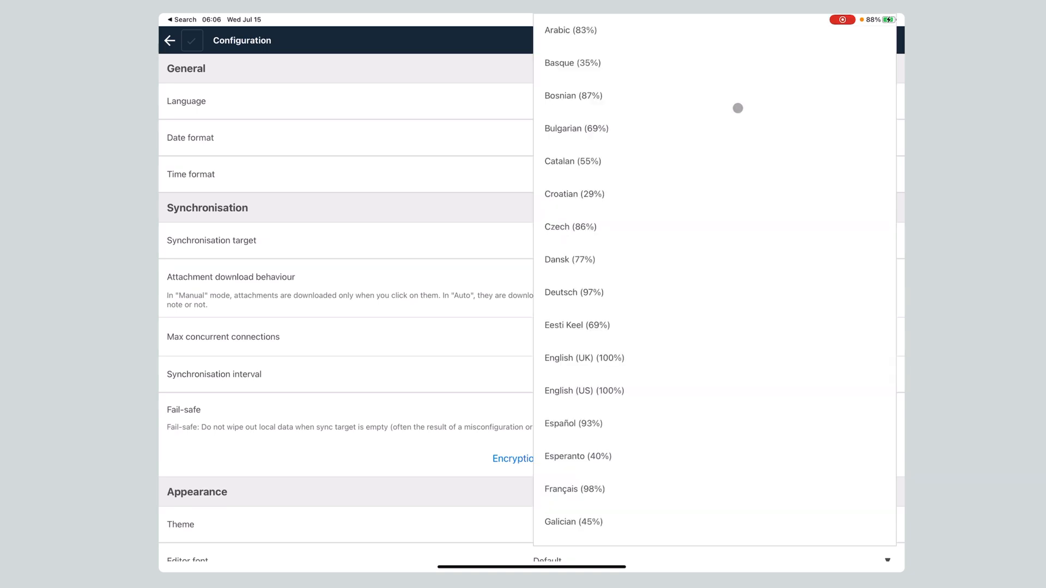
pyautogui.moveTo(409, 204)
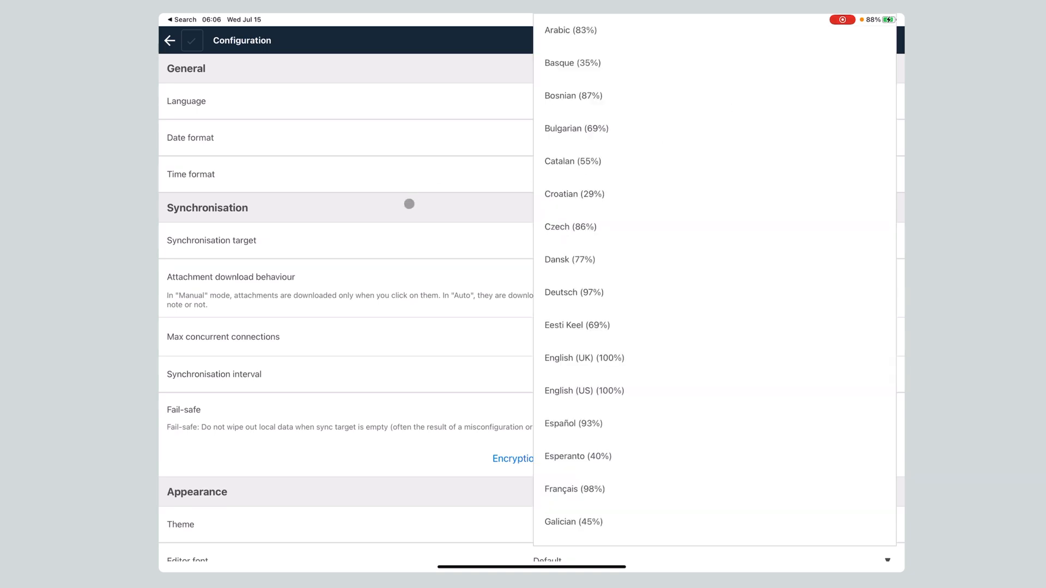
pyautogui.click(583, 357)
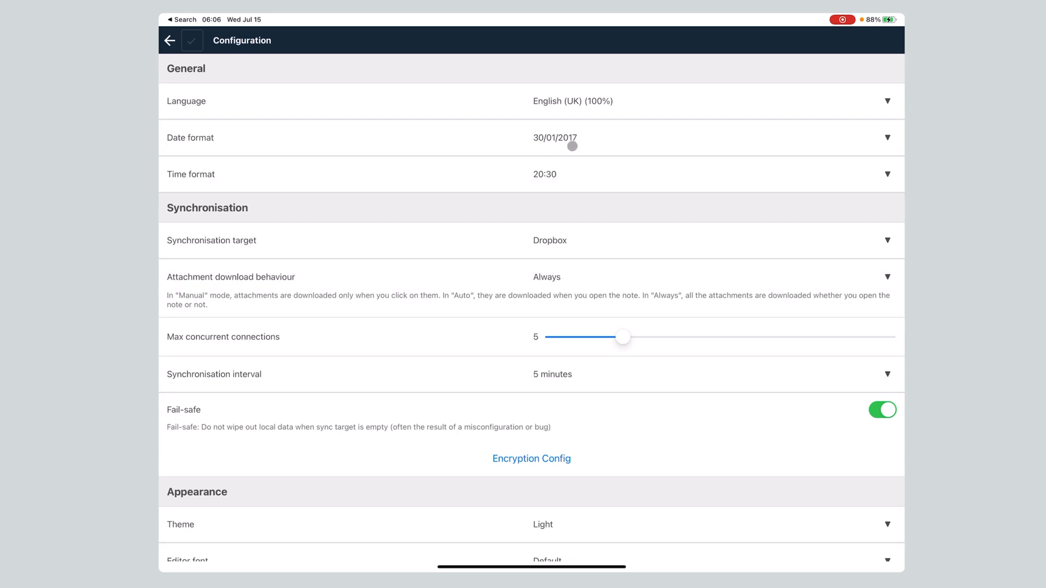
pyautogui.moveTo(553, 258)
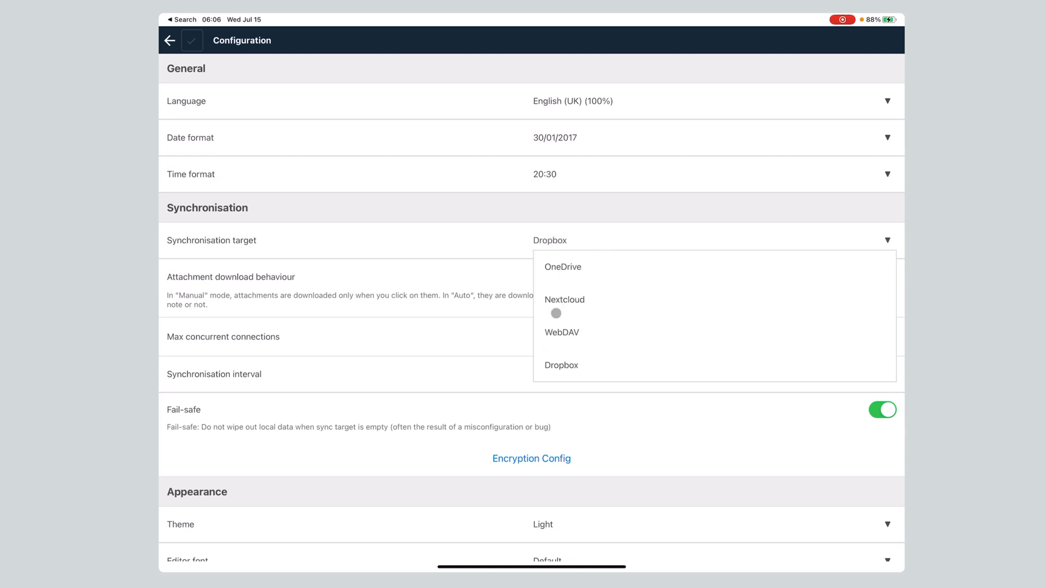
pyautogui.click(561, 365)
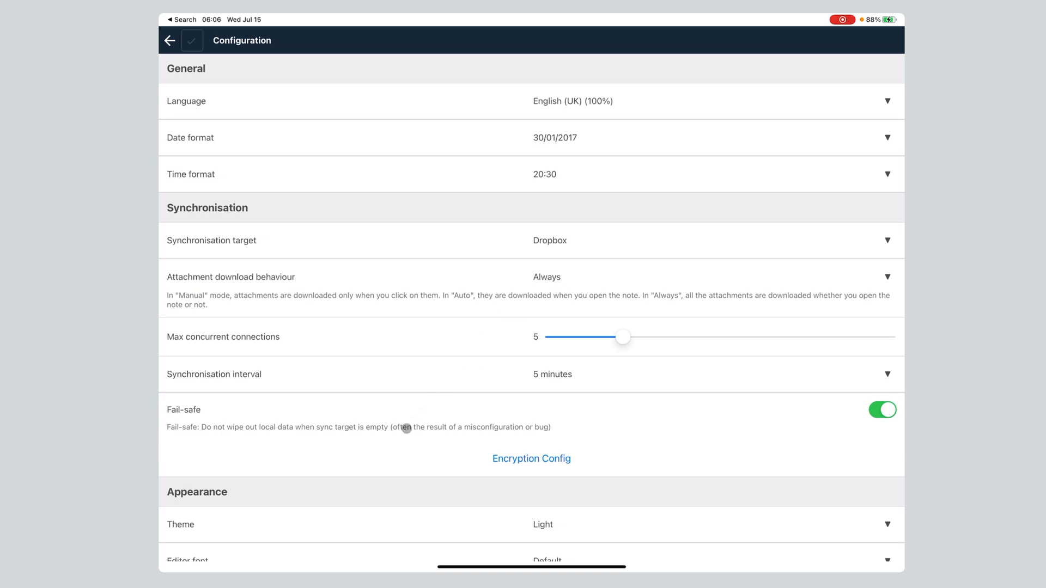
pyautogui.scroll(-3)
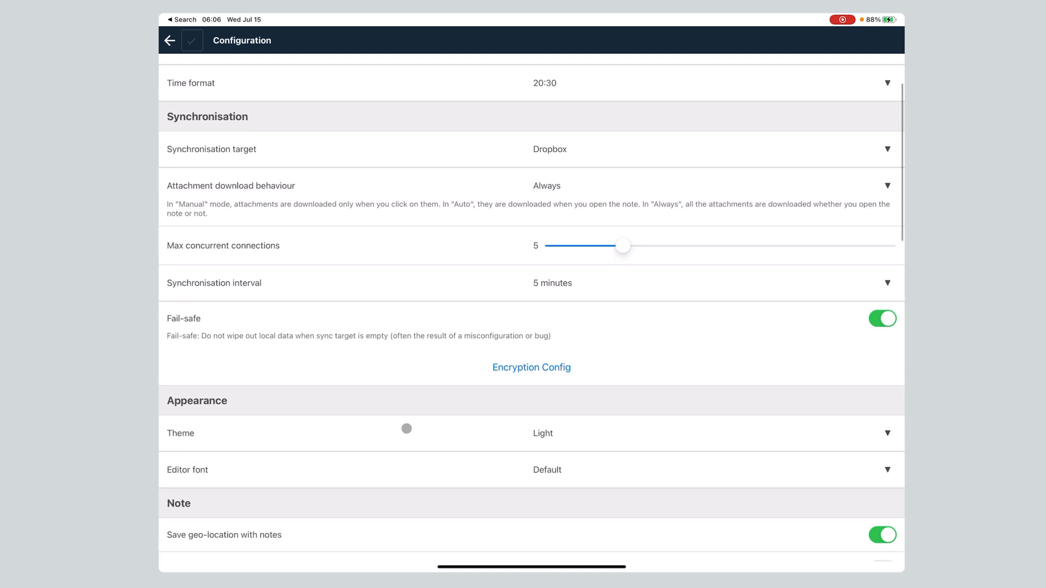
pyautogui.moveTo(322, 509)
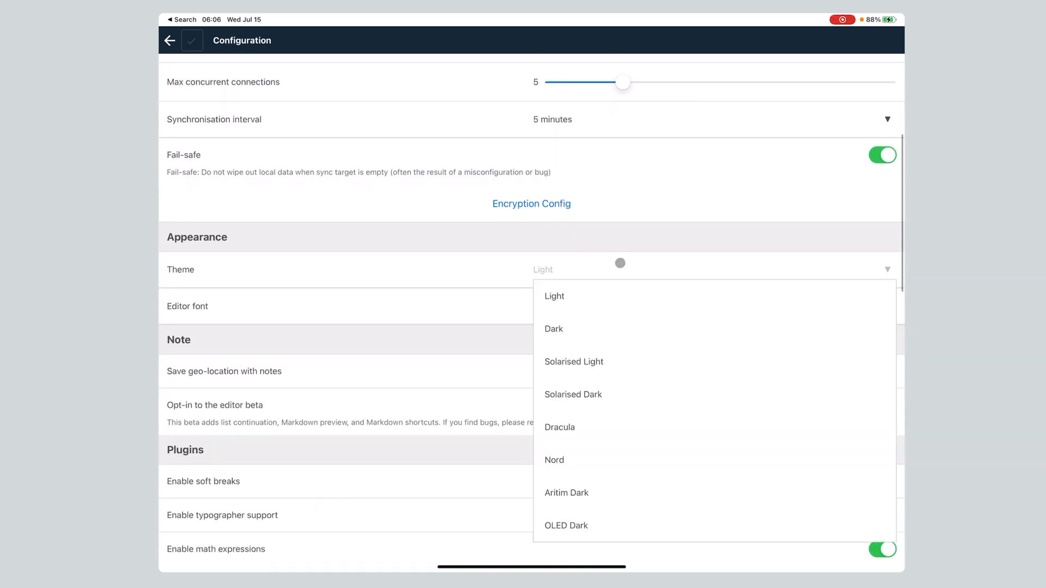
# Step: Try the Dark theme, peek at the Welcome note, and reopen Configuration from the sidebar
pyautogui.click(553, 328)
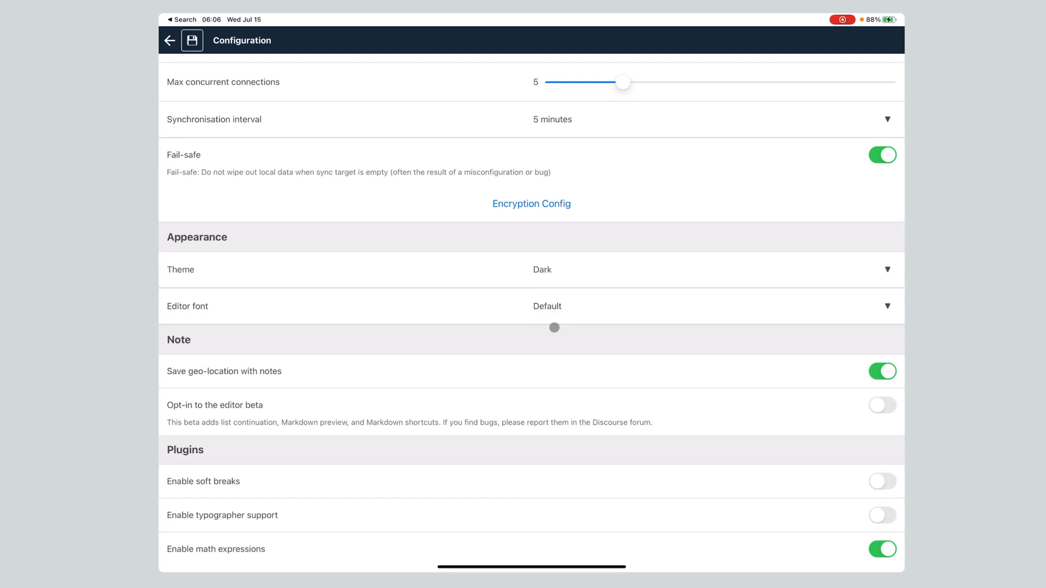
pyautogui.click(170, 40)
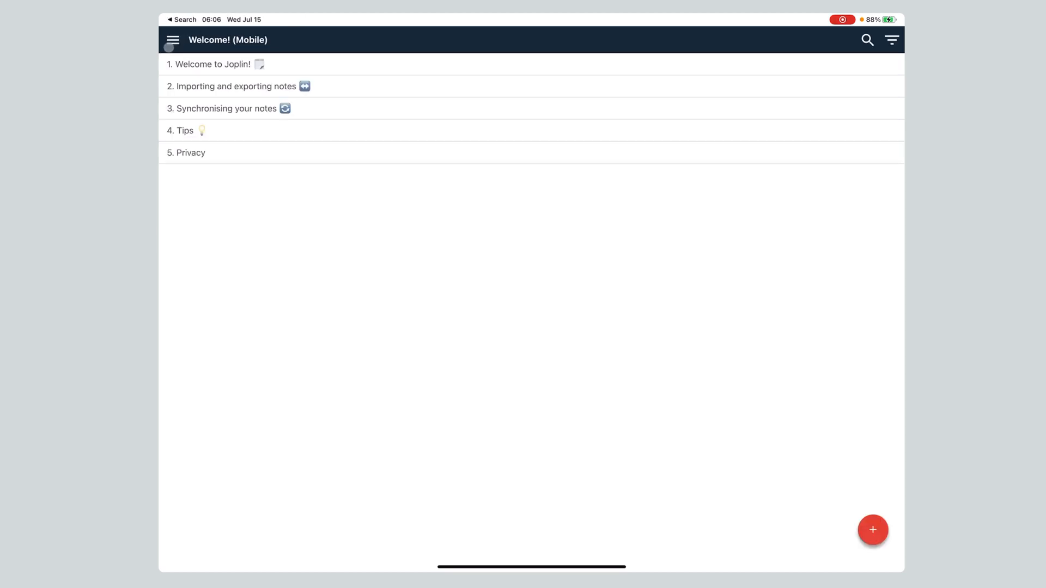
pyautogui.click(214, 65)
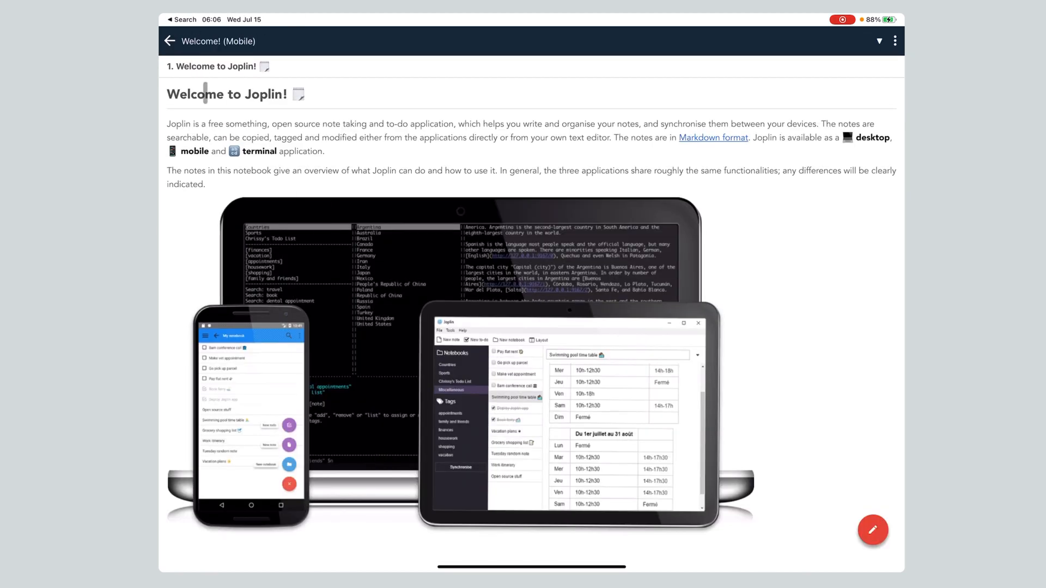
pyautogui.click(172, 41)
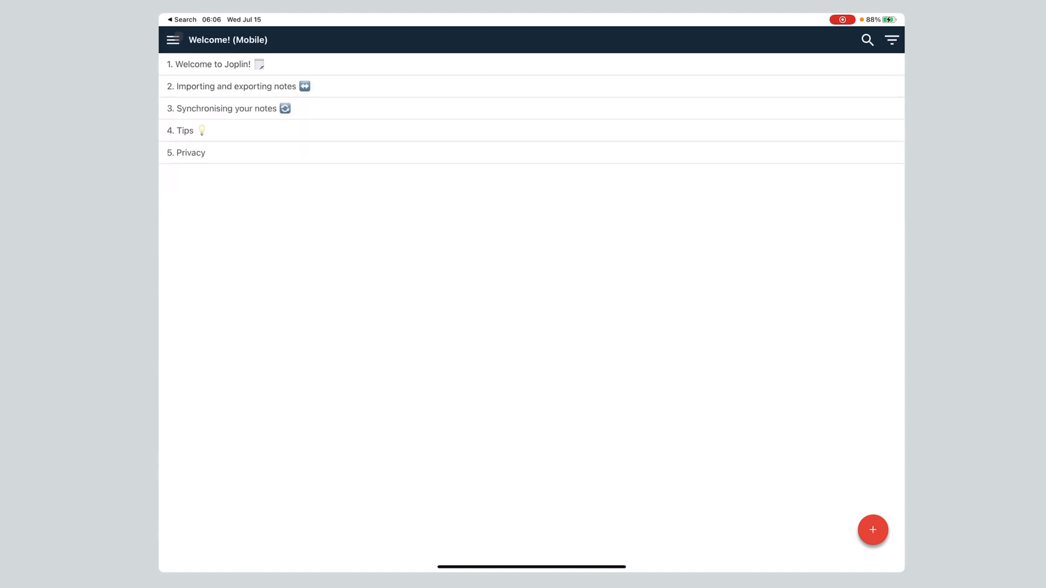
pyautogui.click(173, 40)
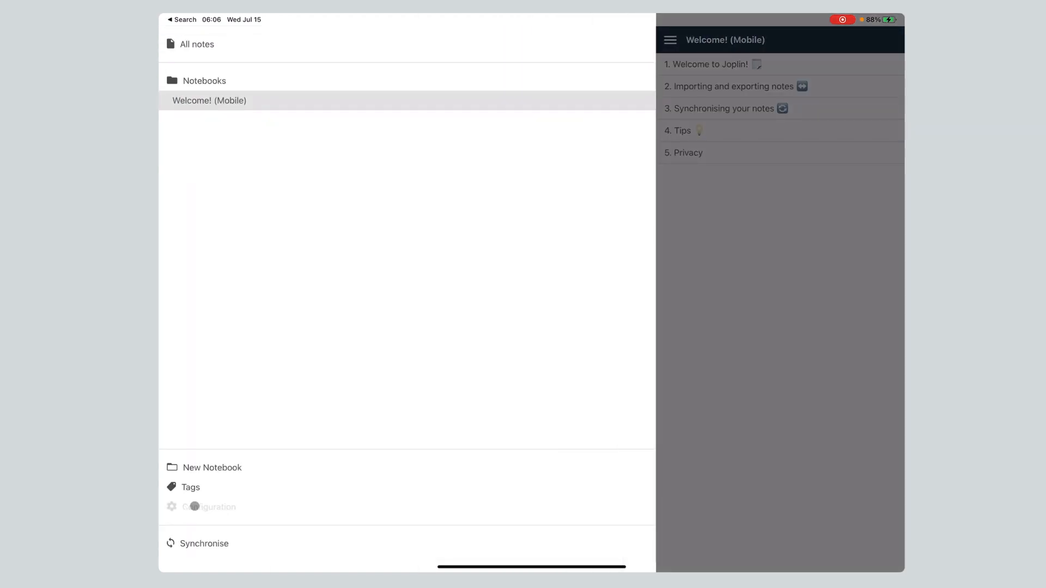
pyautogui.click(208, 507)
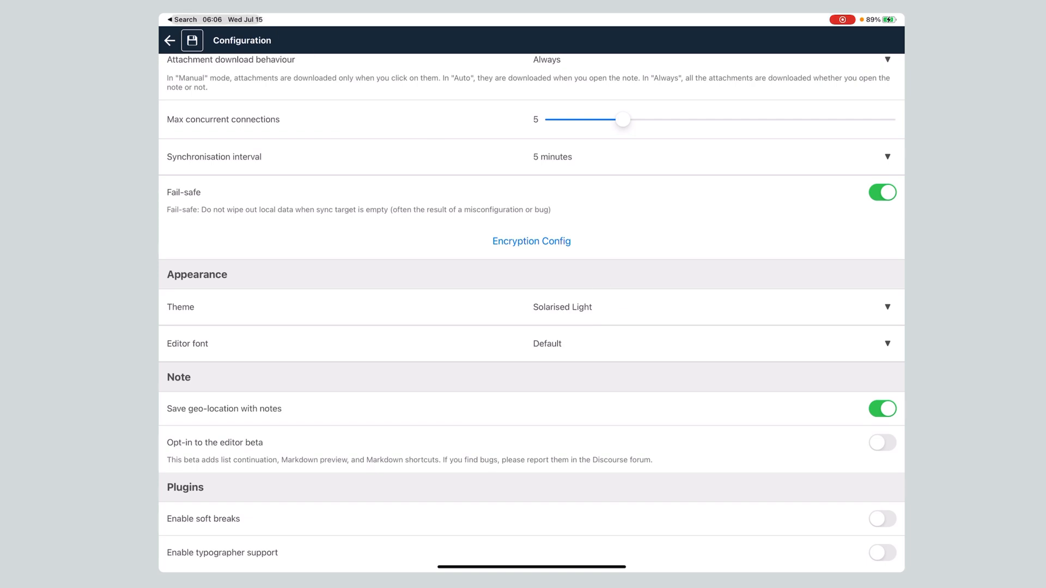
# Step: Cycle the theme through Dracula and settle on Light
pyautogui.click(192, 40)
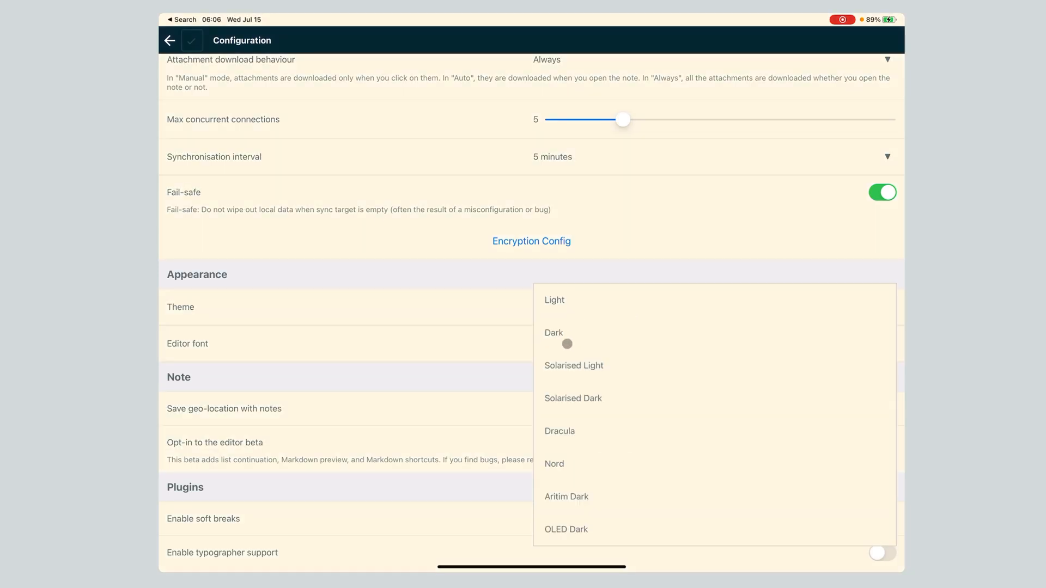
pyautogui.click(573, 398)
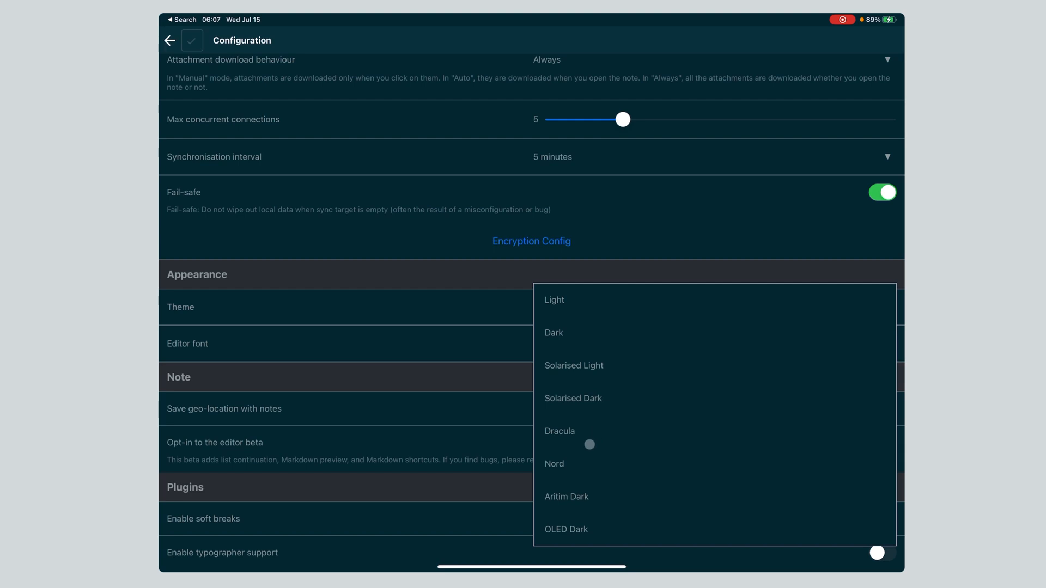
pyautogui.click(559, 431)
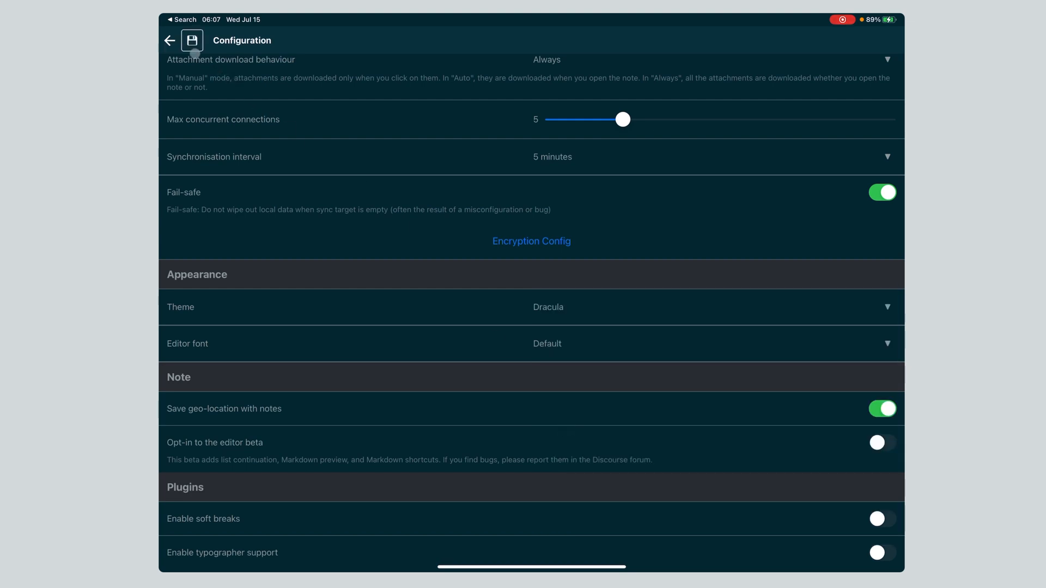
pyautogui.click(192, 39)
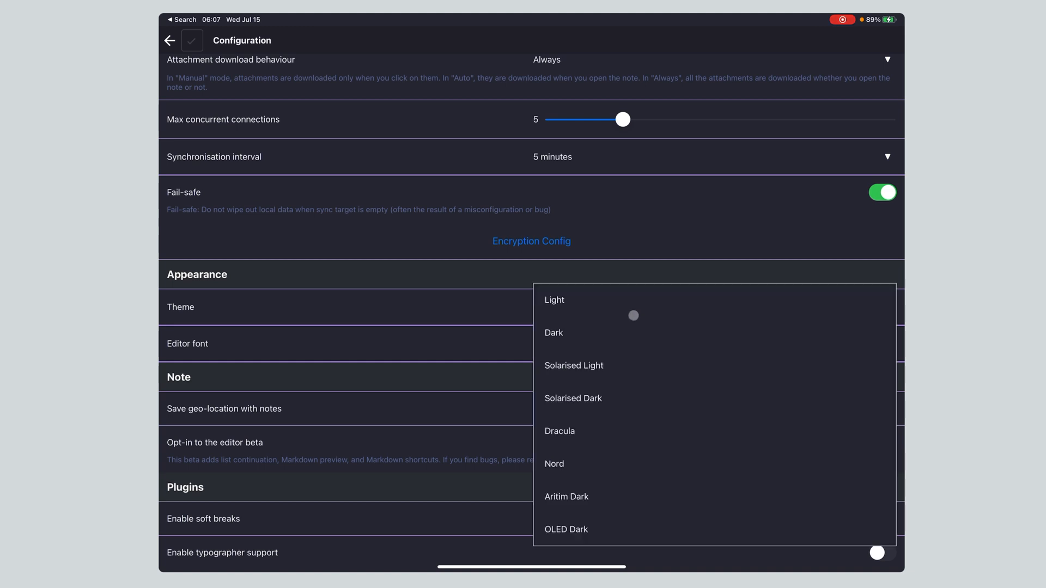
pyautogui.click(554, 299)
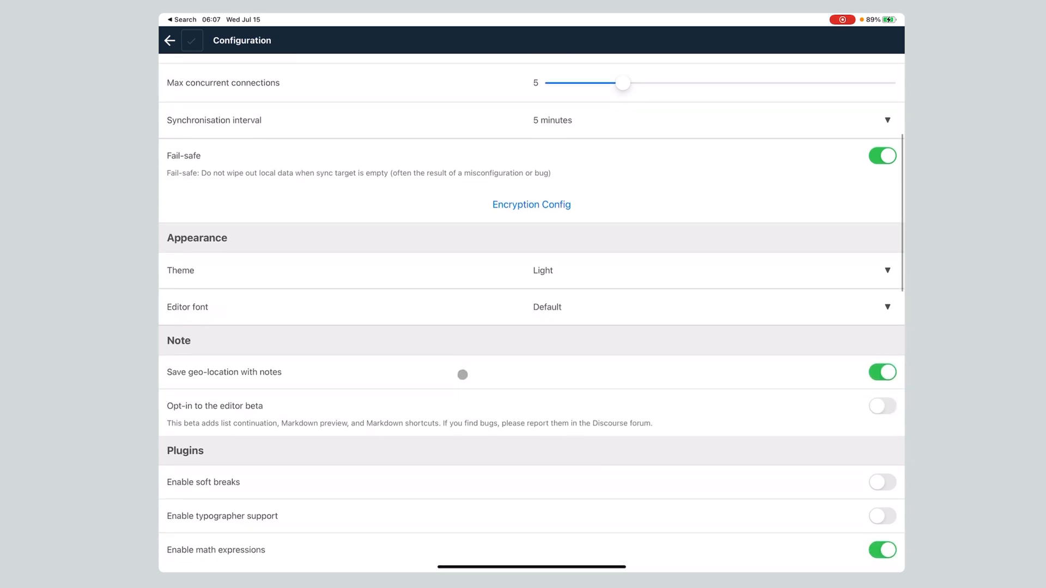
# Step: Scroll to the Note section, enable 'Opt-in to the editor beta', and save
pyautogui.scroll(-3)
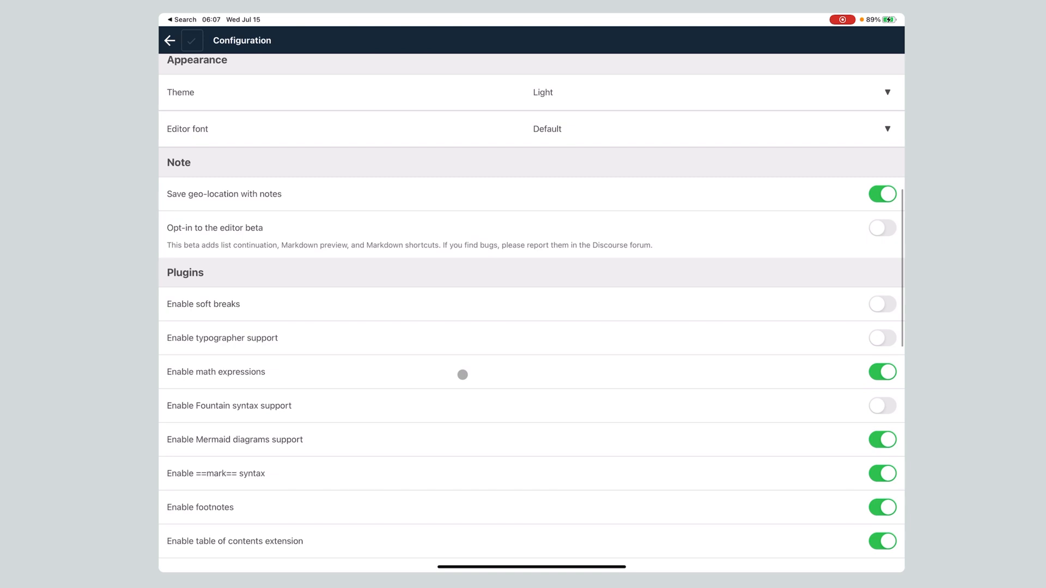
pyautogui.moveTo(573, 270)
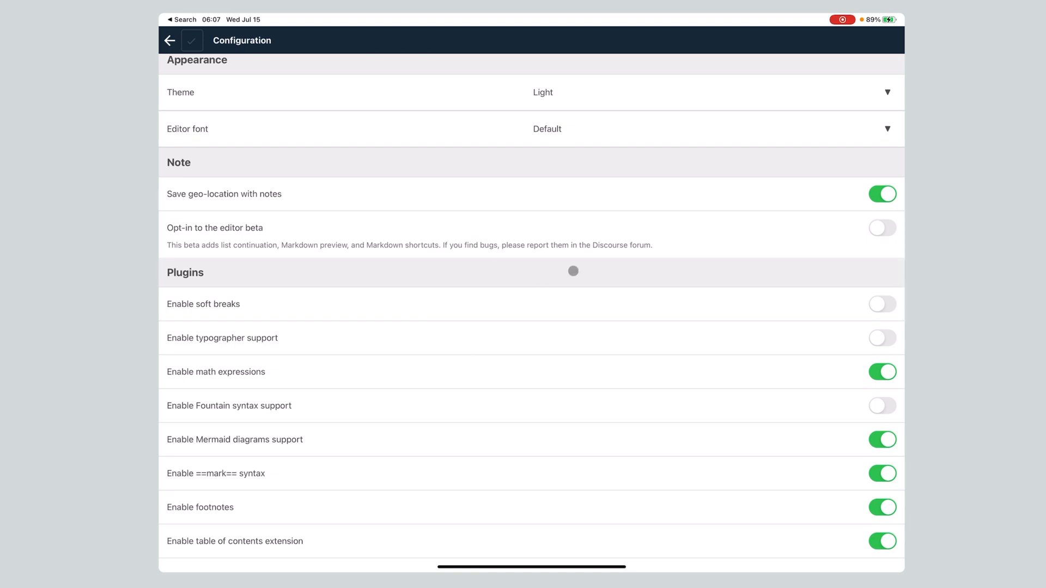
pyautogui.moveTo(478, 271)
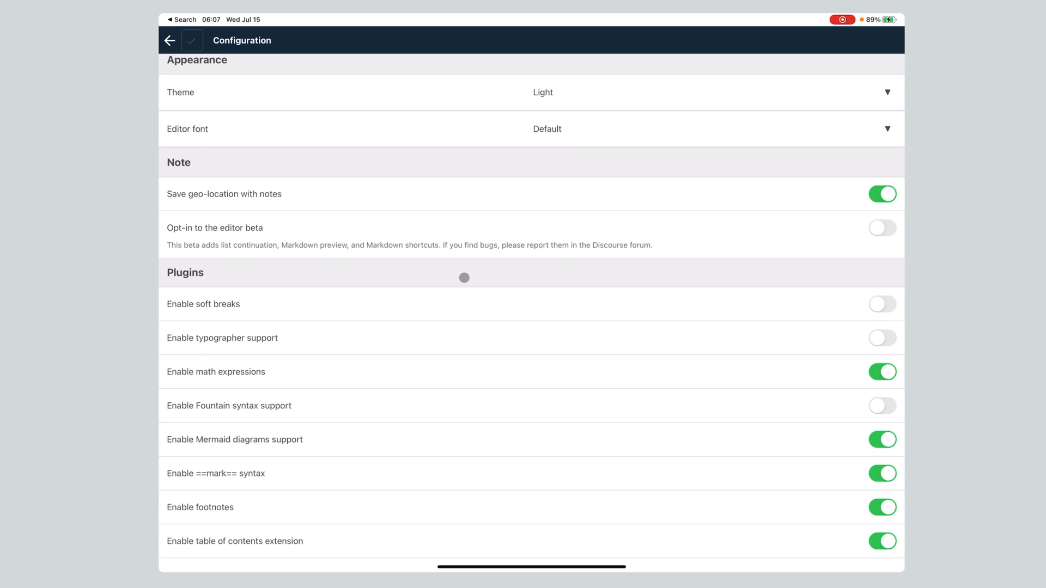
pyautogui.scroll(-3)
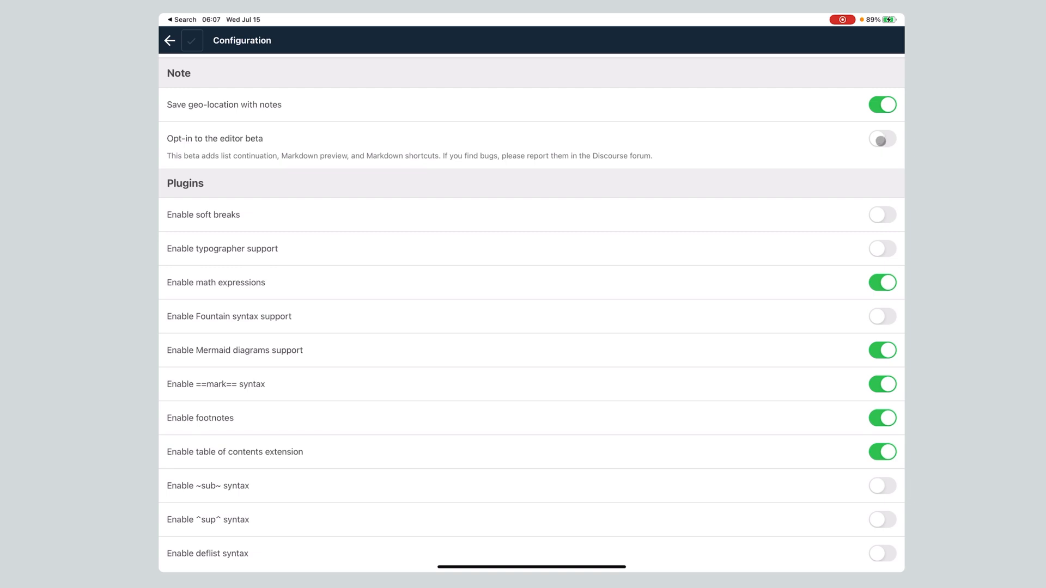
pyautogui.click(881, 139)
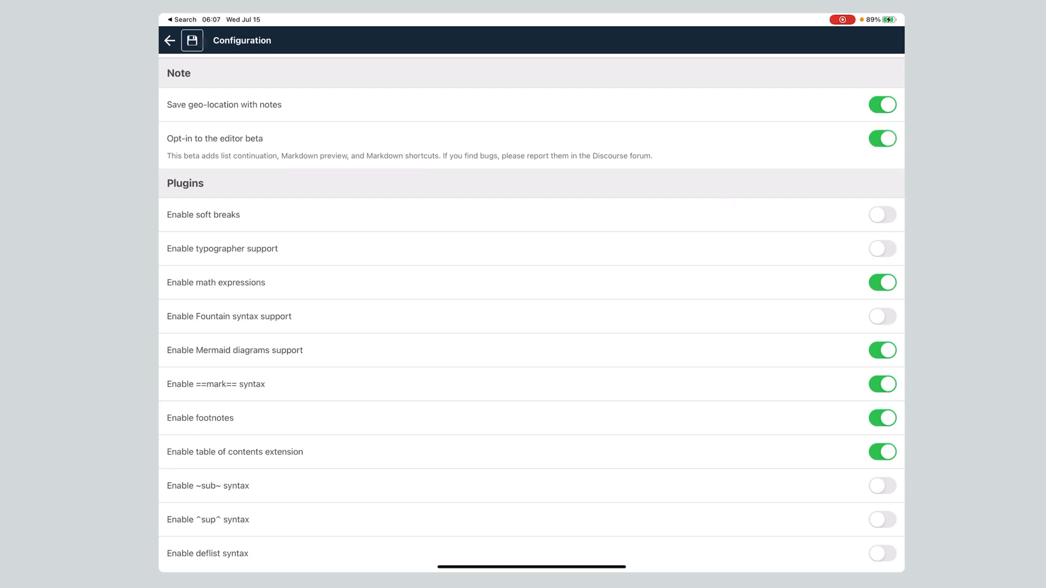
pyautogui.click(193, 40)
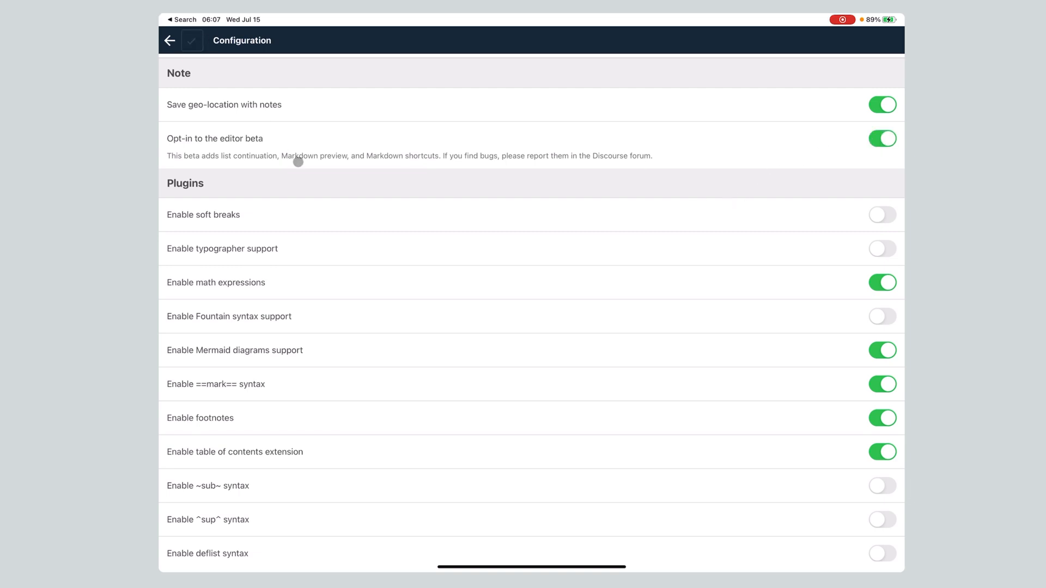
pyautogui.moveTo(327, 187)
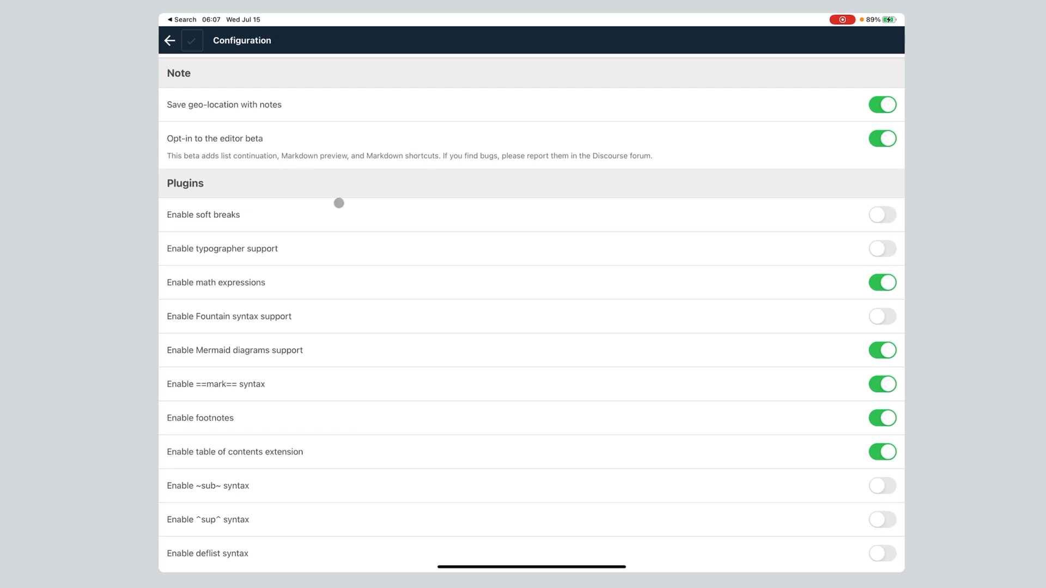
pyautogui.moveTo(336, 223)
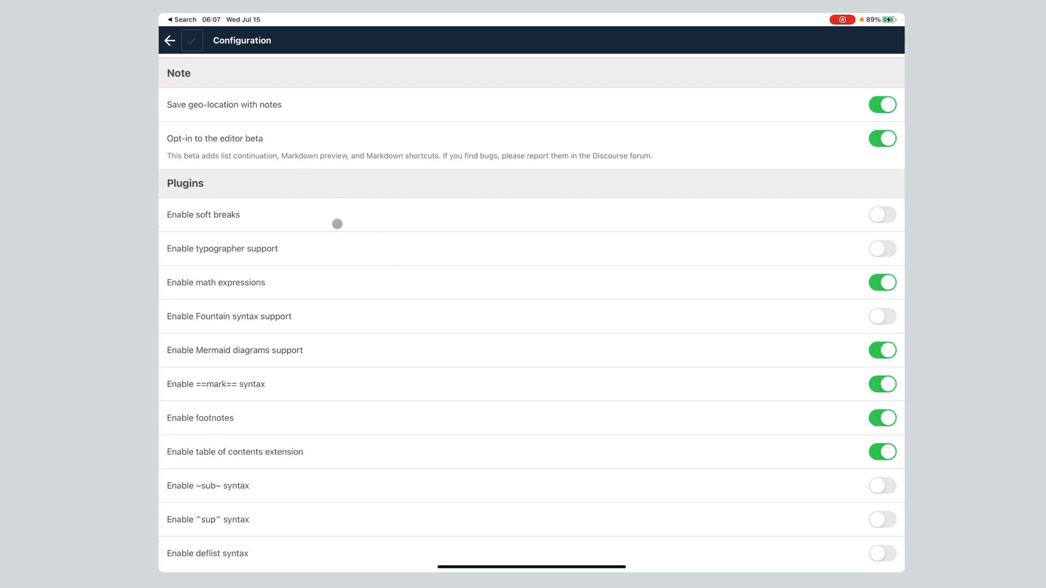
pyautogui.moveTo(322, 292)
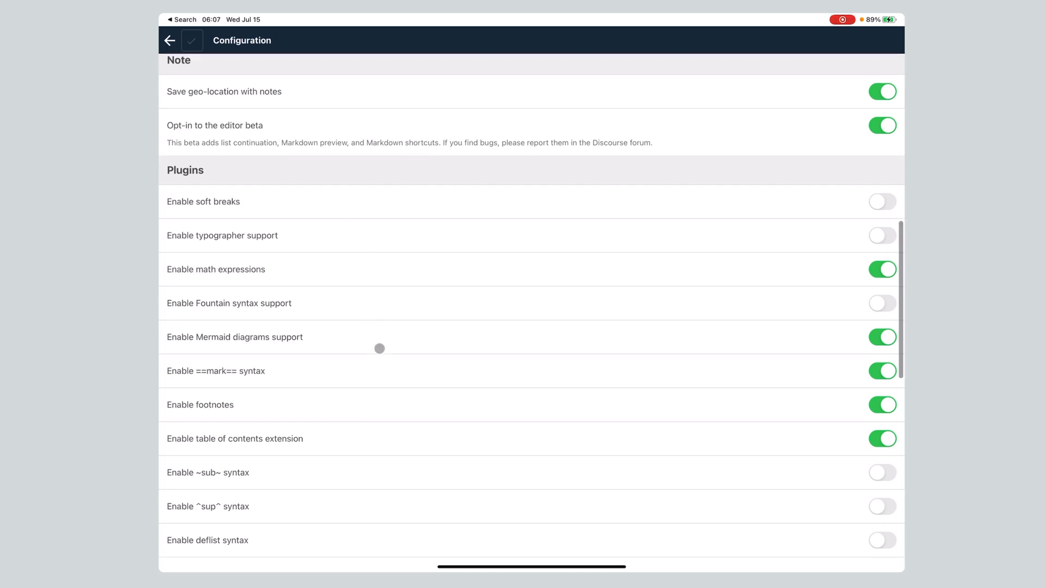
# Step: Look through Plugins, Note History, Tools and More information, then exit Configuration
pyautogui.scroll(-3)
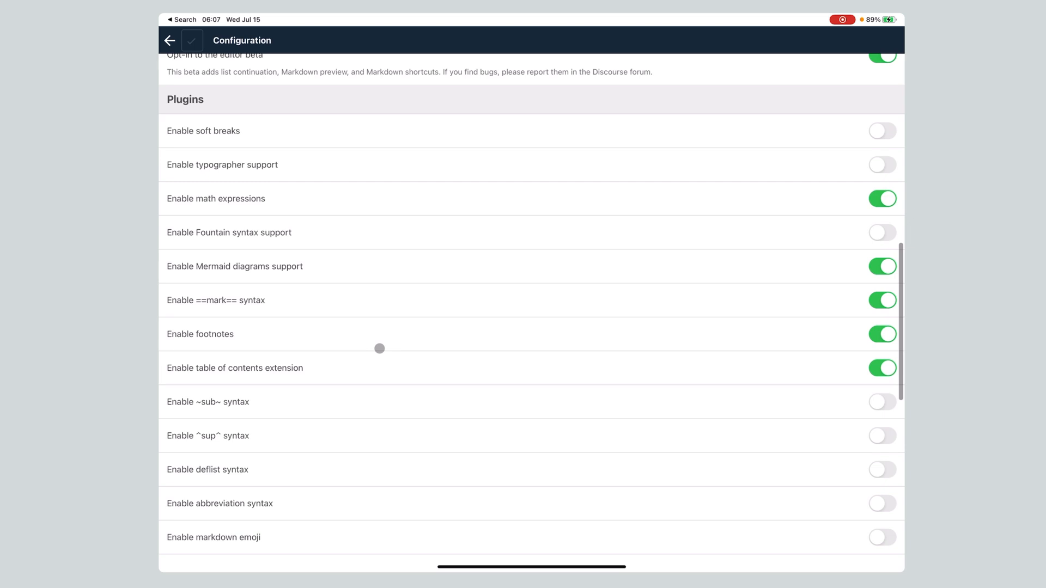
pyautogui.scroll(3)
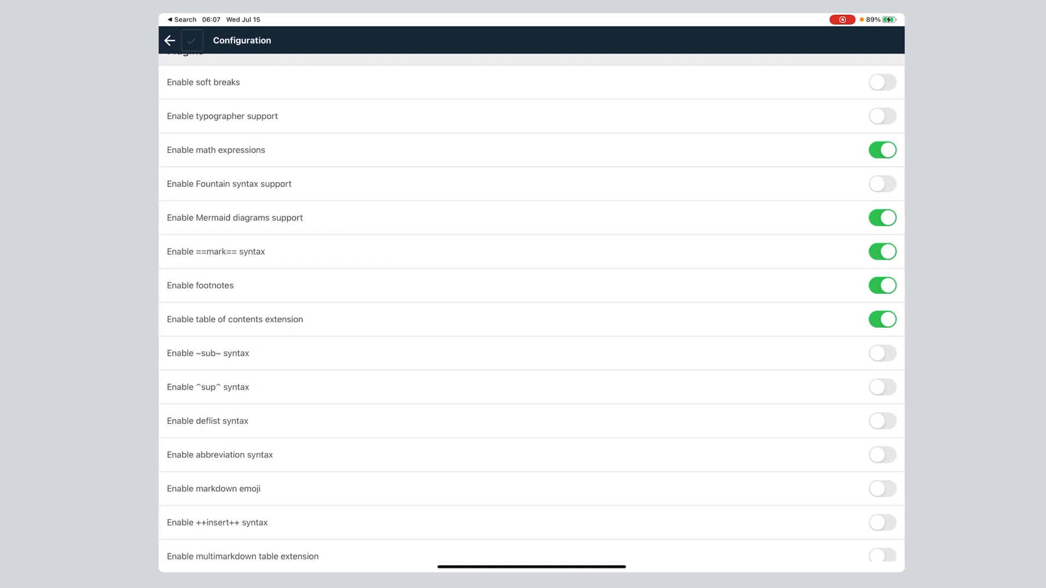
pyautogui.scroll(-3)
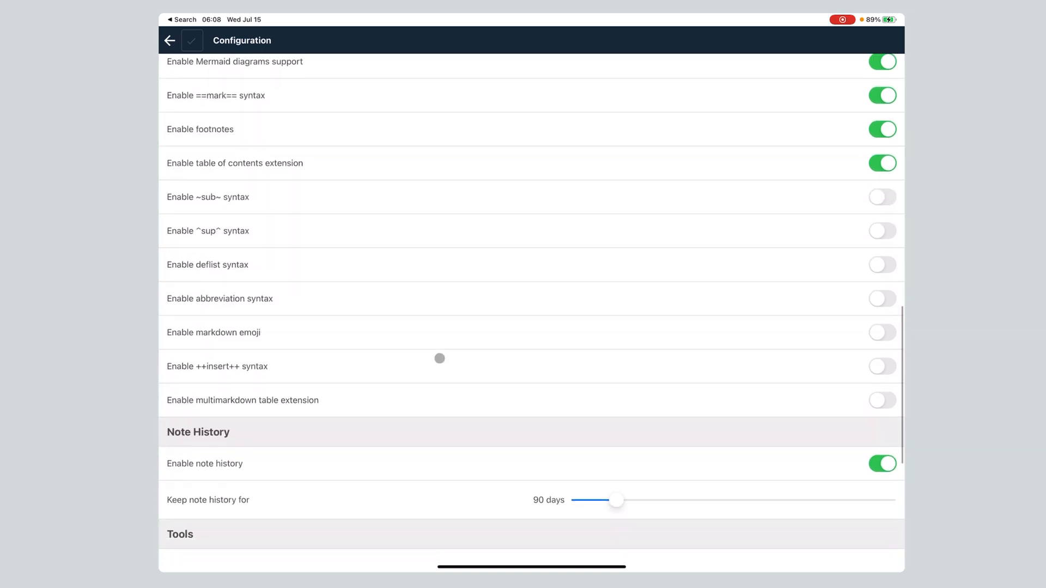
pyautogui.moveTo(298, 232)
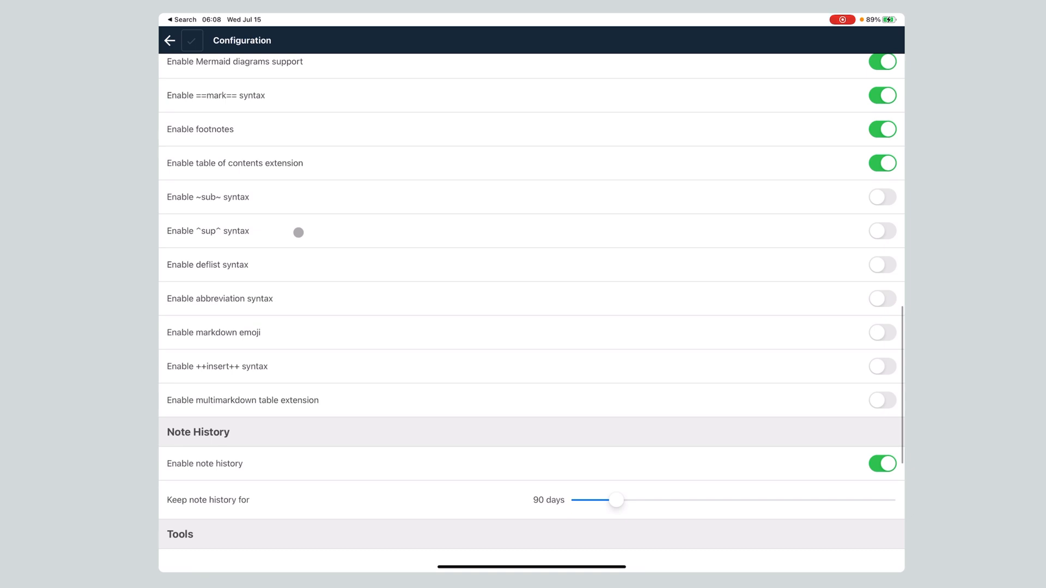
pyautogui.moveTo(354, 368)
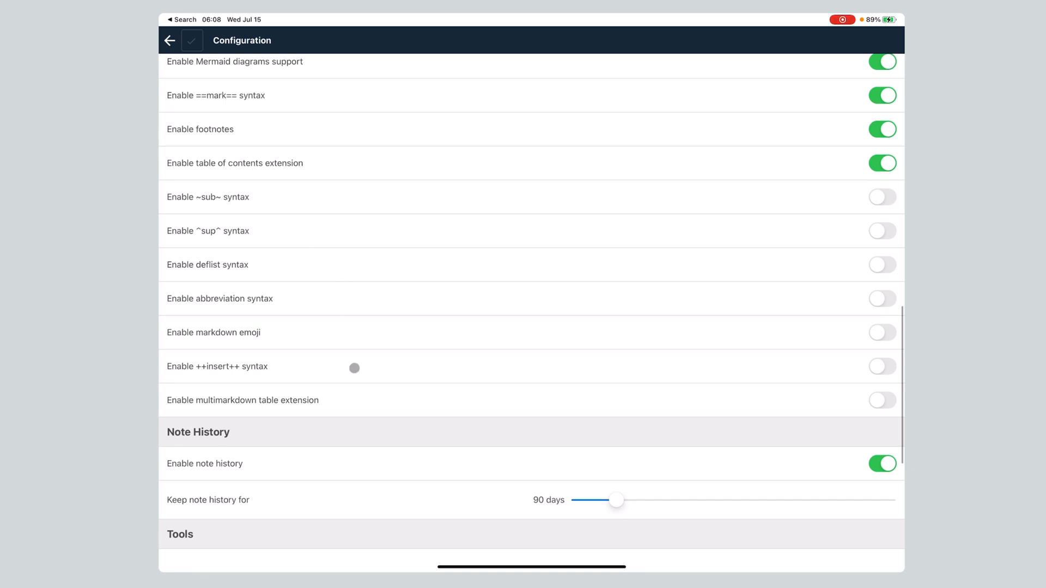
pyautogui.scroll(-3)
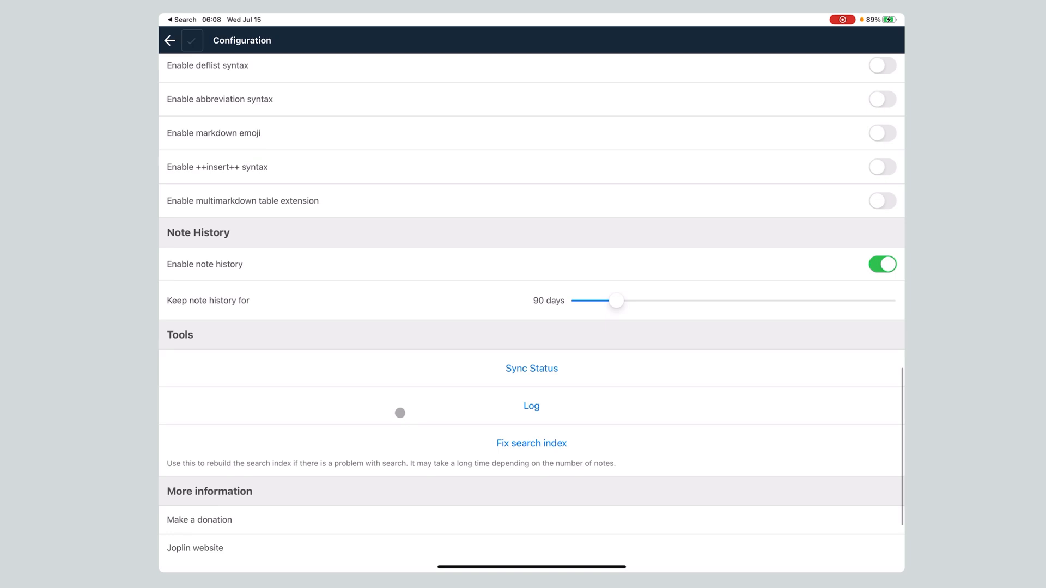
pyautogui.scroll(-3)
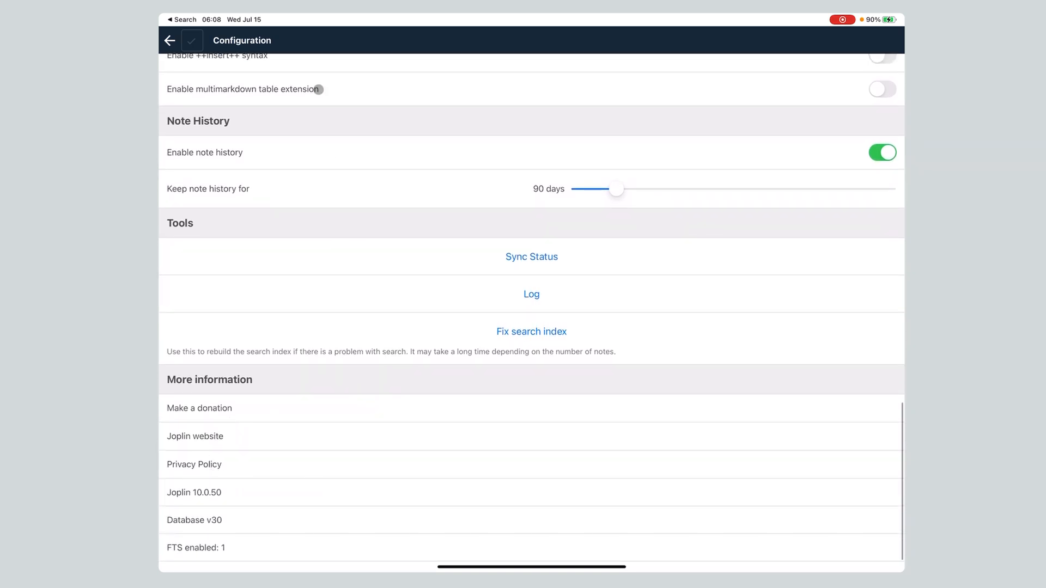
pyautogui.click(169, 40)
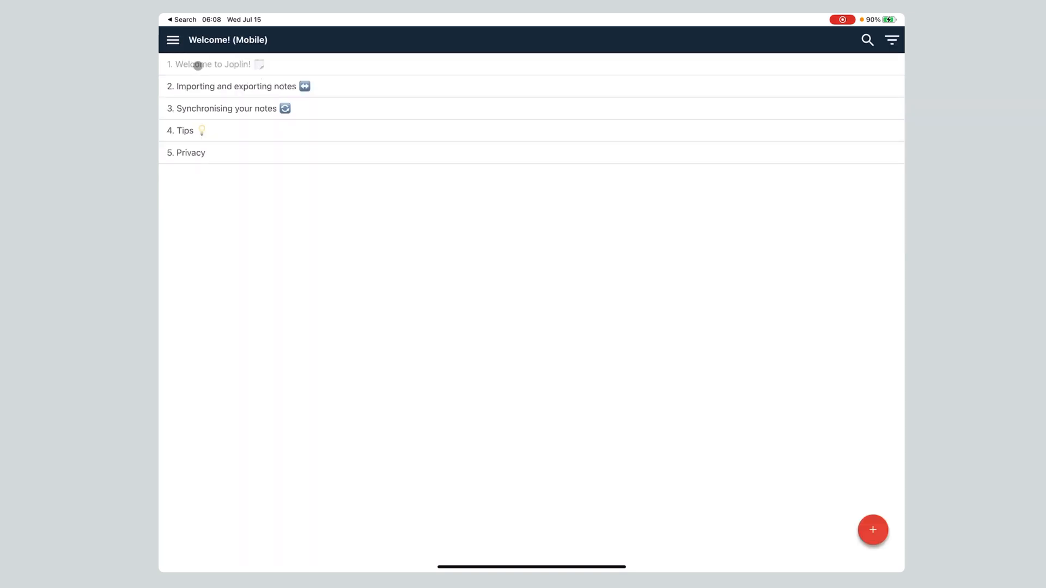
# Step: Briefly view the 'Welcome to Joplin!' note, then leave it
pyautogui.click(210, 64)
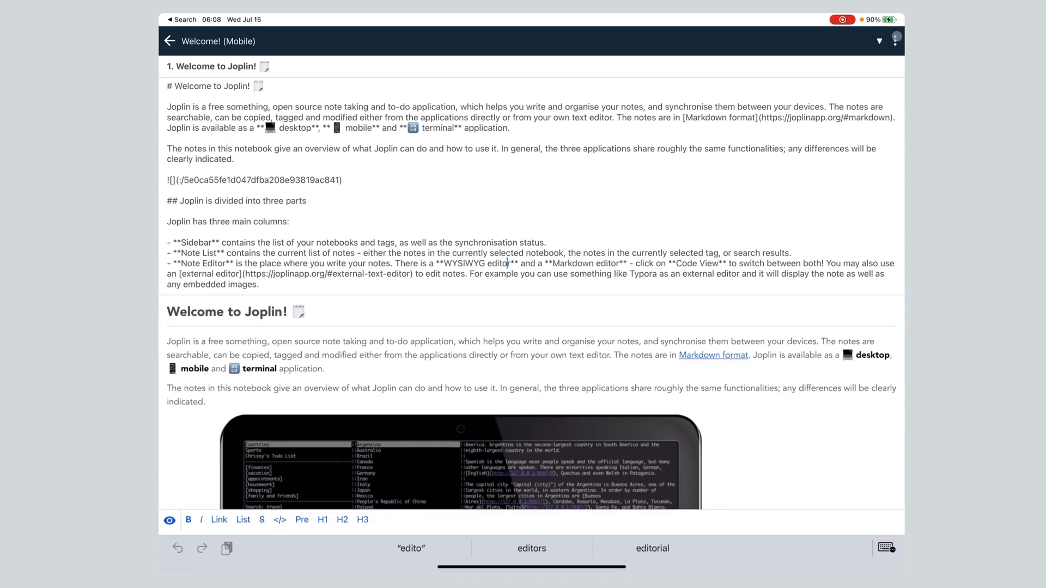
pyautogui.click(895, 41)
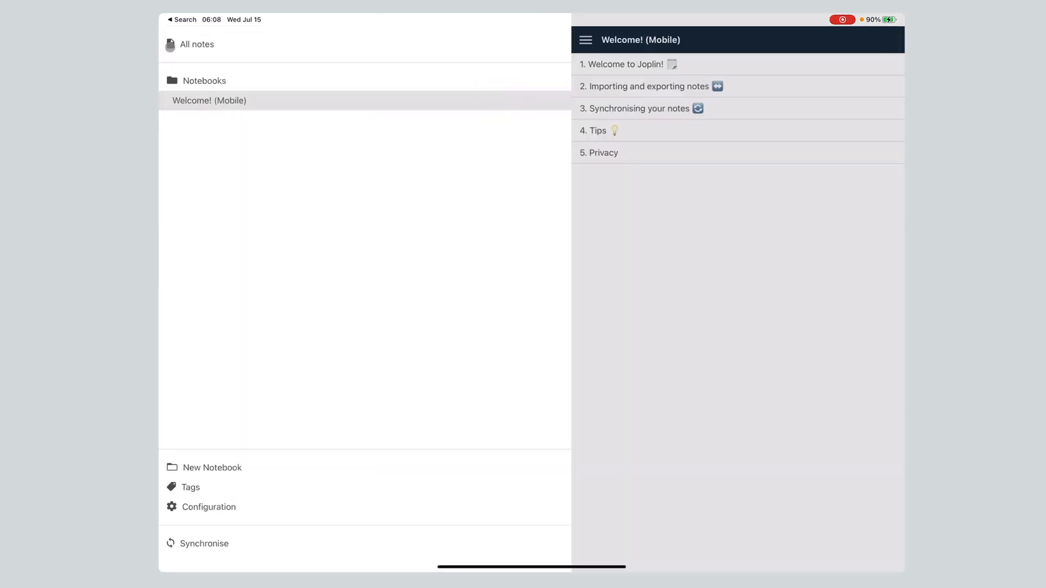
# Step: Switch off 'Opt-in to the editor beta' in Configuration and return to the notes list
pyautogui.click(208, 508)
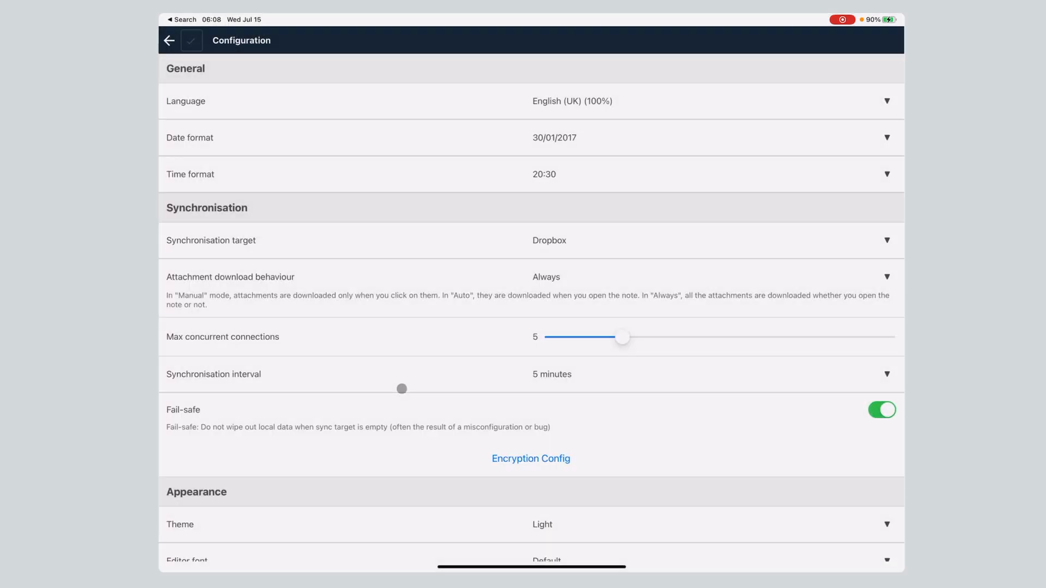
pyautogui.scroll(-3)
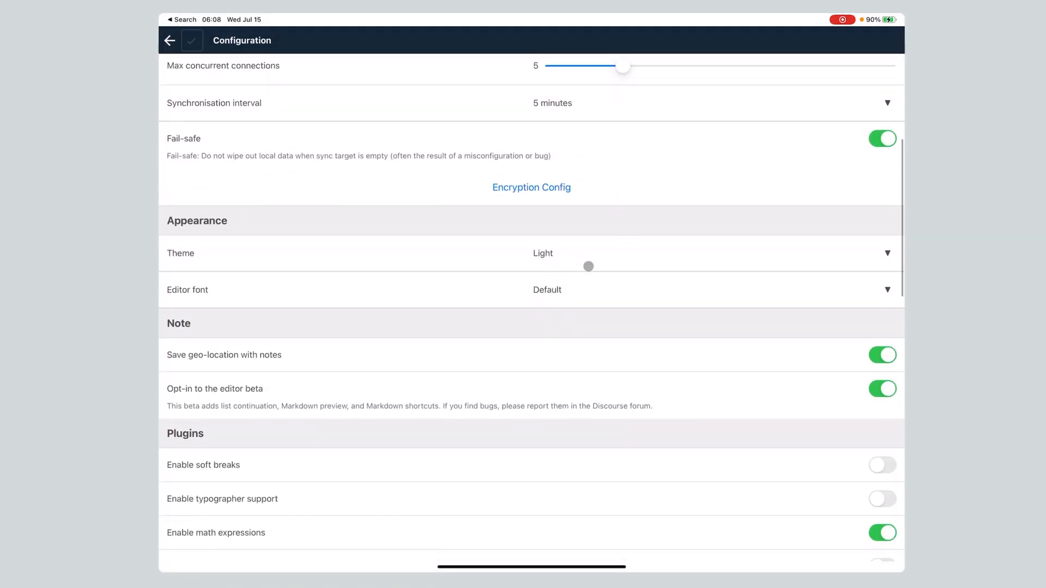
pyautogui.click(882, 389)
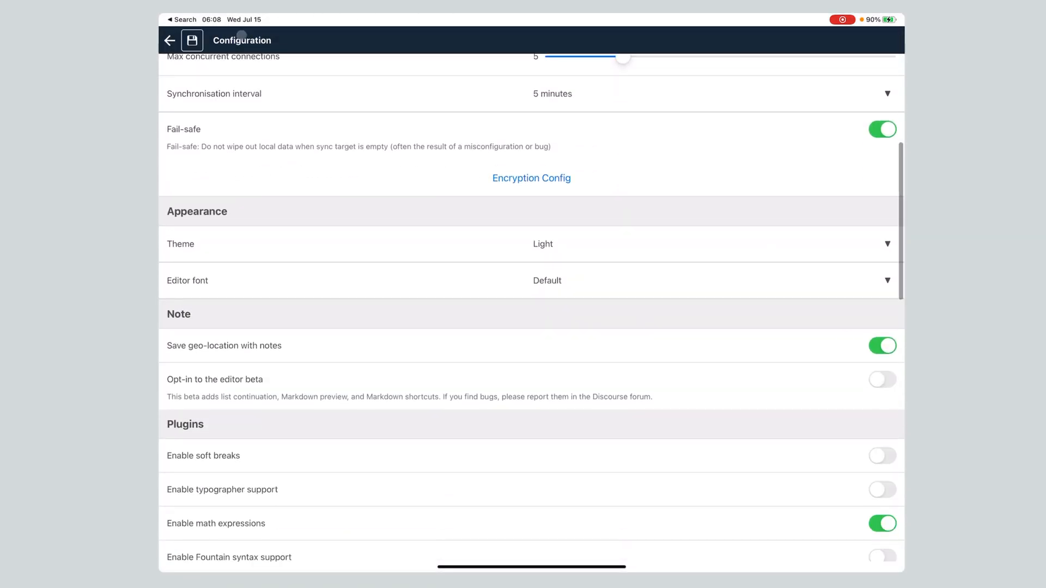
pyautogui.click(170, 40)
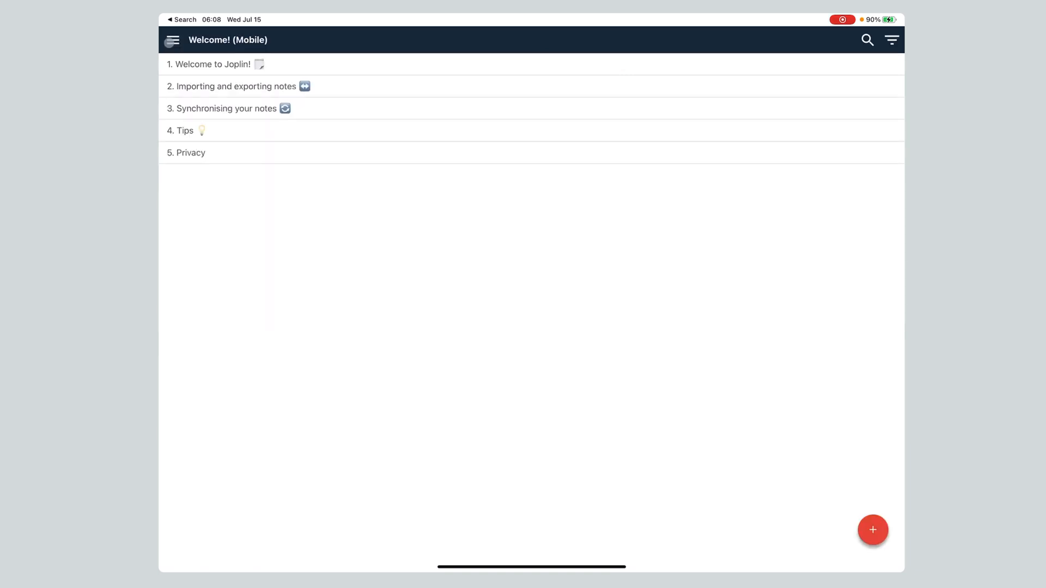
# Step: Open the 'Welcome to Joplin!' note and select the word 'can' in its text
pyautogui.click(208, 64)
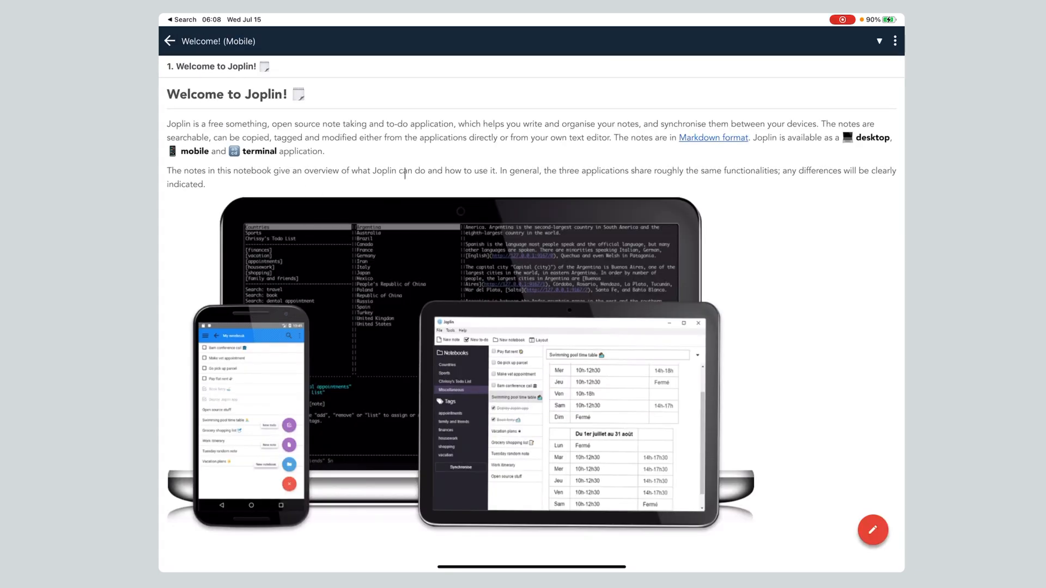
pyautogui.doubleClick(404, 170)
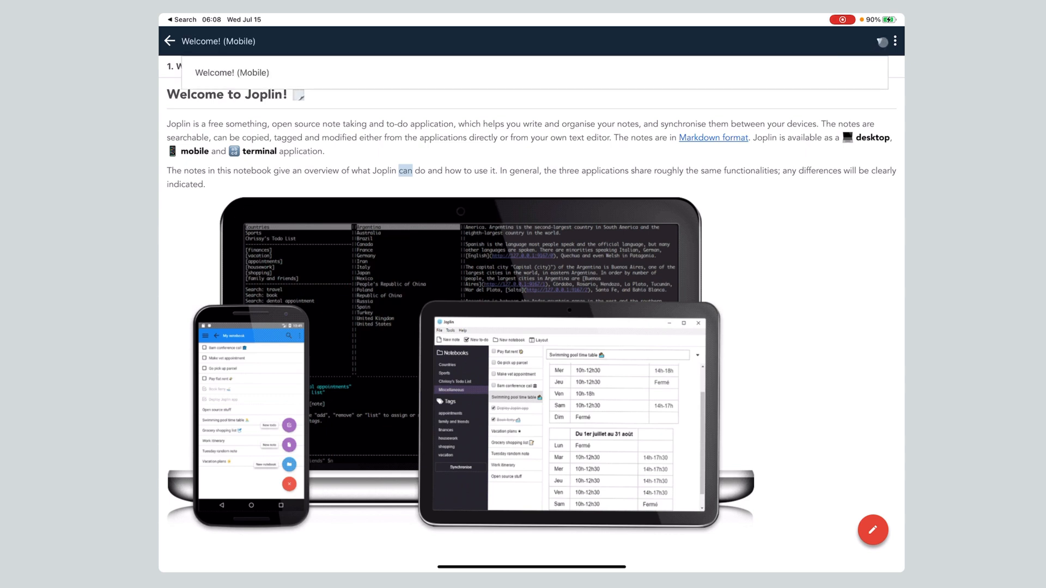
pyautogui.click(895, 41)
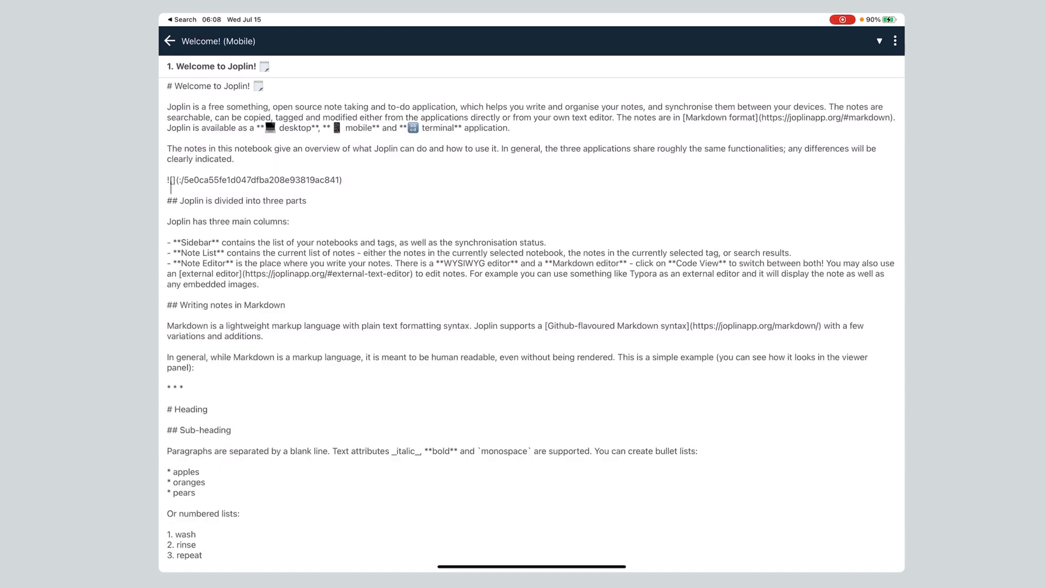
pyautogui.doubleClick(254, 181)
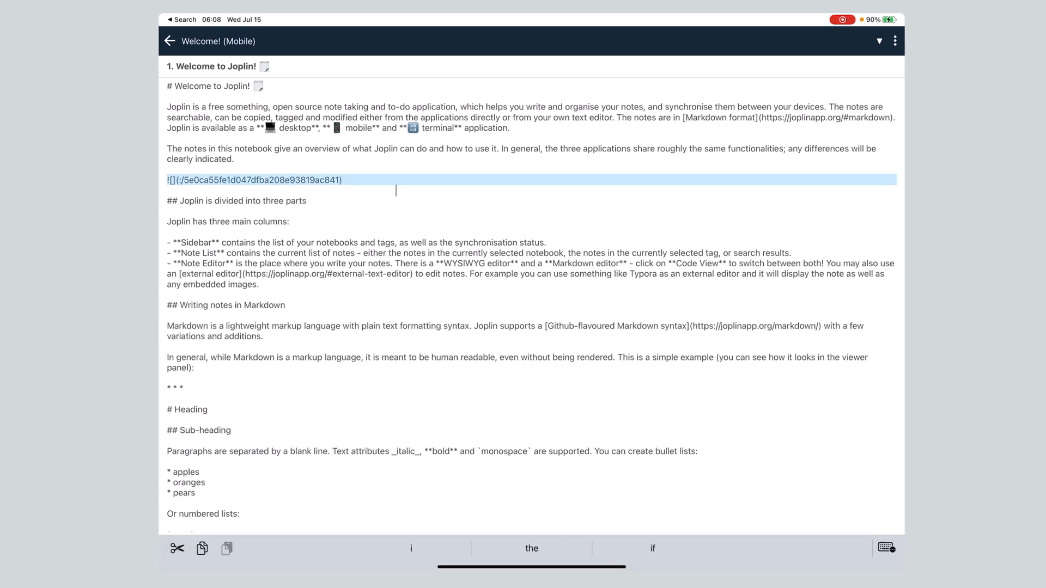
pyautogui.click(843, 459)
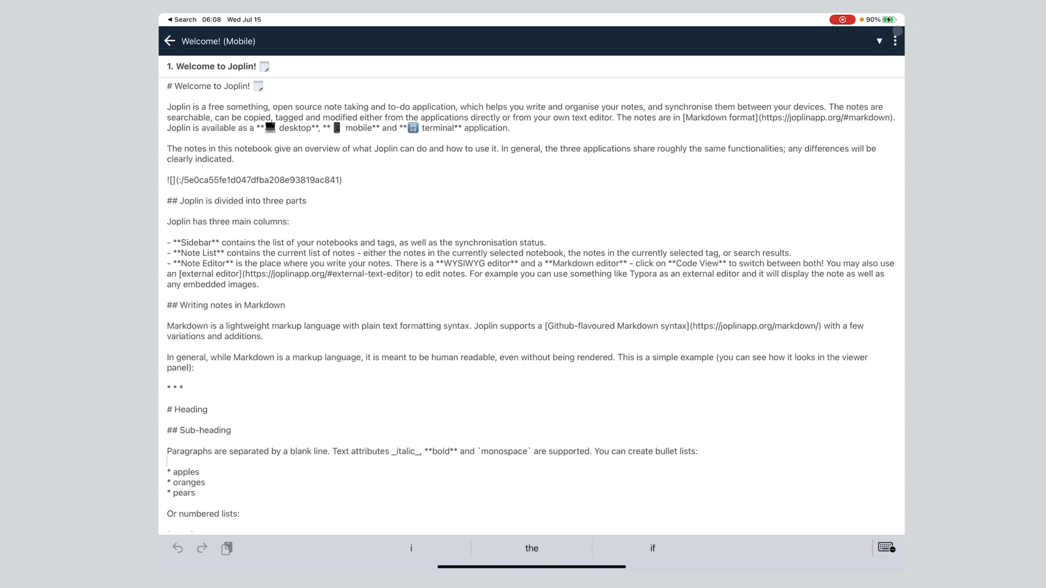
pyautogui.click(776, 159)
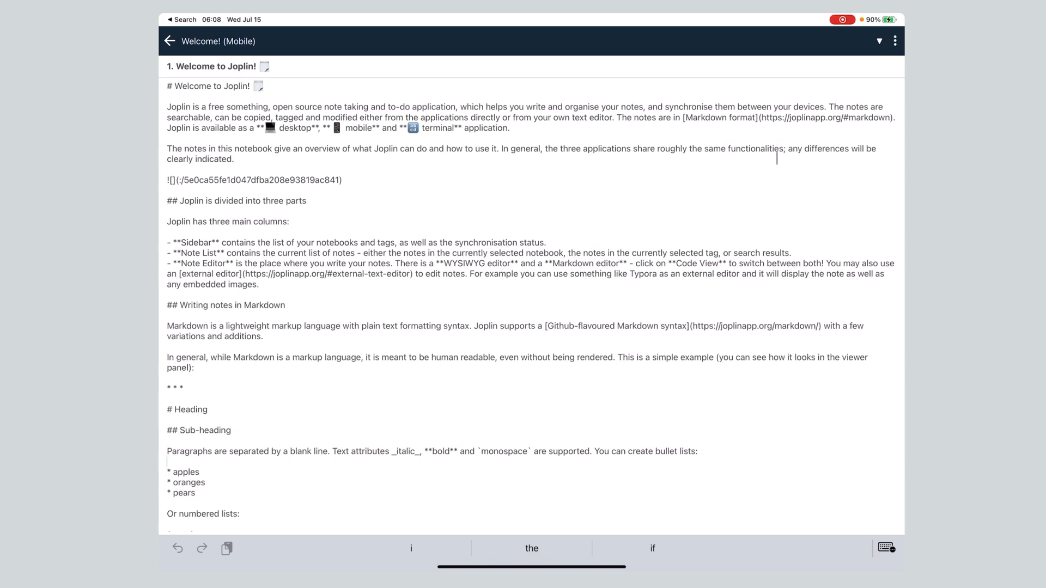
pyautogui.click(894, 41)
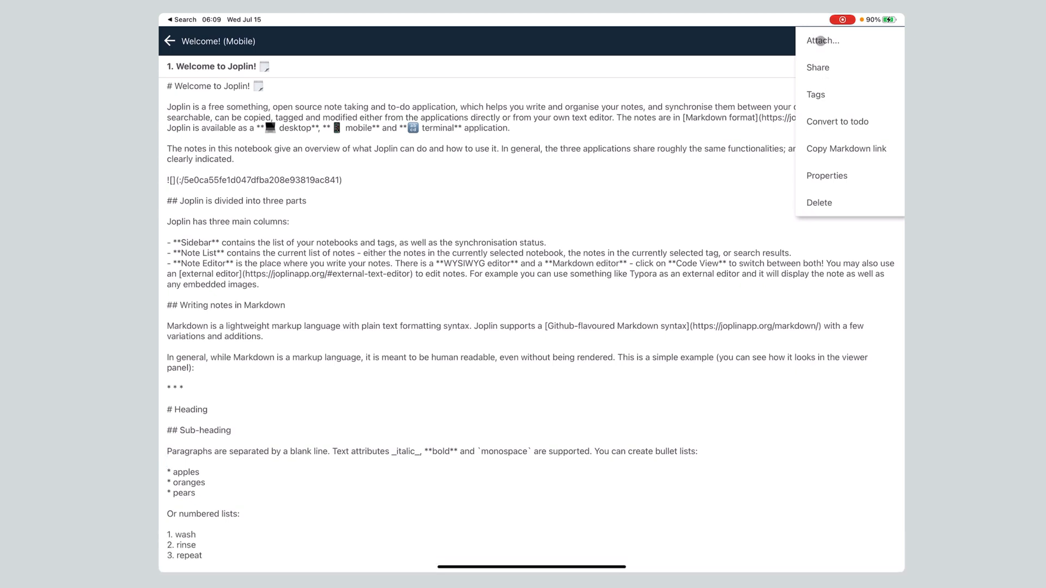
# Step: Try attaching a file to the note, then cancel the file browser
pyautogui.click(822, 39)
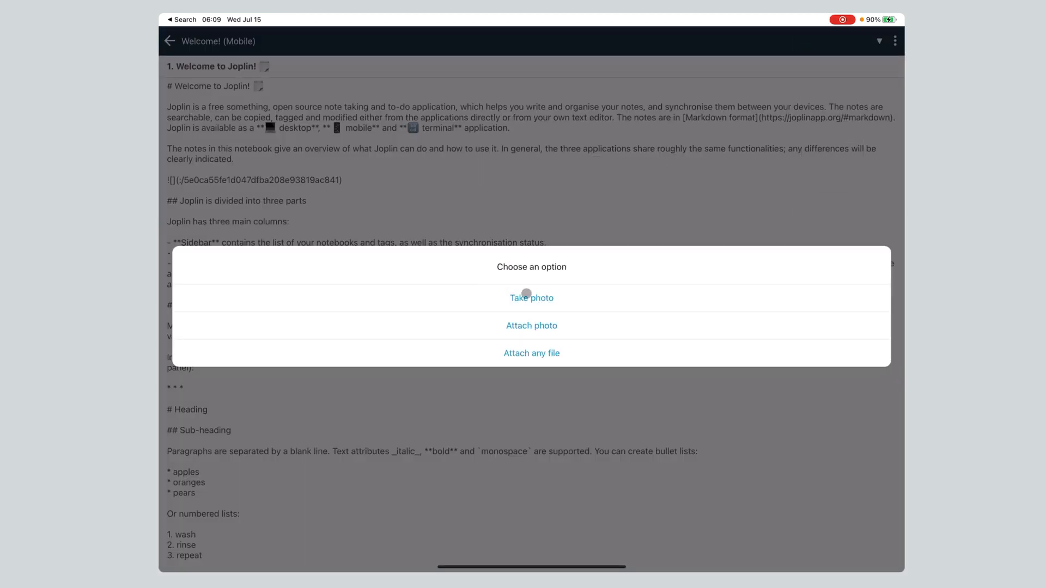
pyautogui.click(531, 353)
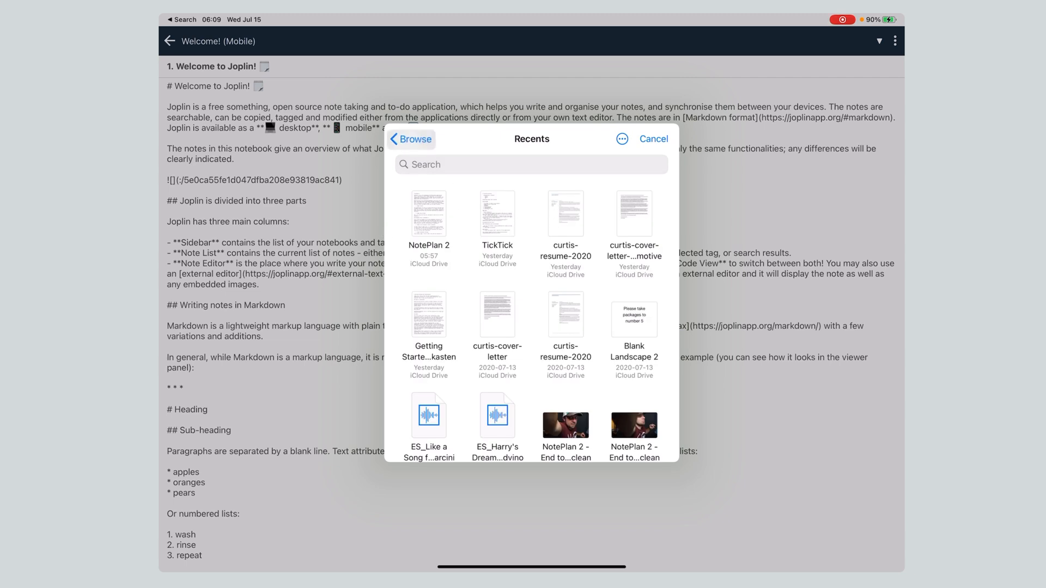
pyautogui.click(653, 139)
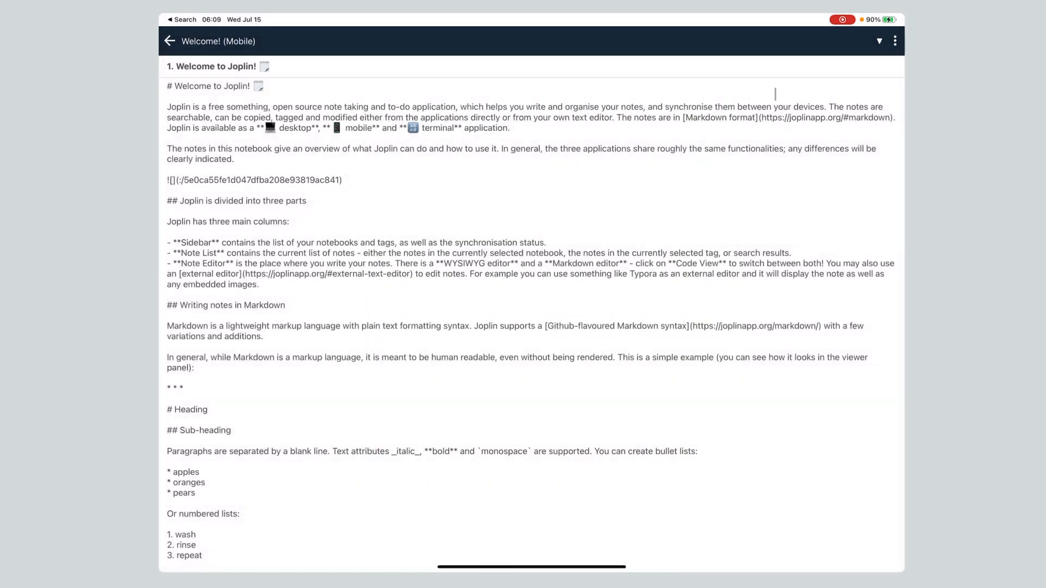
# Step: Attach a photo from the iPad photo library, allowing access to selected photos
pyautogui.click(895, 41)
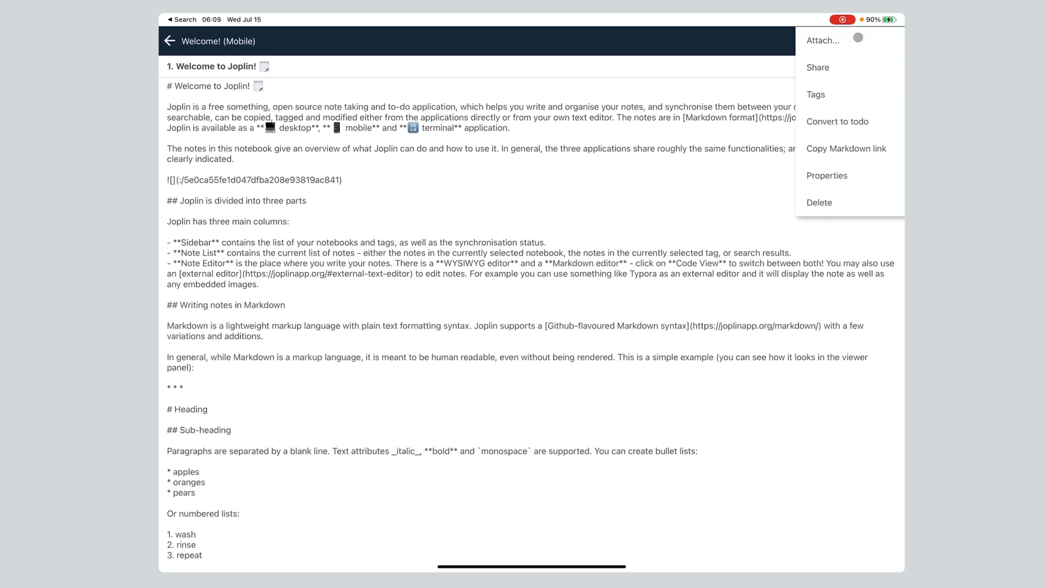
pyautogui.click(822, 39)
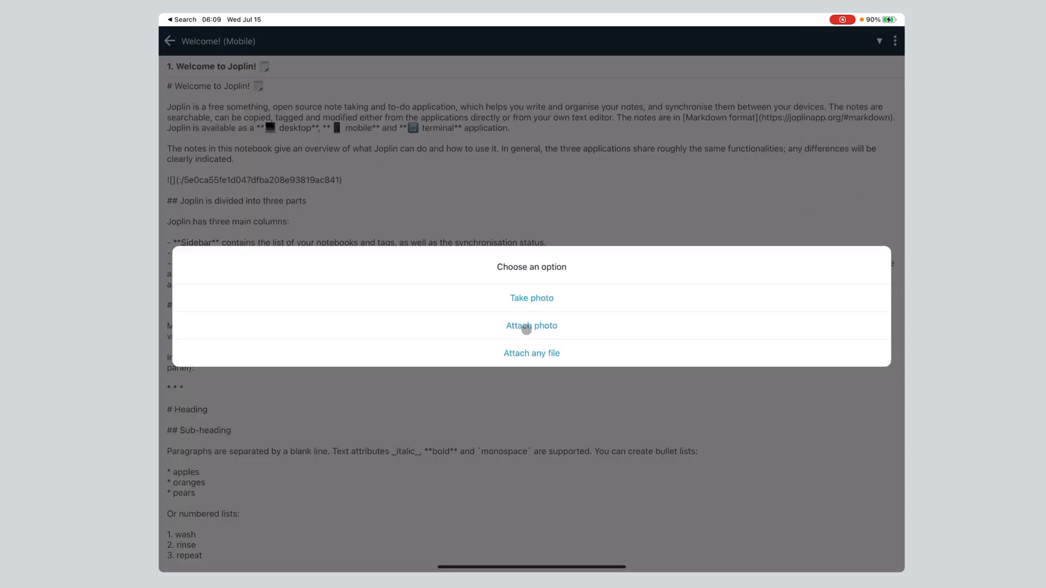
pyautogui.click(532, 326)
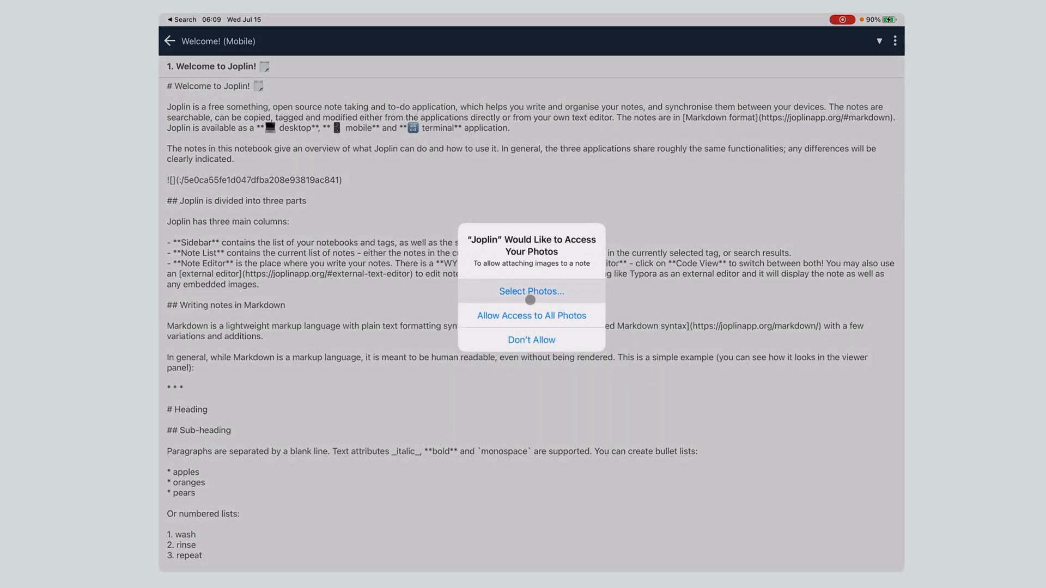
pyautogui.click(532, 292)
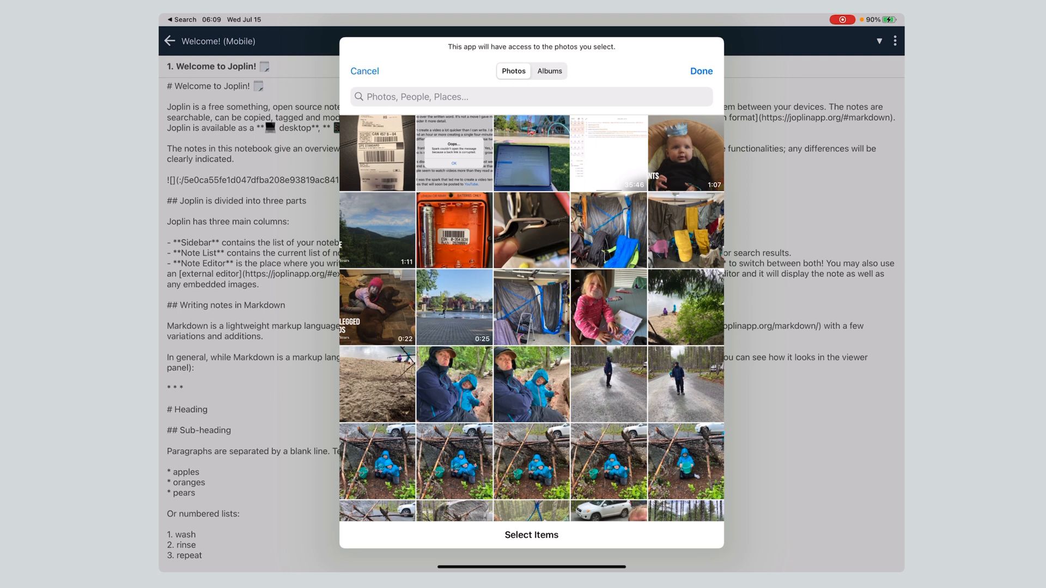
pyautogui.click(608, 308)
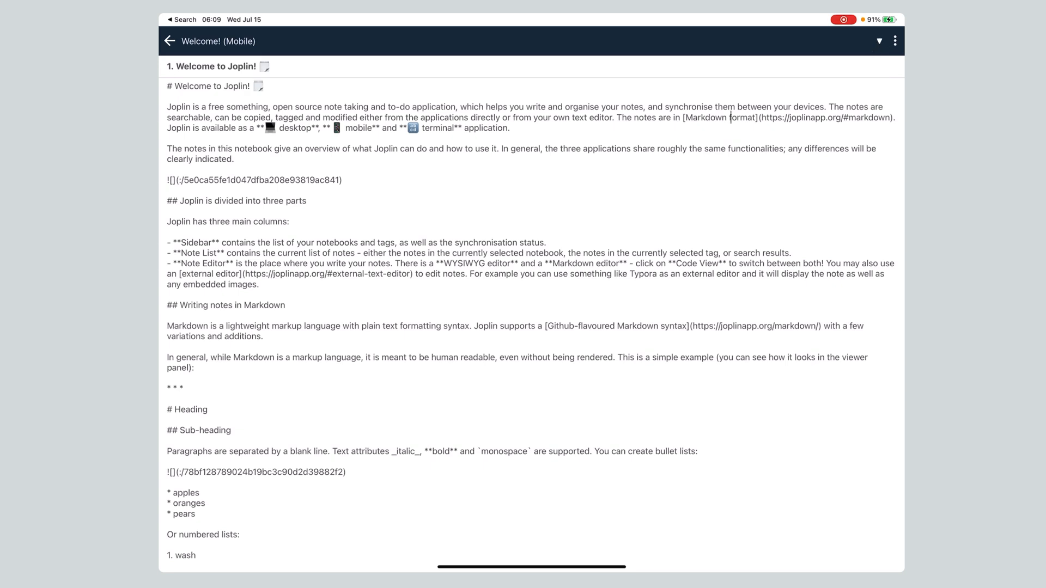
# Step: Leave edit mode so the note renders with the lakeside photo of two children
pyautogui.click(894, 41)
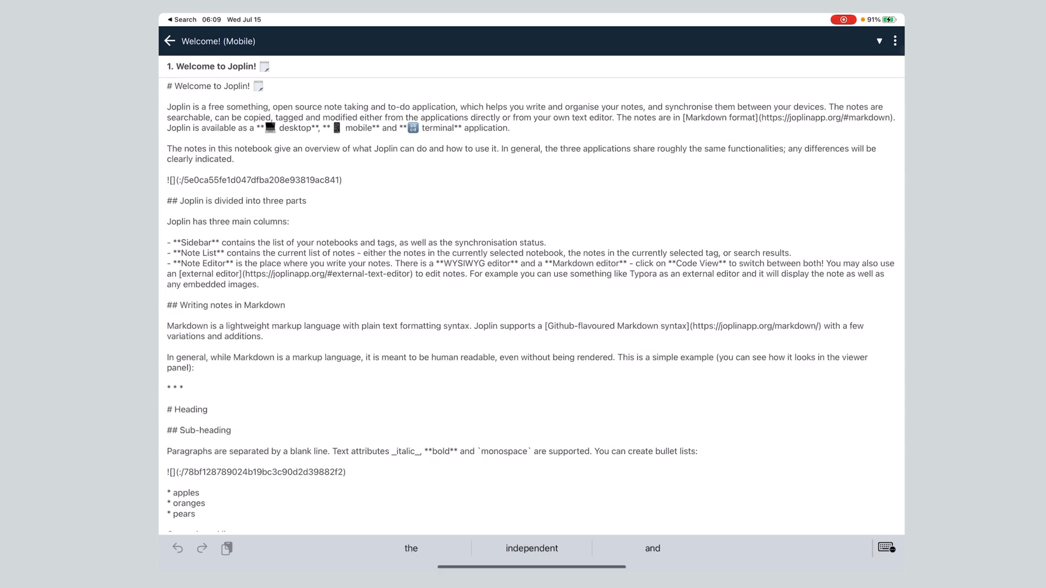
pyautogui.click(896, 41)
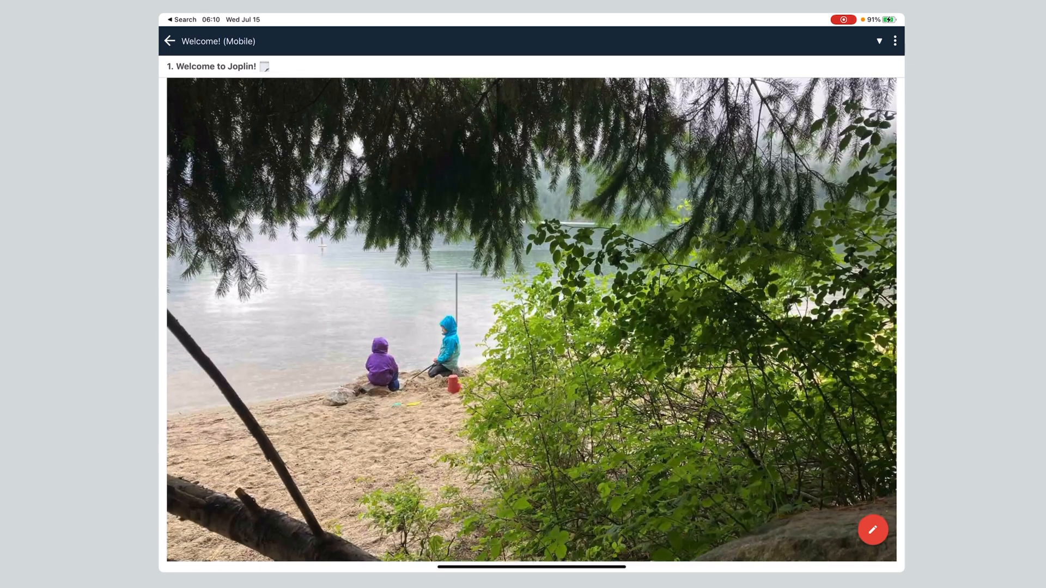
pyautogui.scroll(-3)
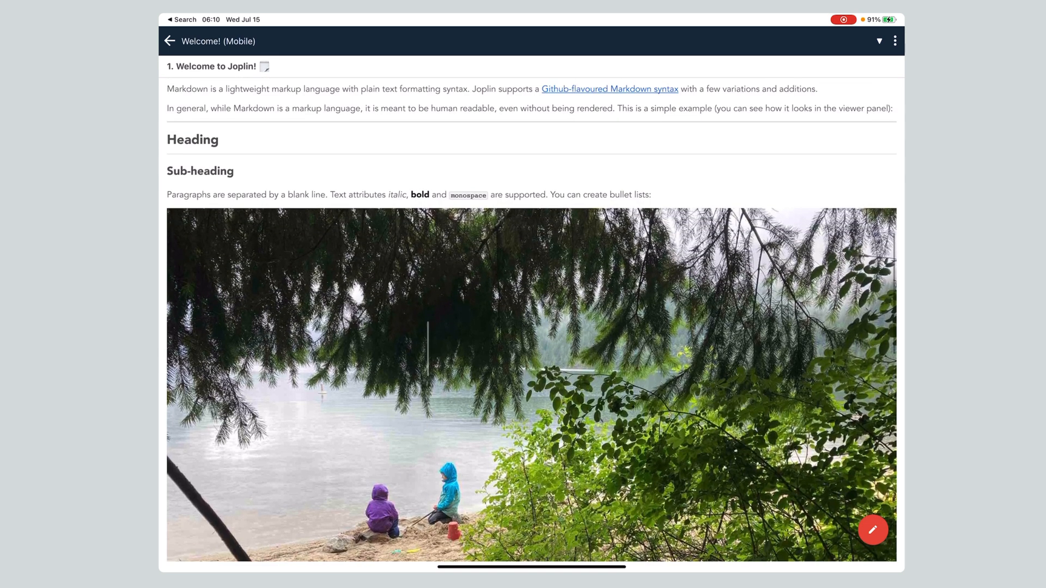
pyautogui.scroll(3)
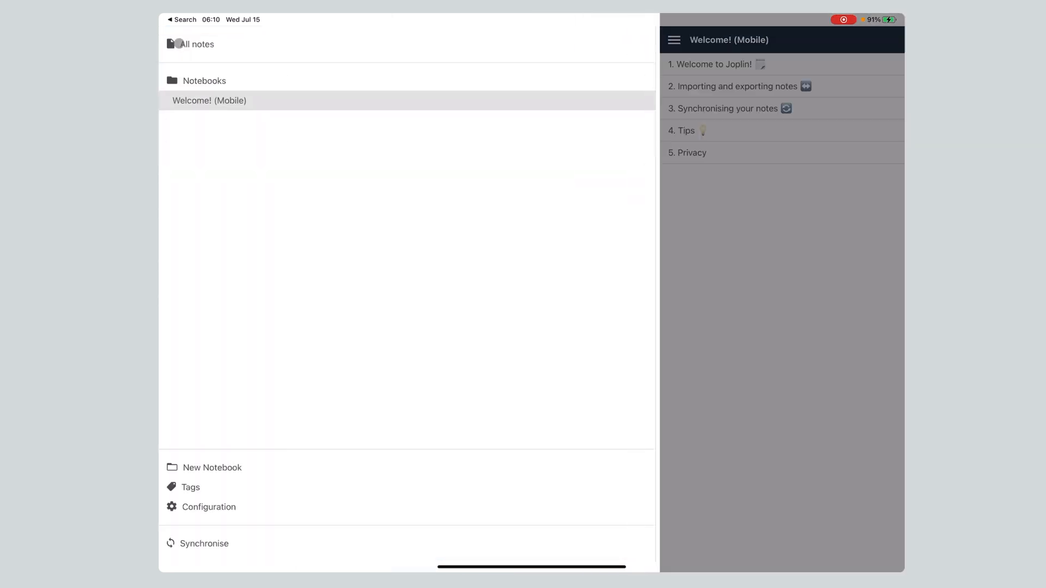
# Step: Switch on 'Opt-in to the editor beta' in Configuration, save, and return to the notes
pyautogui.click(209, 507)
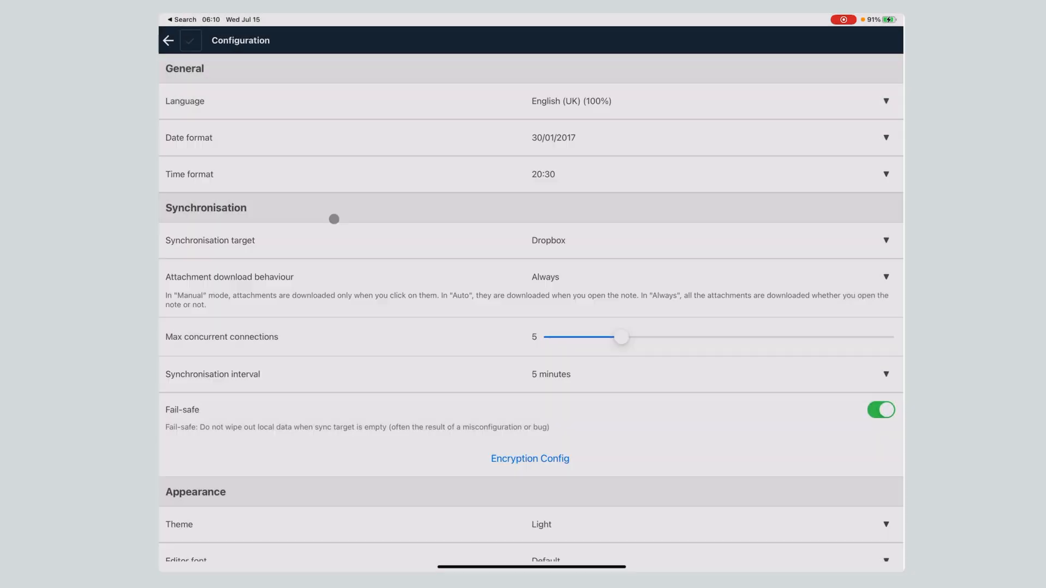
pyautogui.scroll(-3)
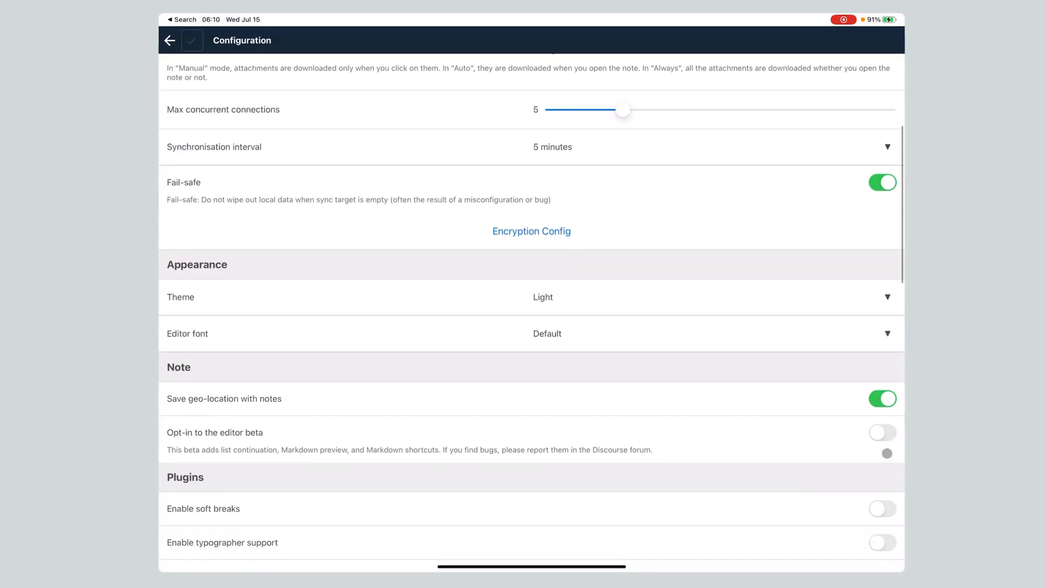
pyautogui.click(882, 432)
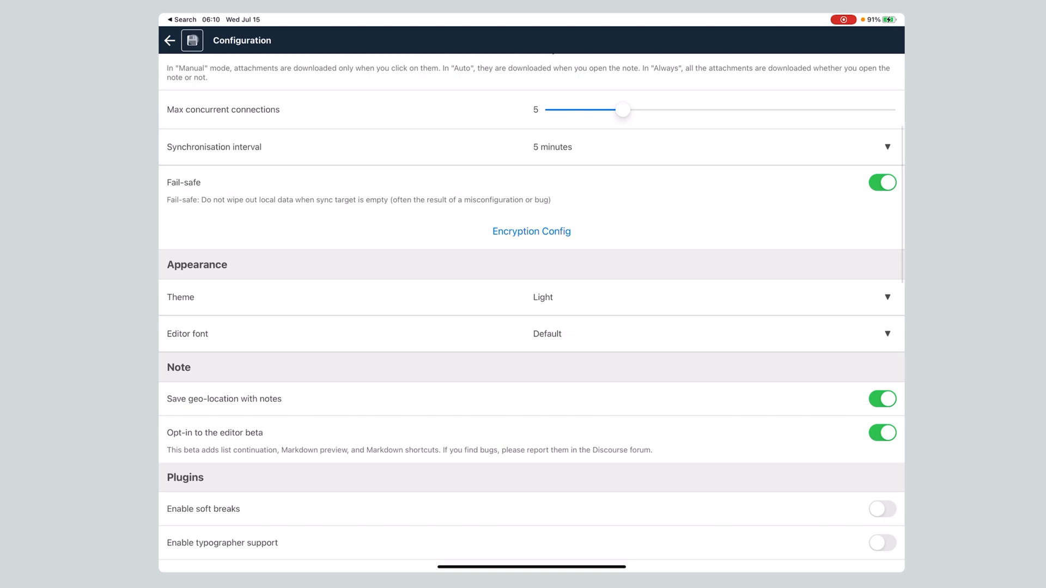
pyautogui.click(170, 40)
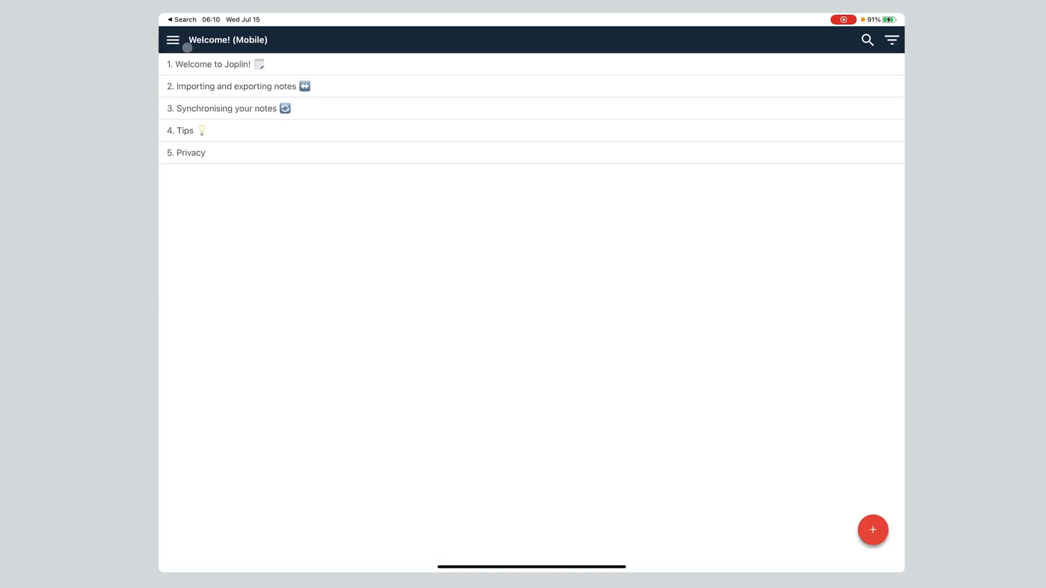
# Step: Open the 'Welcome to Joplin!' note as editable Markdown and place the cursor at the Heading line
pyautogui.click(215, 64)
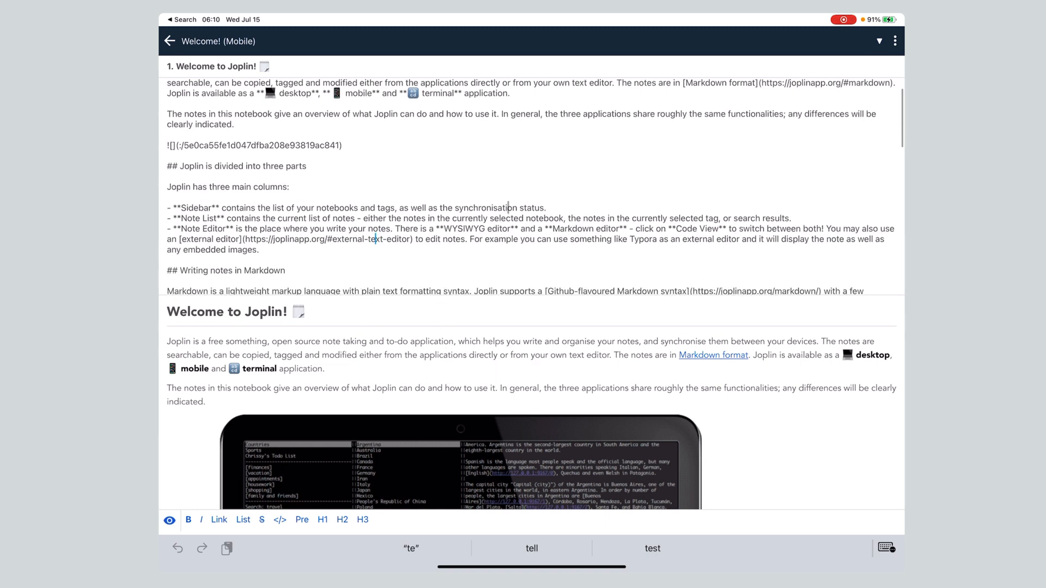
pyautogui.scroll(3)
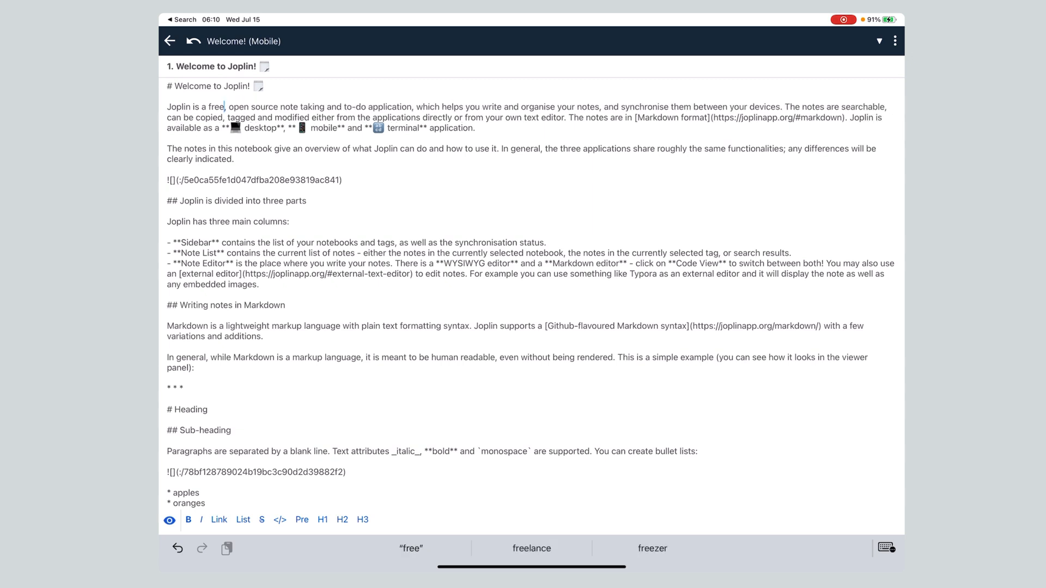
pyautogui.click(413, 409)
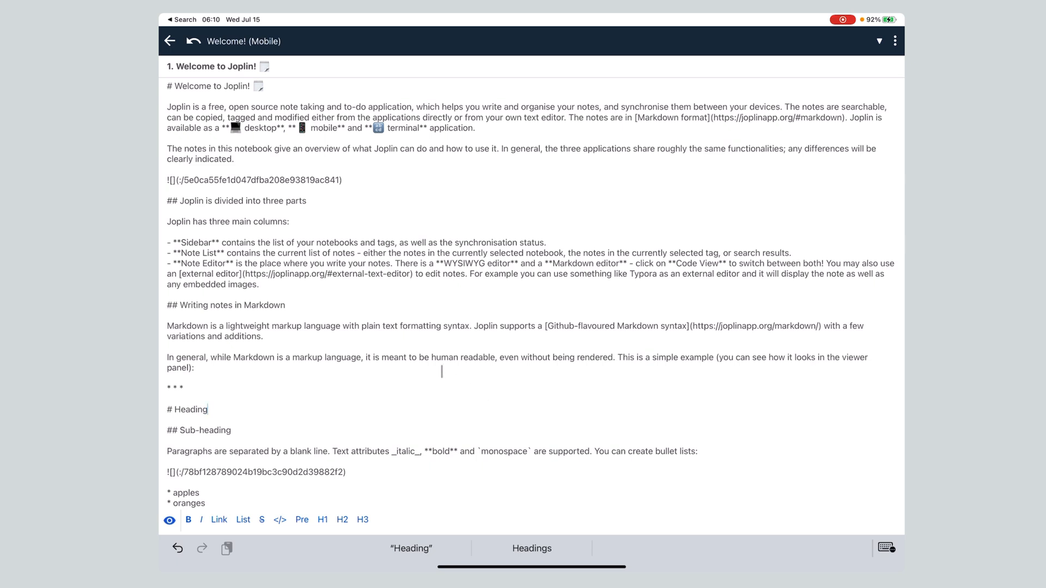
pyautogui.scroll(-3)
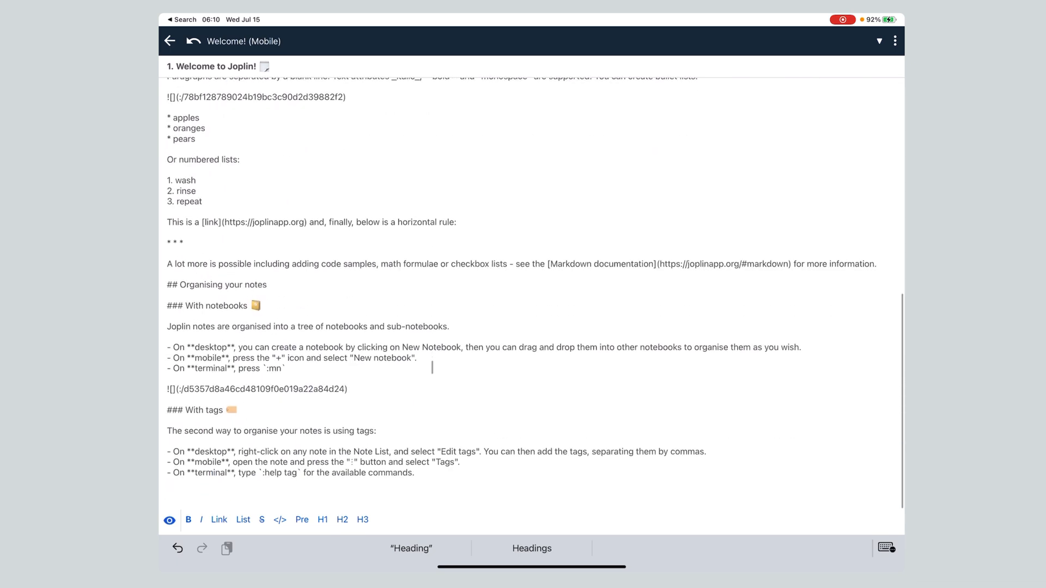
pyautogui.scroll(3)
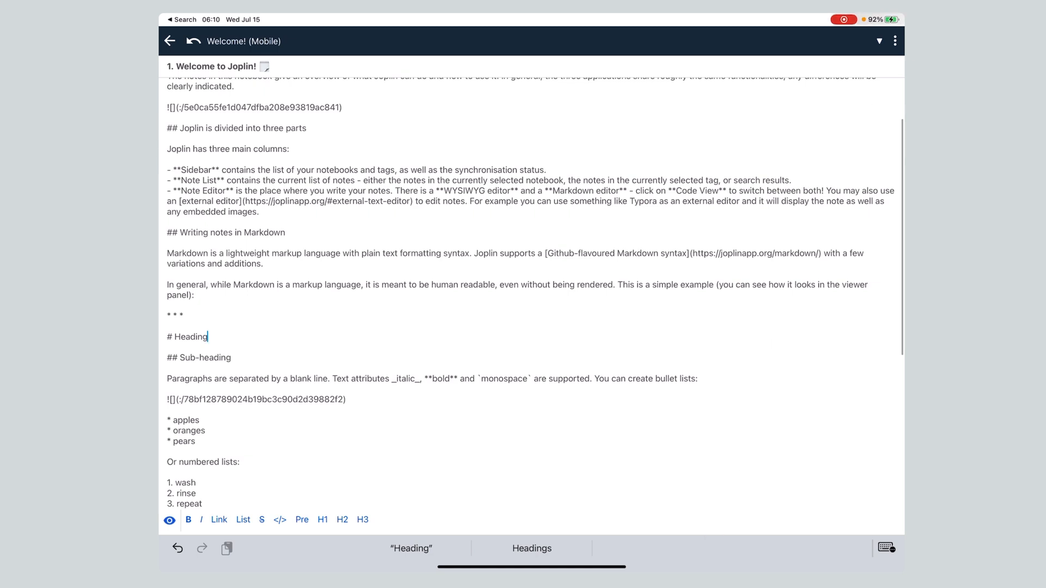
pyautogui.click(895, 41)
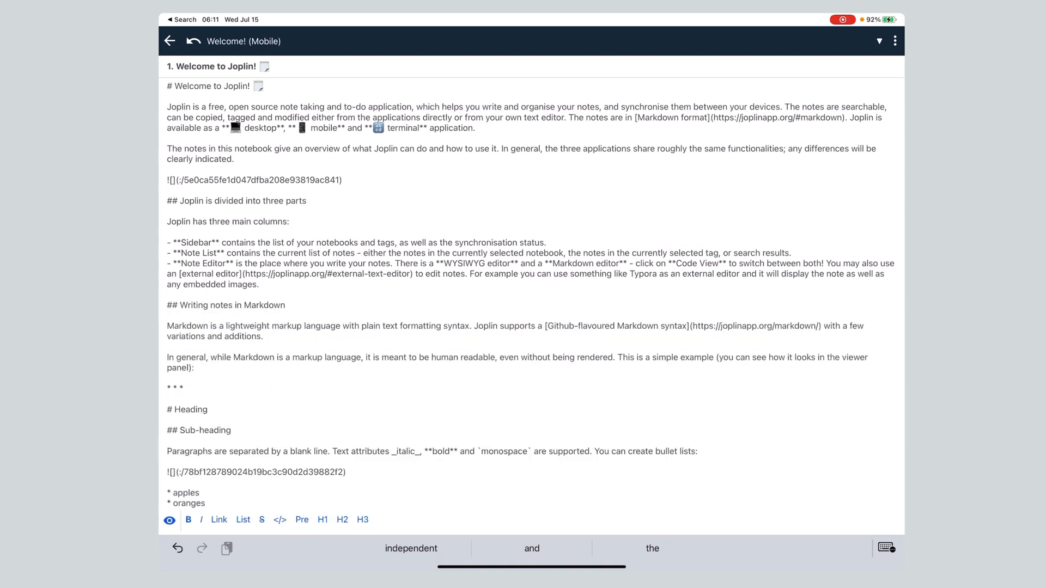
# Step: Leave the note editor and save Configuration with the editor beta switched off
pyautogui.click(461, 377)
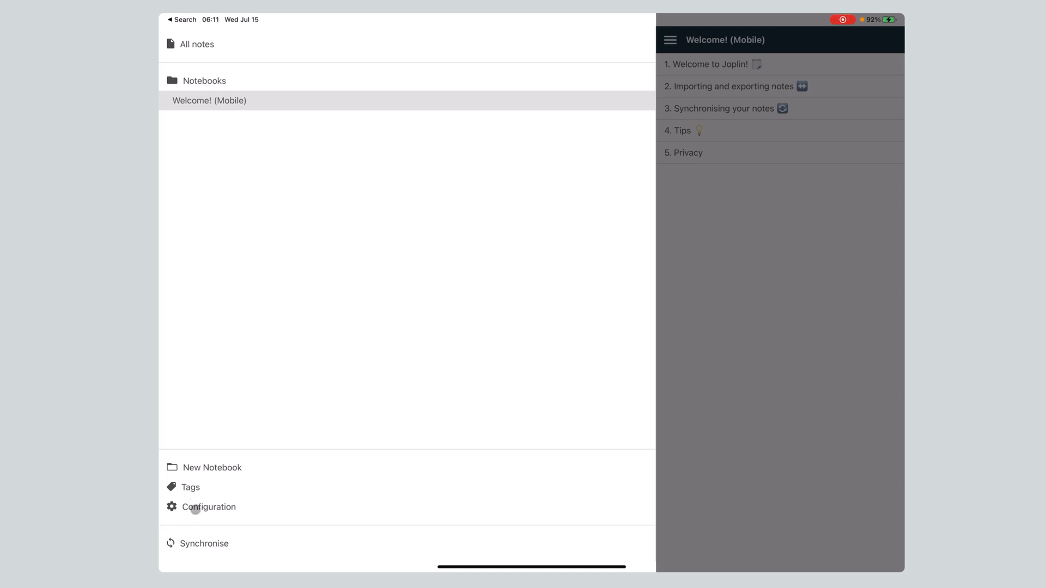
pyautogui.click(208, 507)
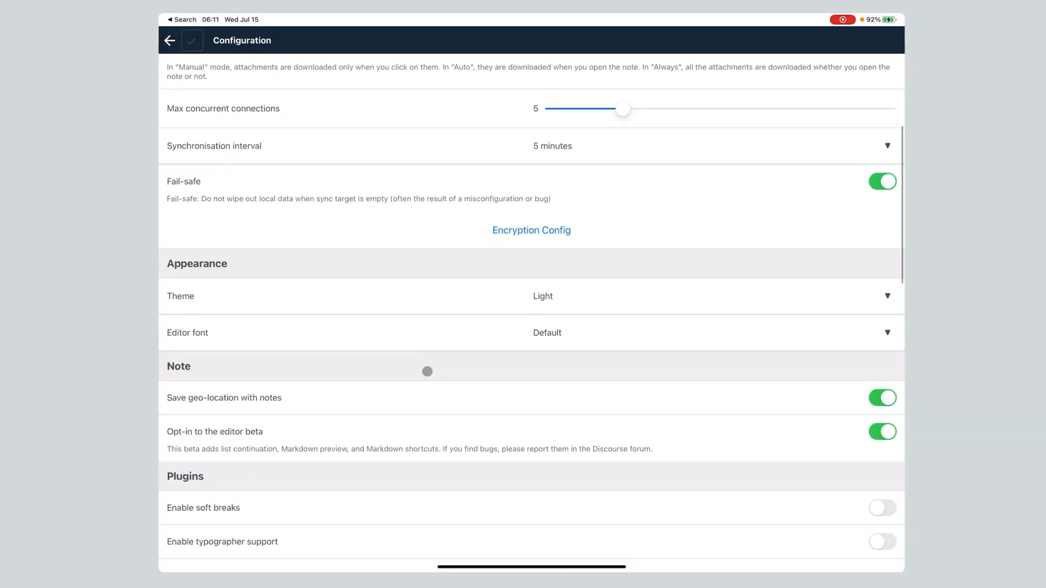
pyautogui.scroll(-3)
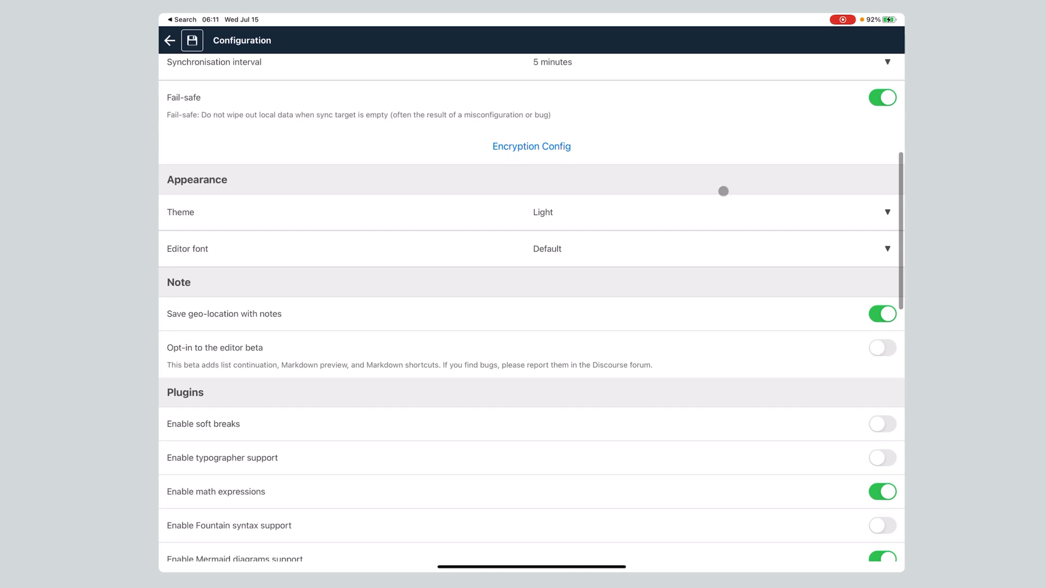
pyautogui.click(193, 39)
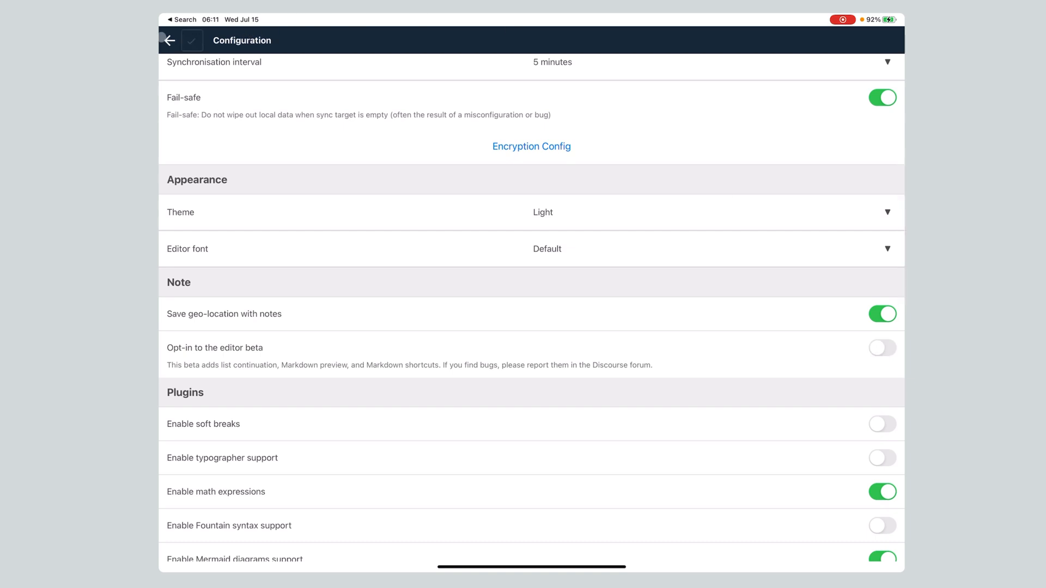
# Step: Open '1. Welcome to Joplin!', scroll through the rendered note, then go back to the list
pyautogui.click(169, 39)
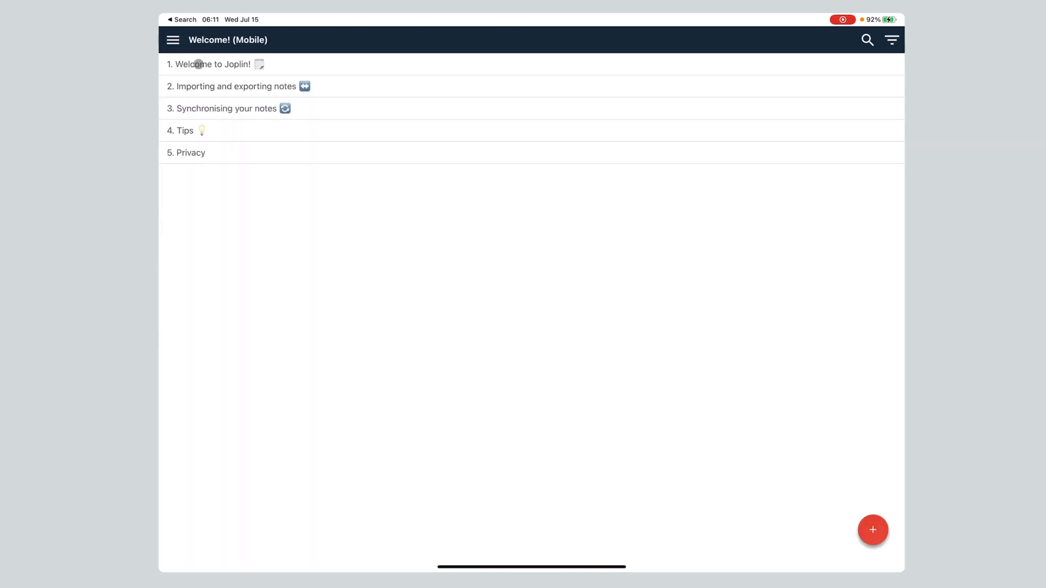
pyautogui.click(214, 65)
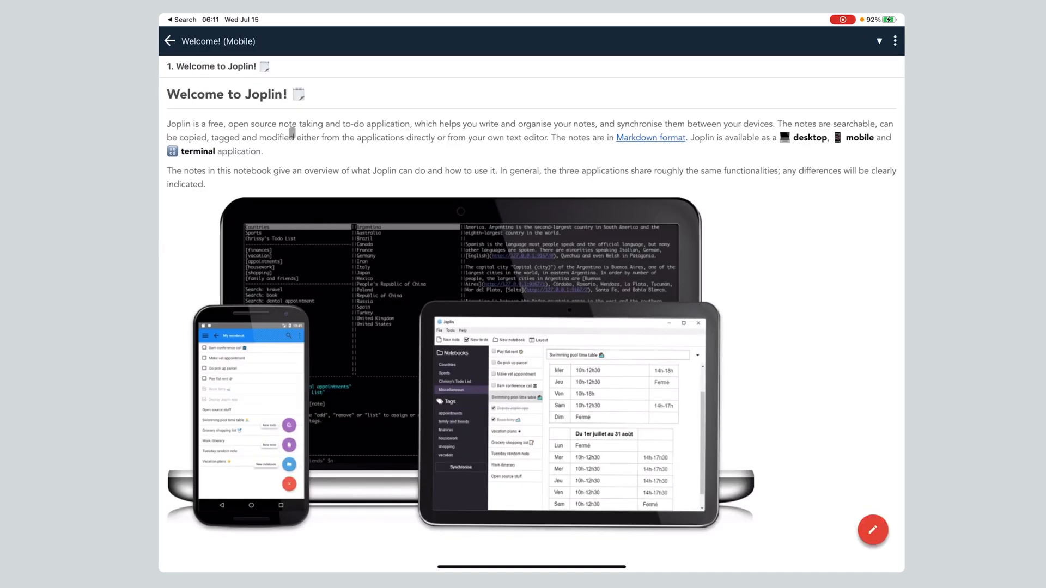
pyautogui.scroll(-3)
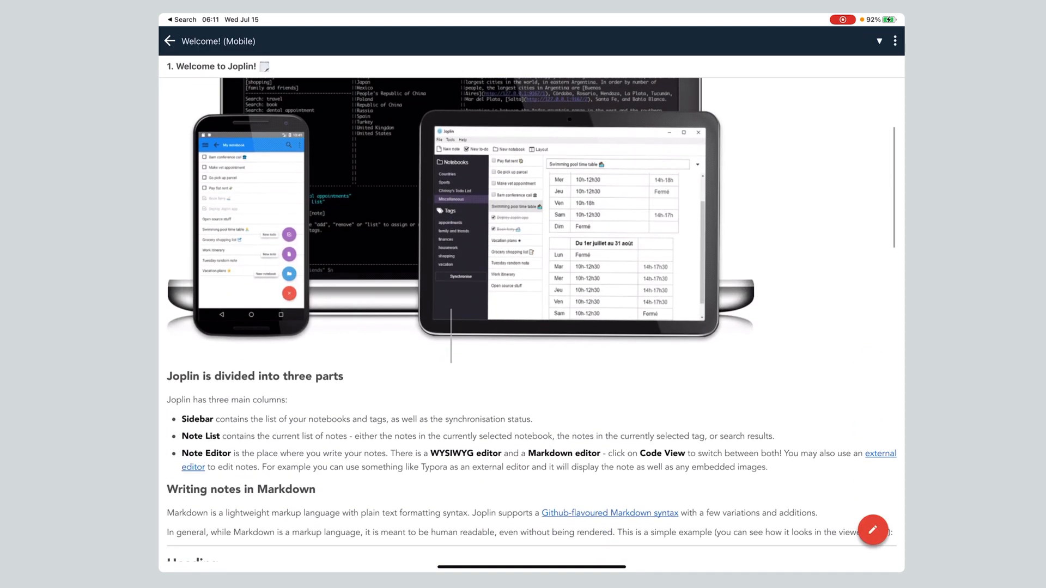
pyautogui.scroll(-3)
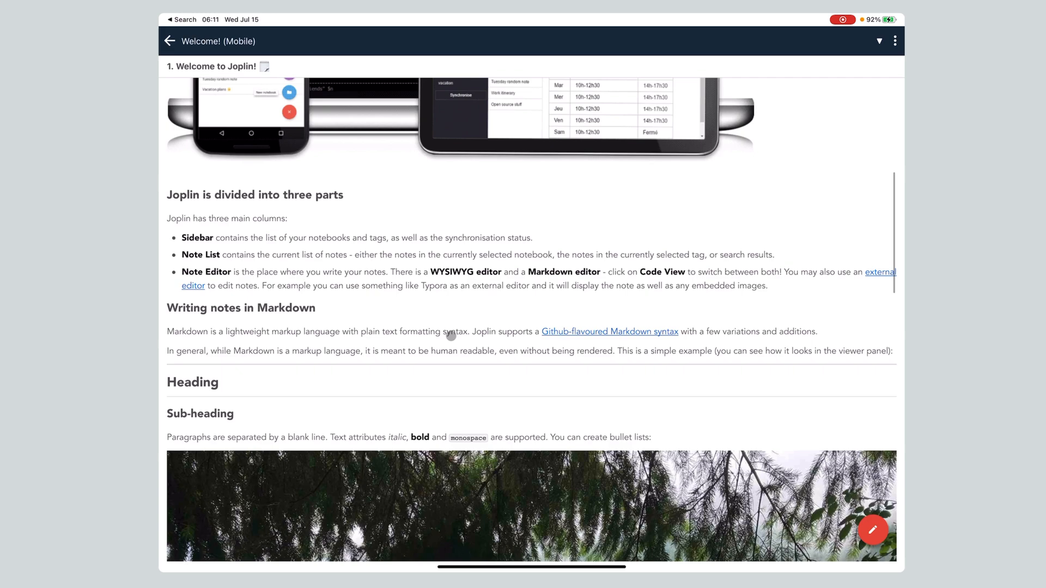
pyautogui.scroll(-3)
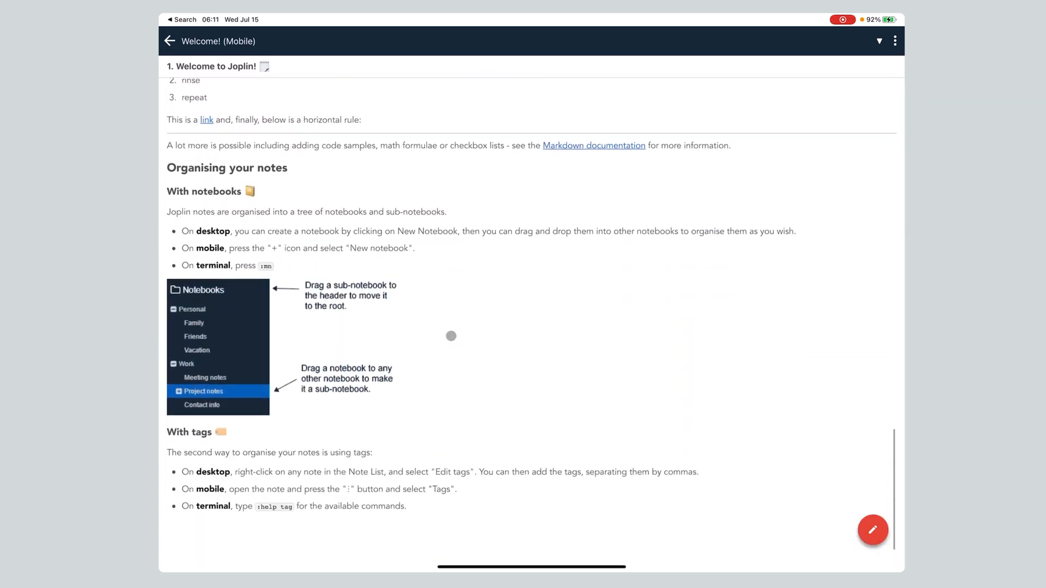
pyautogui.scroll(3)
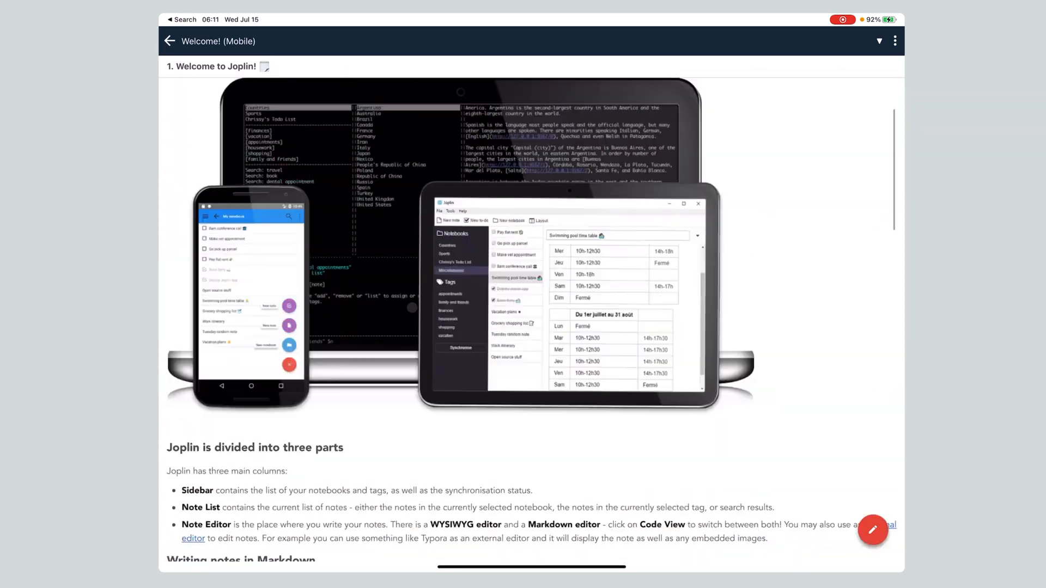
pyautogui.click(171, 41)
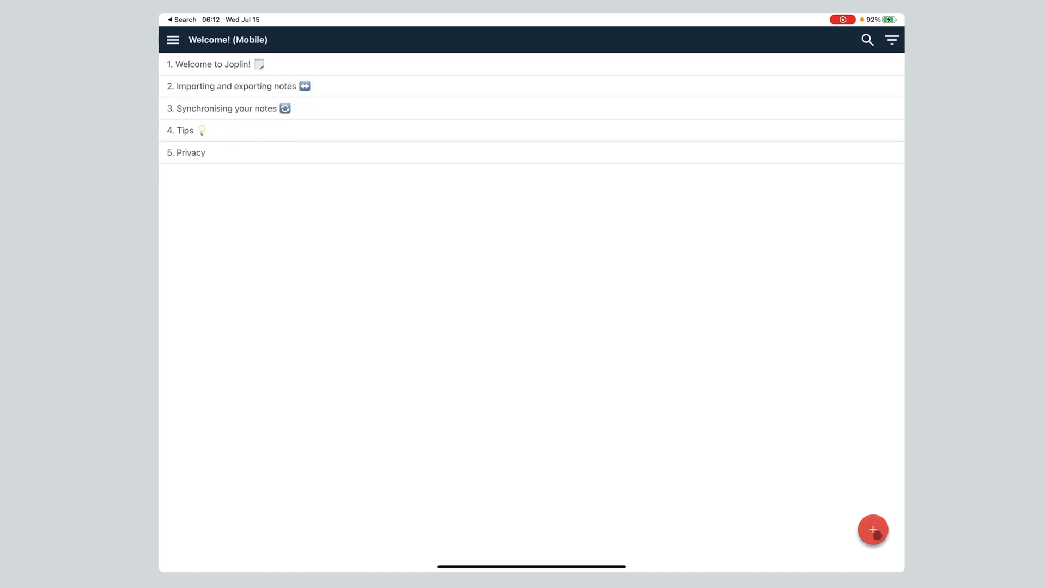
# Step: Create a new to-do and type the title 'Finish Joplin screencast'
pyautogui.click(873, 530)
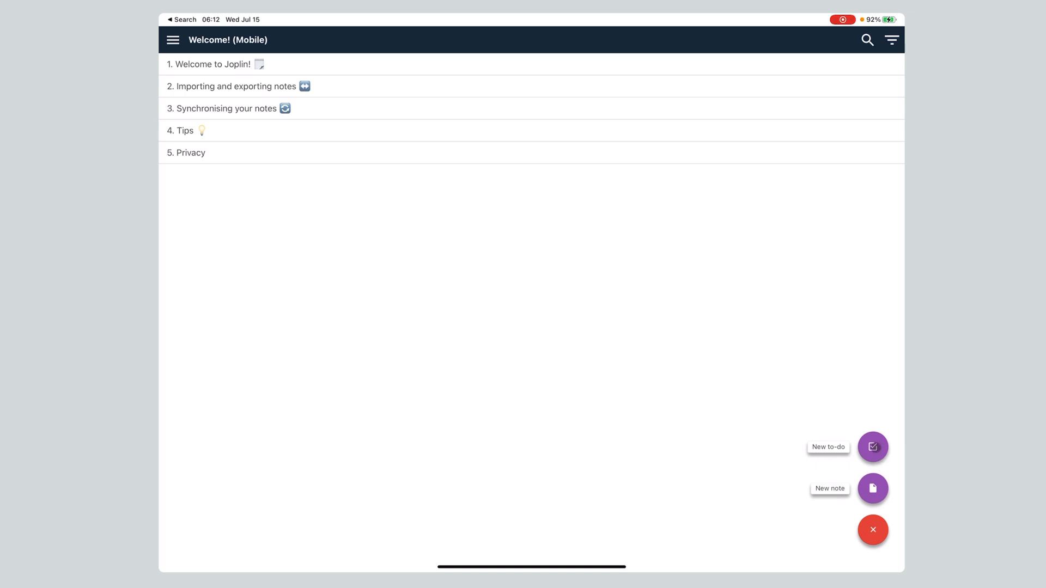
pyautogui.click(872, 447)
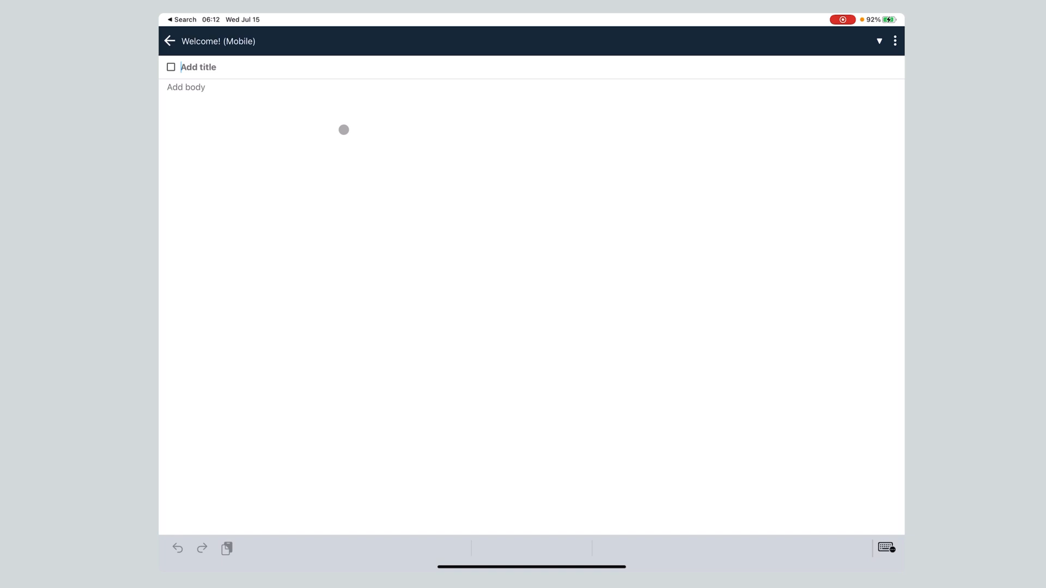
pyautogui.write('Finish Jo')
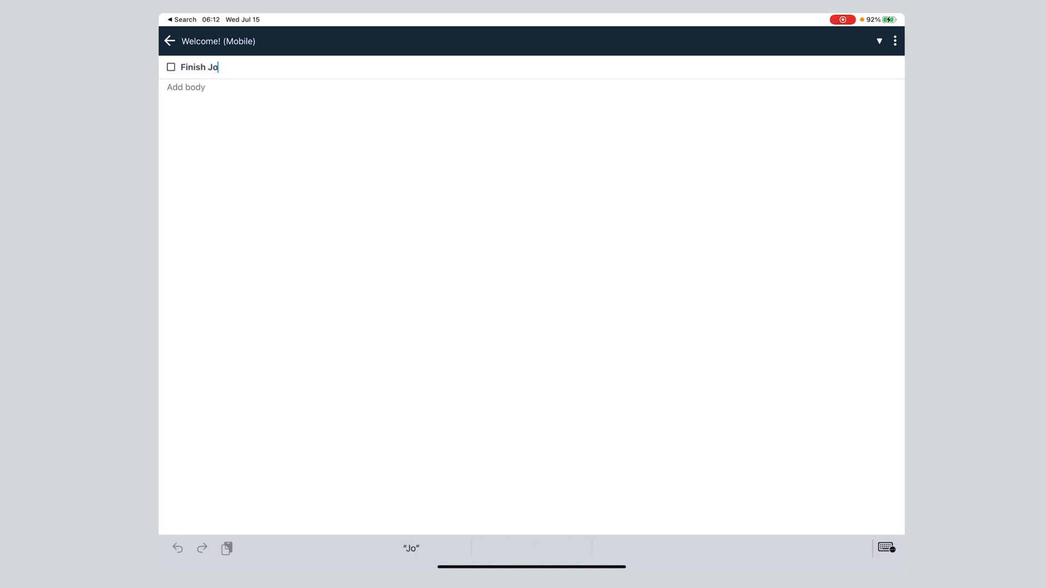
pyautogui.write('plin')
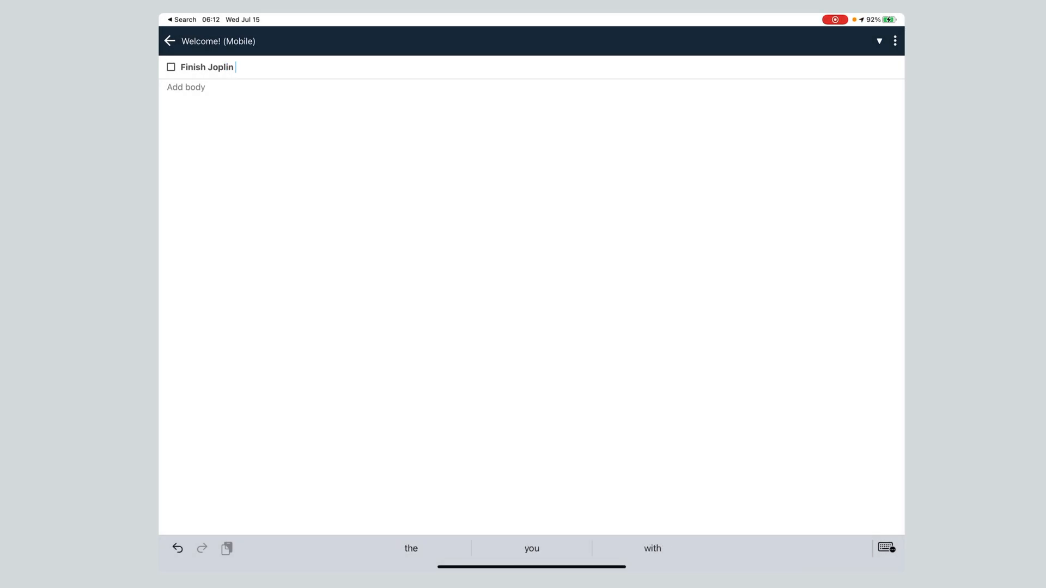
pyautogui.write('screencast')
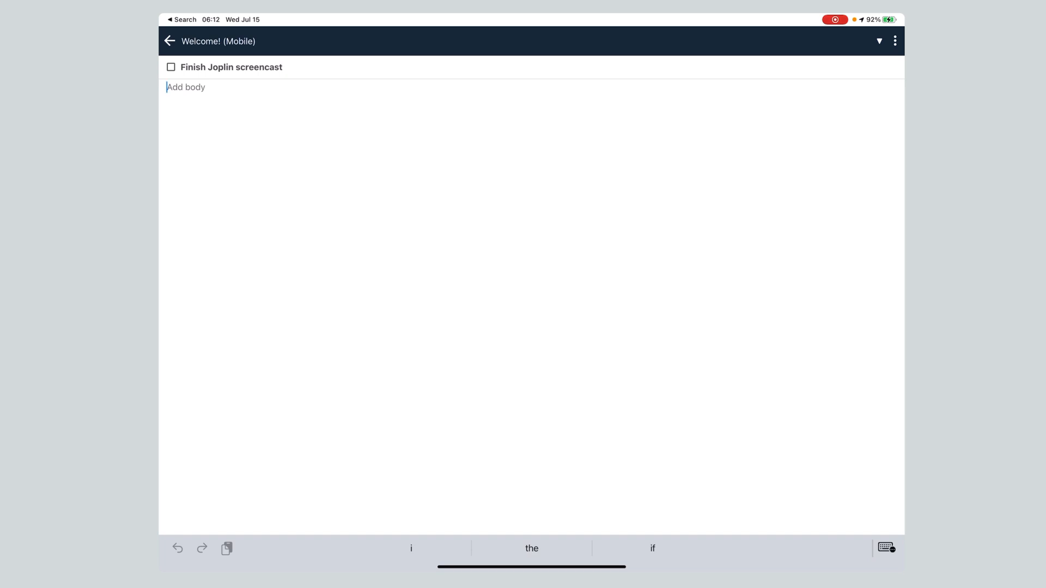
# Step: Add body text including a '- [ ] task' checkbox line to the to-do
pyautogui.write('r')
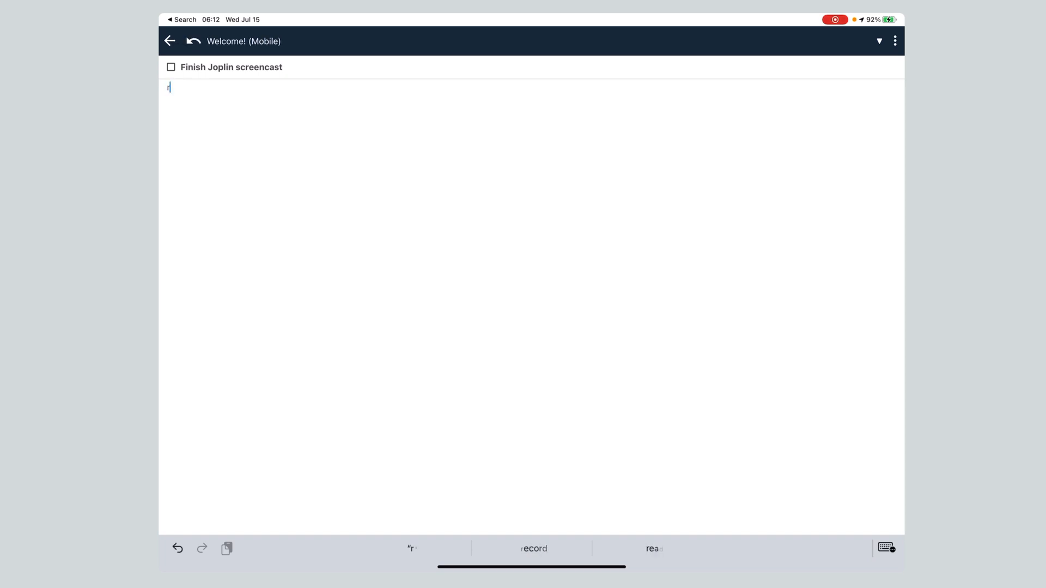
pyautogui.write('ecording this')
pyautogui.write('> markdown')
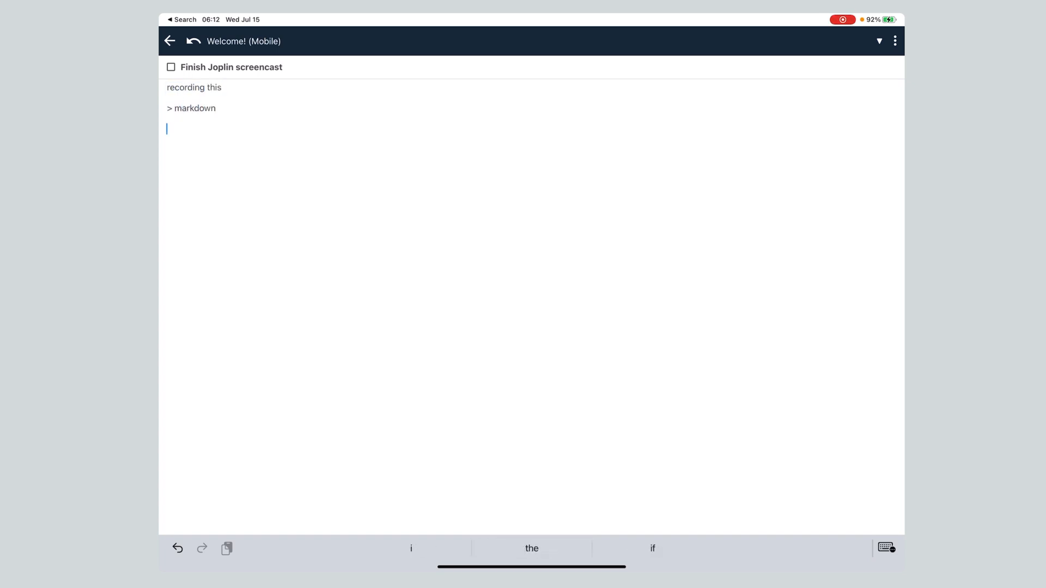
pyautogui.write('- [ ]')
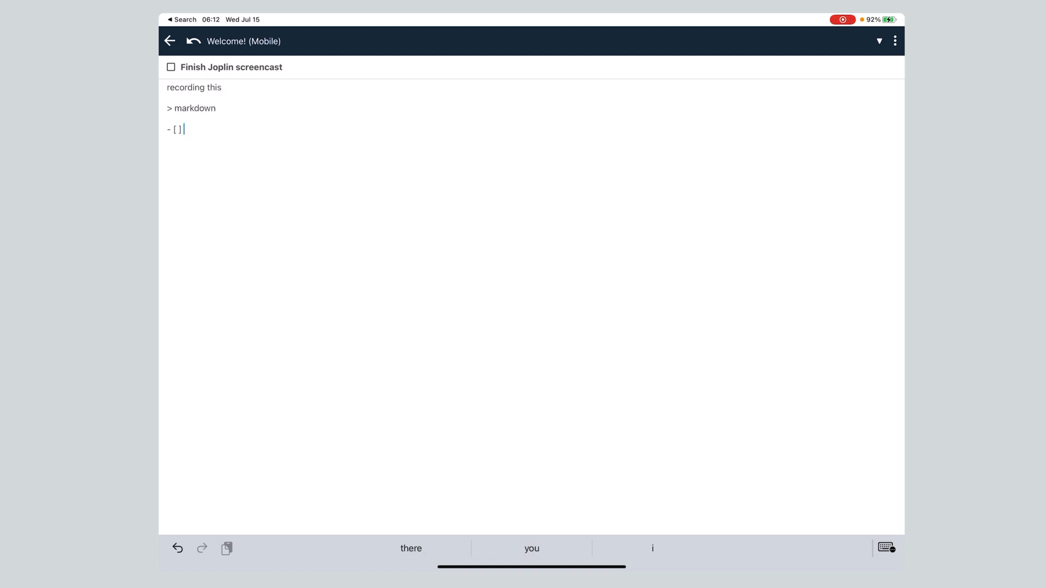
pyautogui.write('task')
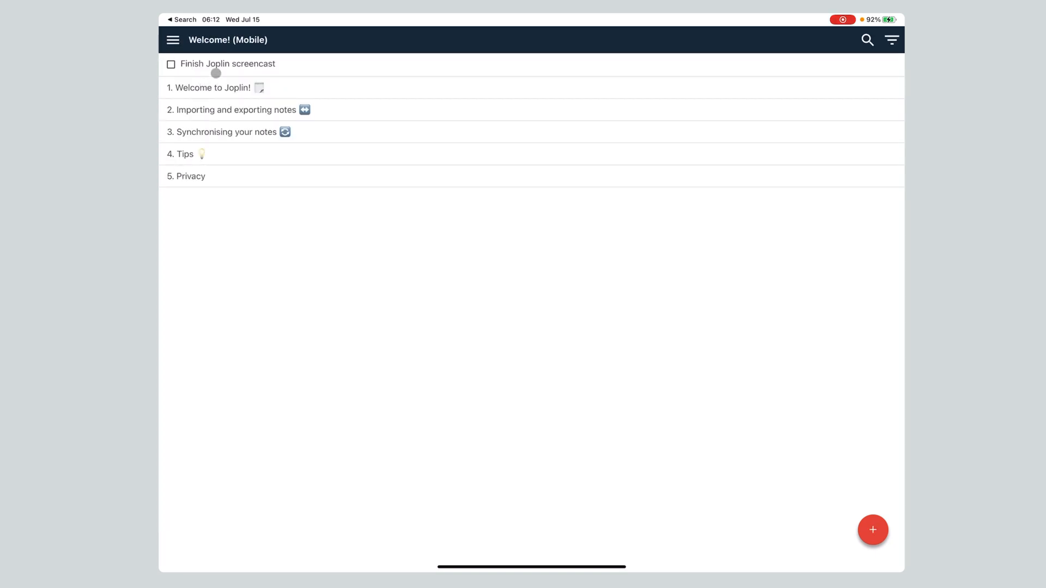
# Step: Reopen the 'Finish Joplin screencast' to-do and switch its body to raw Markdown editing
pyautogui.click(228, 63)
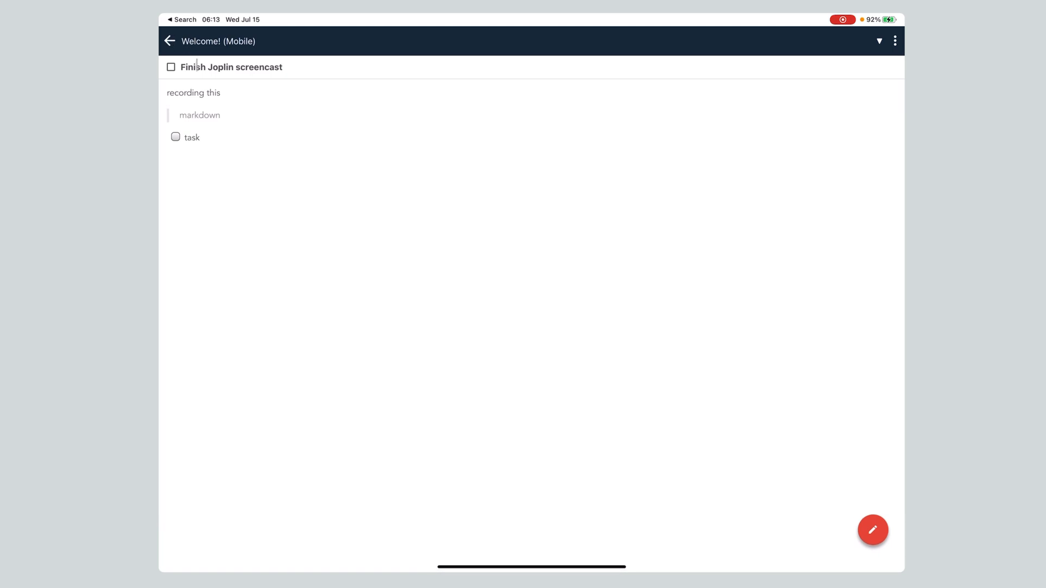
pyautogui.click(169, 41)
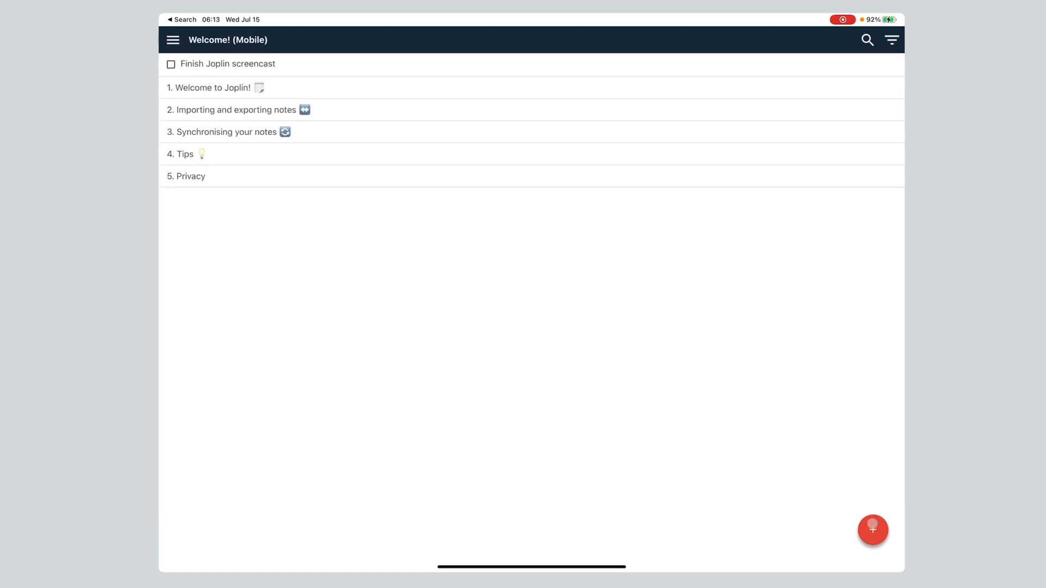
pyautogui.click(872, 530)
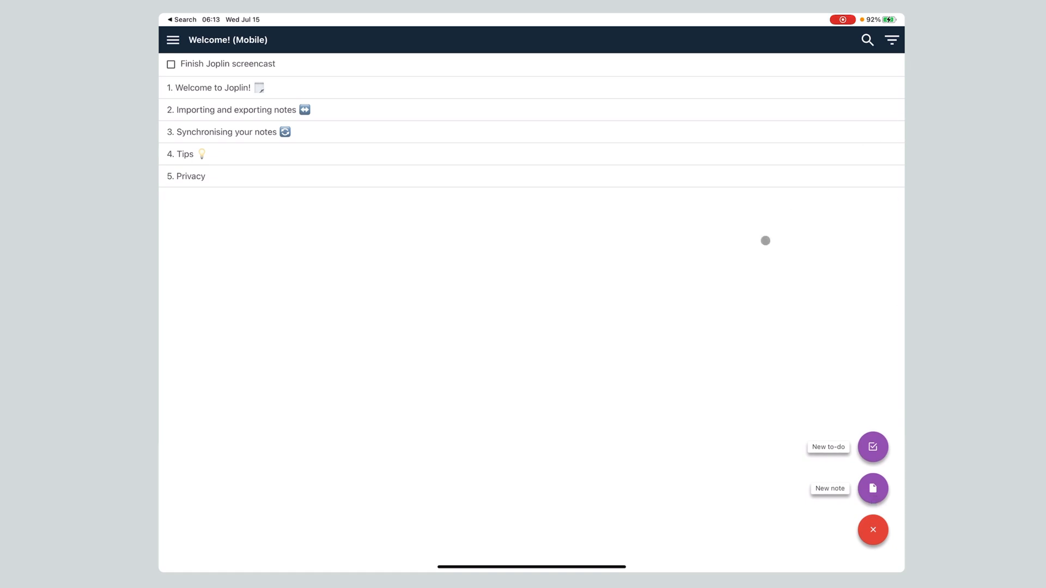
pyautogui.click(892, 39)
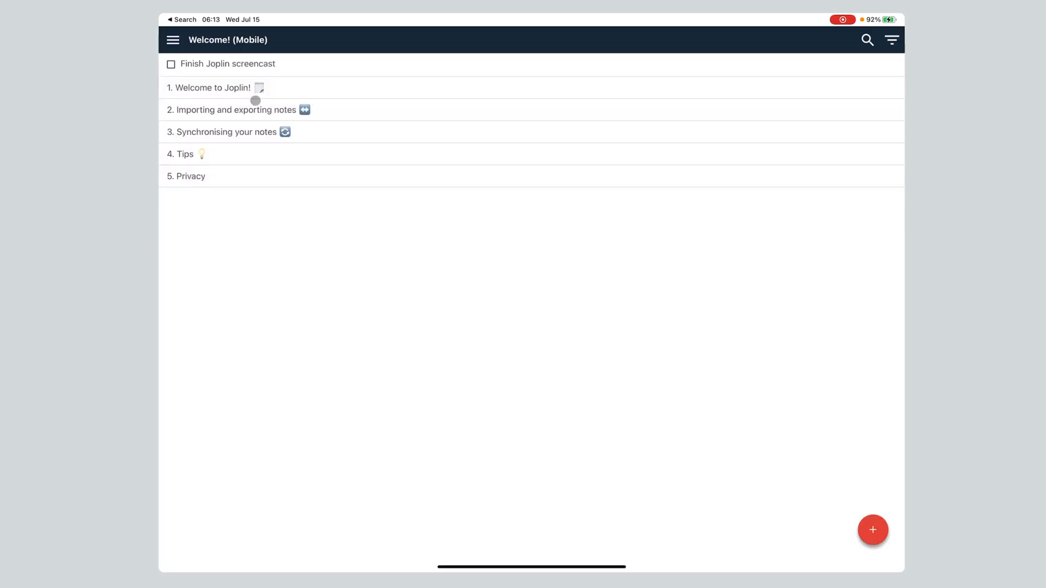
pyautogui.click(227, 63)
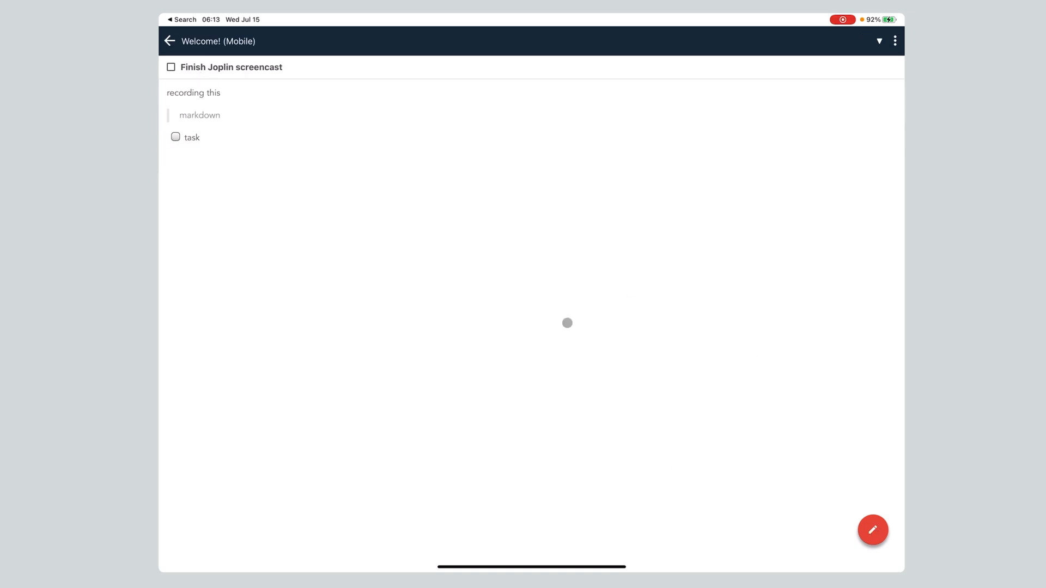
pyautogui.moveTo(799, 490)
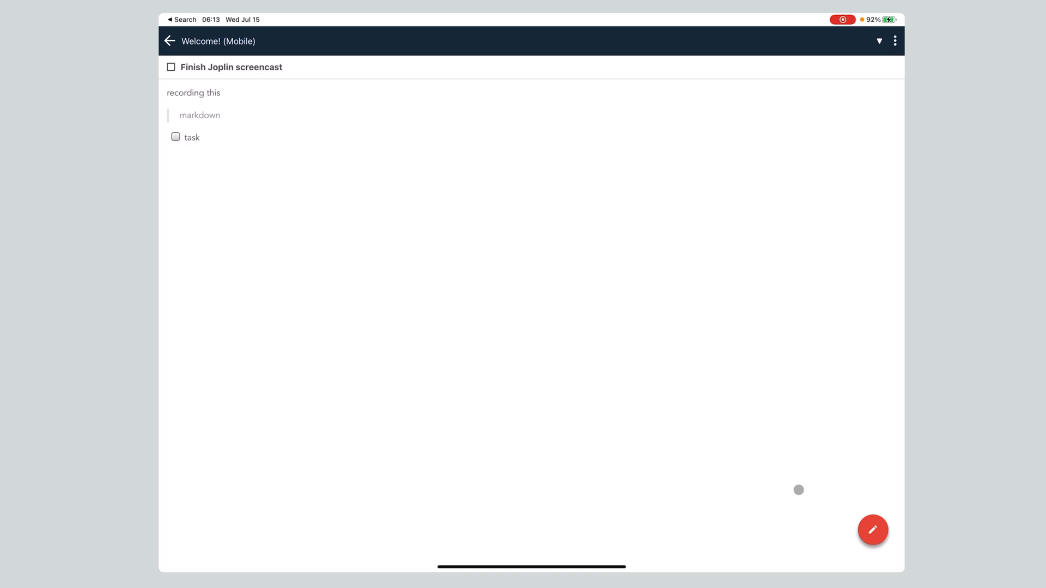
pyautogui.click(872, 530)
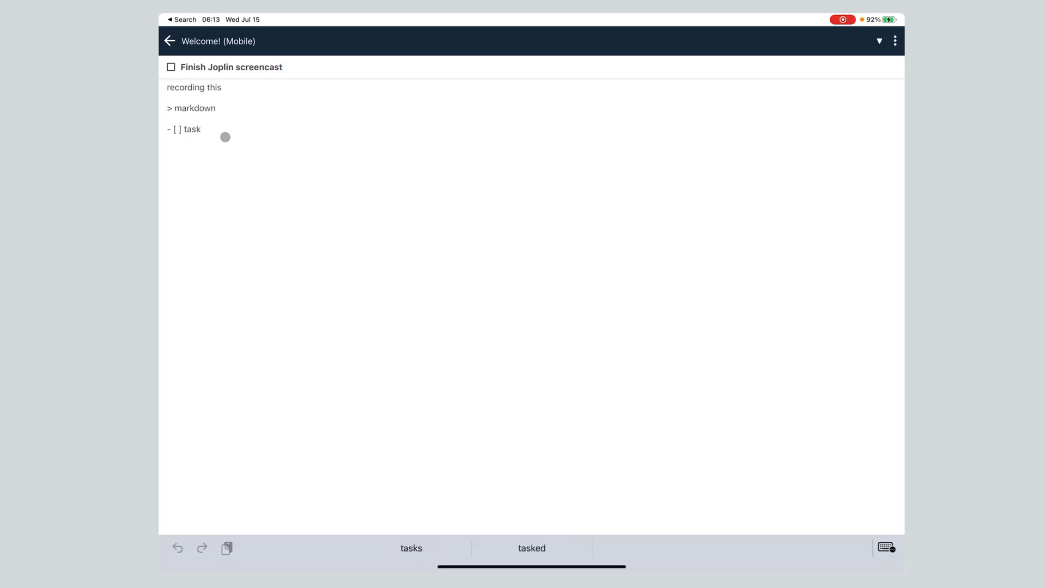
# Step: Add 'thumb' and 'Post' checklist items, with an indented 'embed' sub-item under Post
pyautogui.write('req')
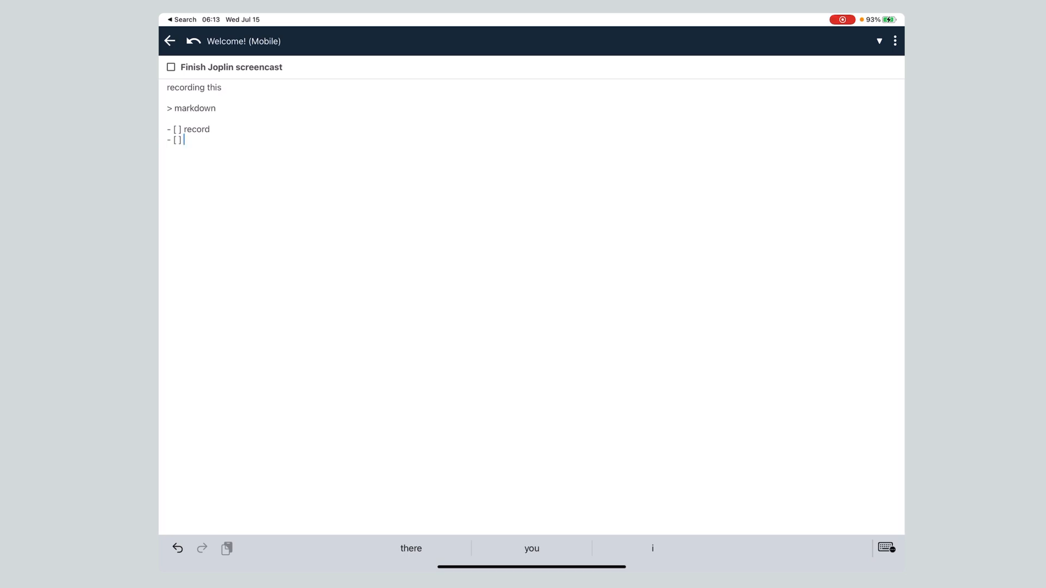
pyautogui.write('edit')
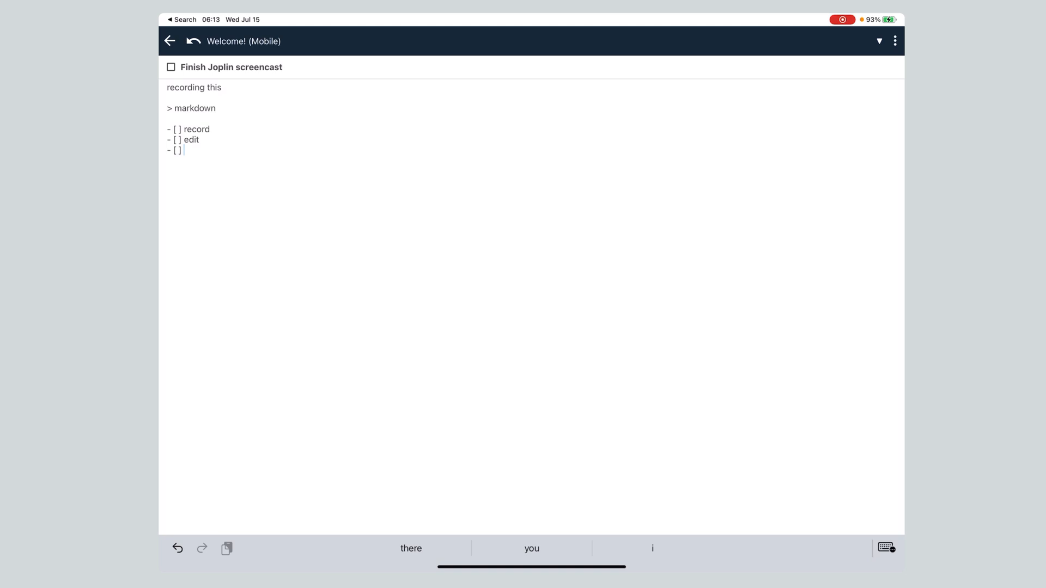
pyautogui.write('YouTube')
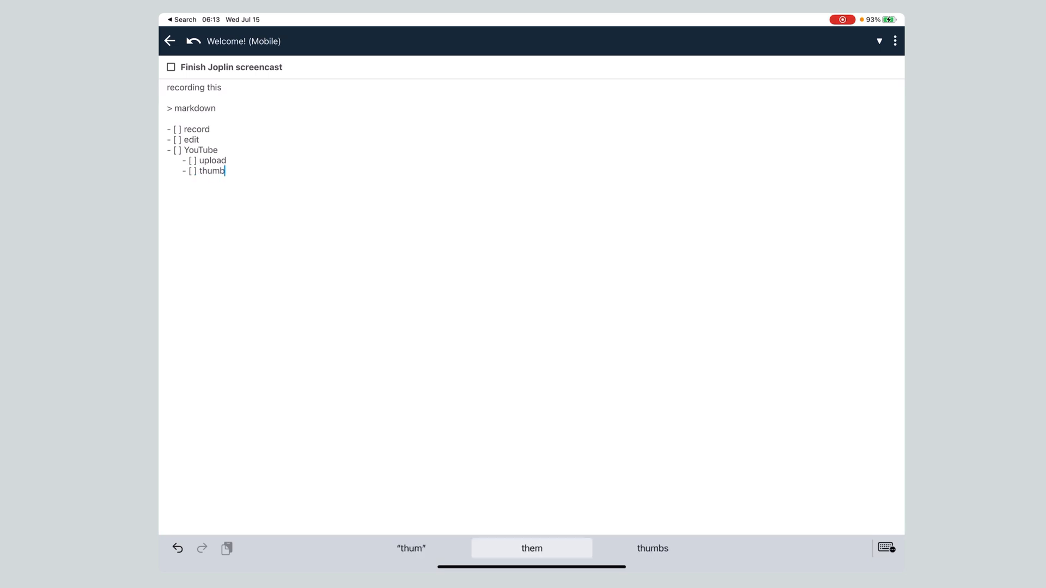
pyautogui.press('return')
pyautogui.write('- [ ] Post')
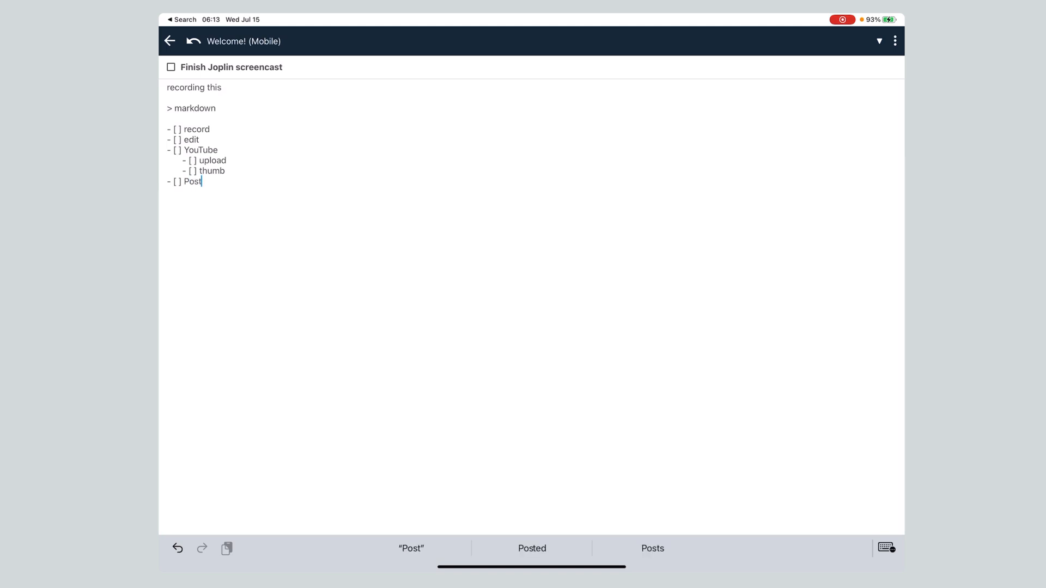
pyautogui.press('Return')
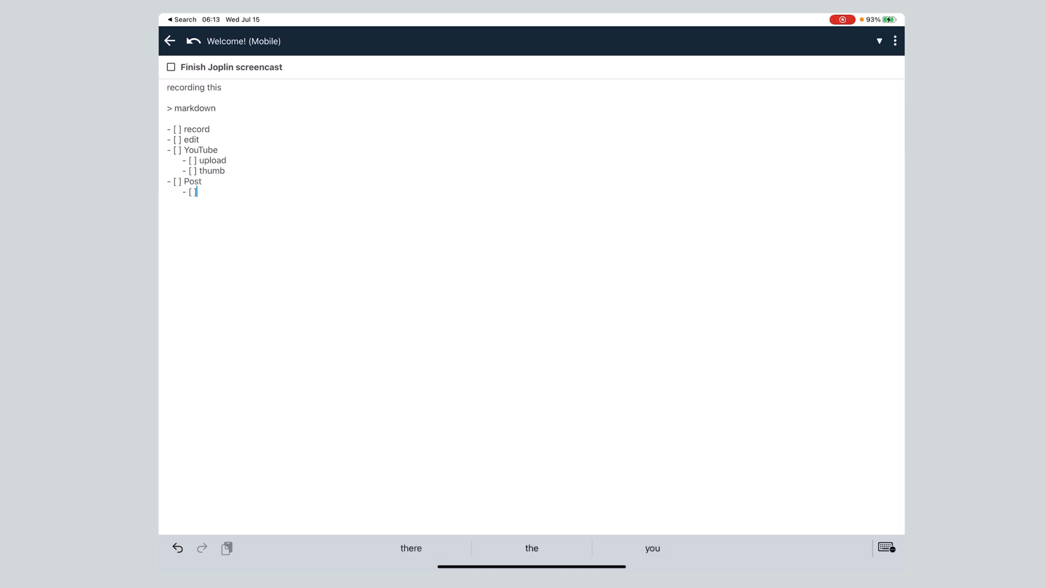
pyautogui.write('embed')
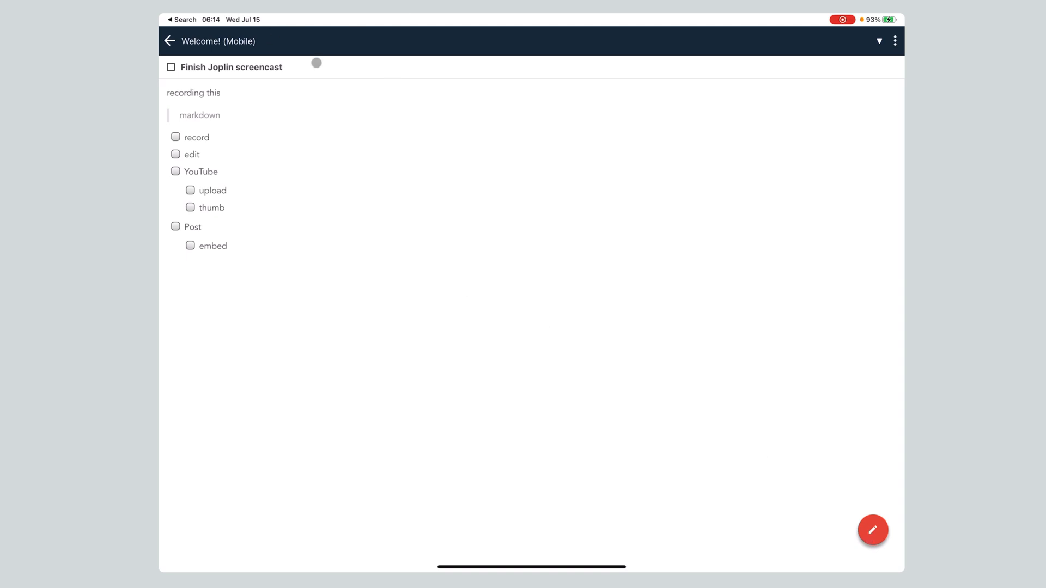
# Step: Edit the 'Welcome to Joplin!' note as raw Markdown with Photos in Split View beside it
pyautogui.click(170, 40)
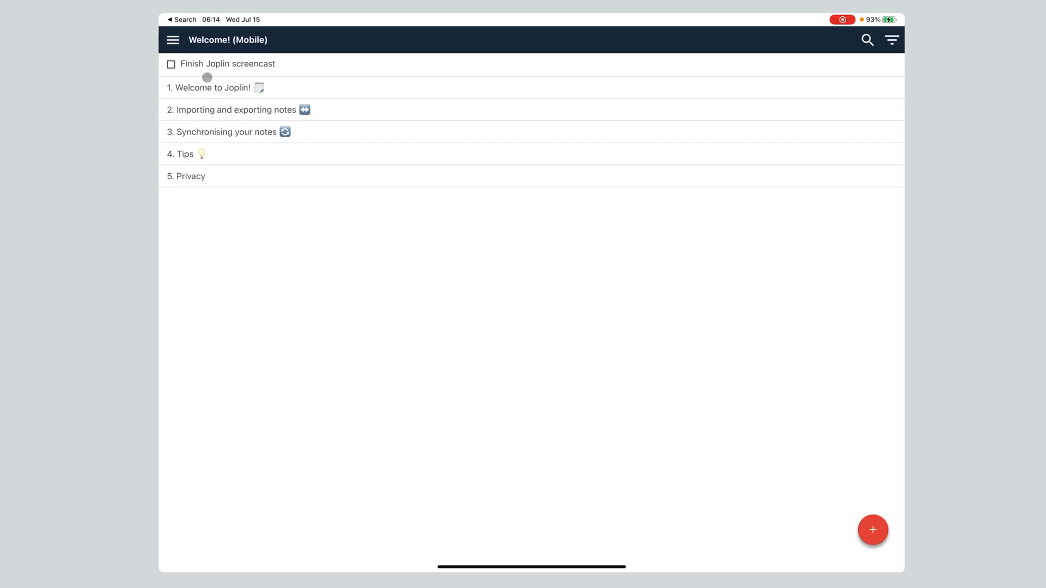
pyautogui.click(211, 87)
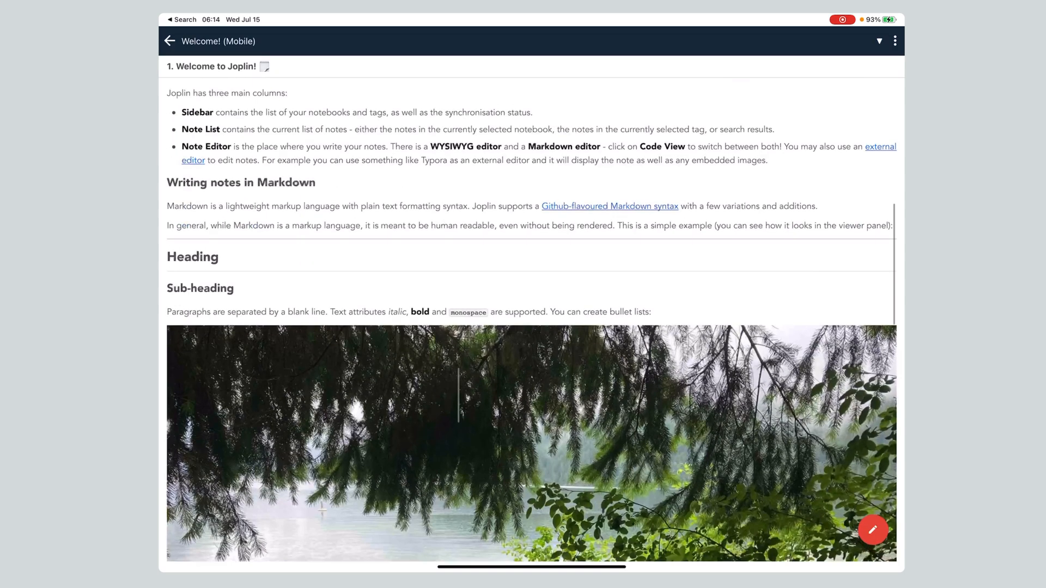
pyautogui.click(873, 531)
pyautogui.write('pho')
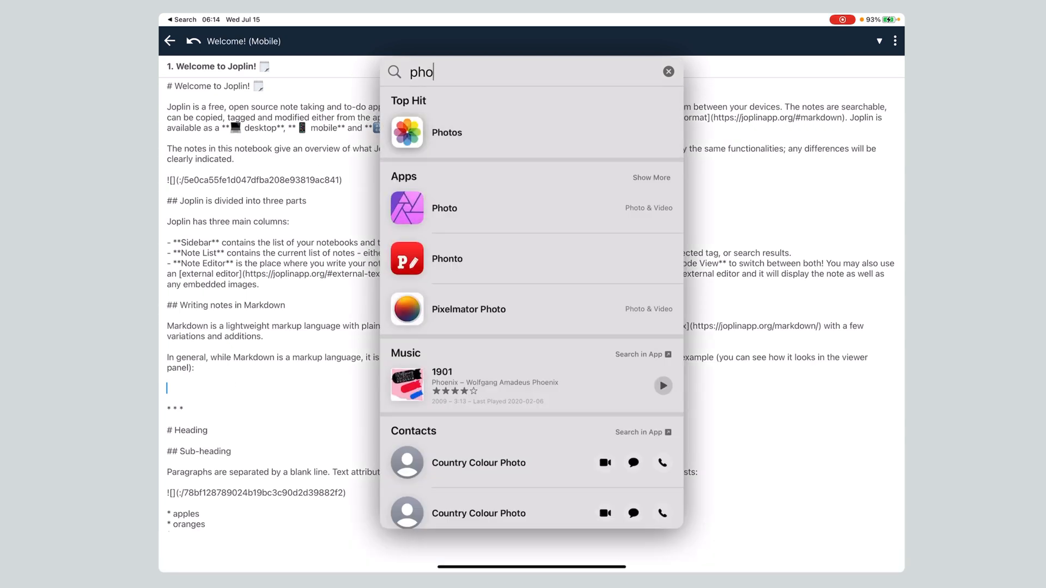
pyautogui.click(446, 132)
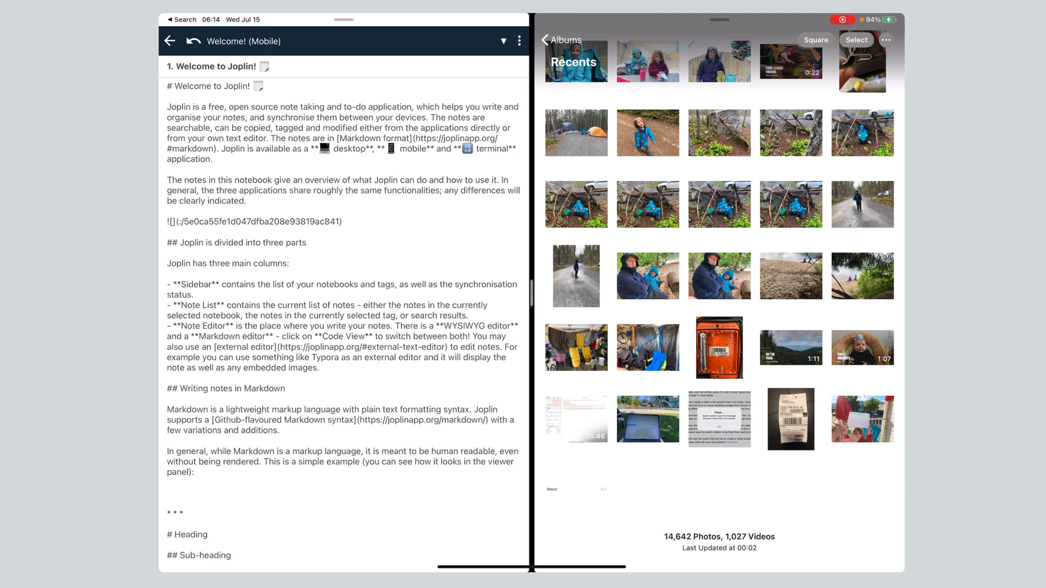
# Step: Put Files beside the note, open '001 - inbox' and drop the 'Hi Chelsea' letter in
pyautogui.write('fi')
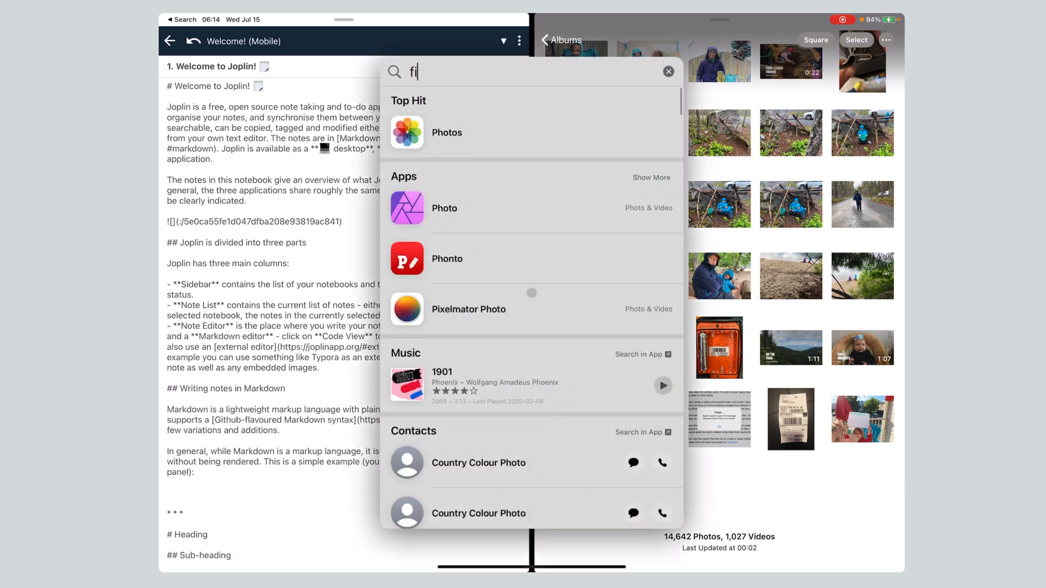
pyautogui.write('l')
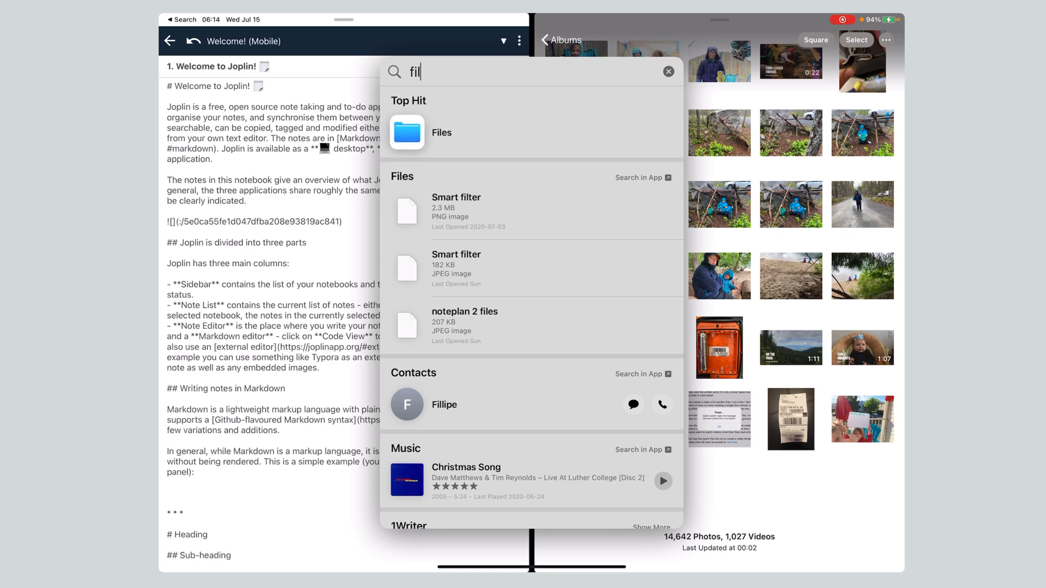
pyautogui.click(441, 132)
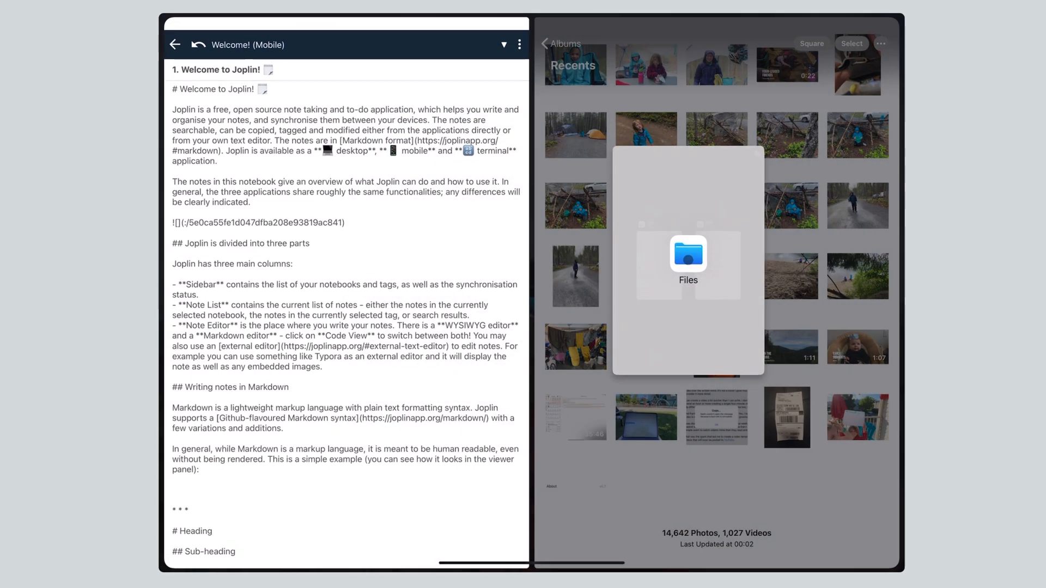
pyautogui.click(688, 257)
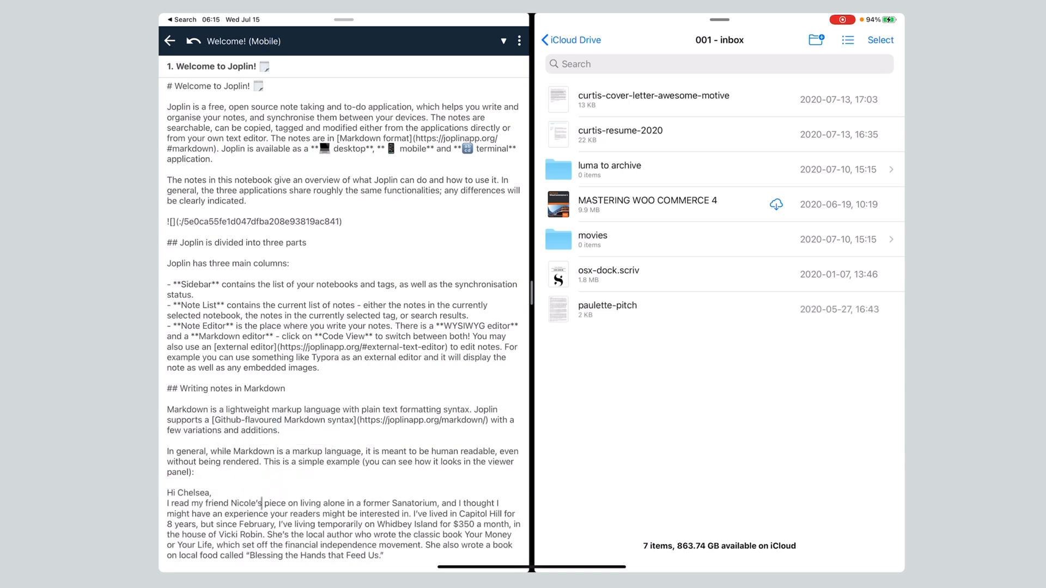
# Step: Browse Files into 'Noteplan 2' via '01 - compressed' and finish editing the Welcome note
pyautogui.click(167, 480)
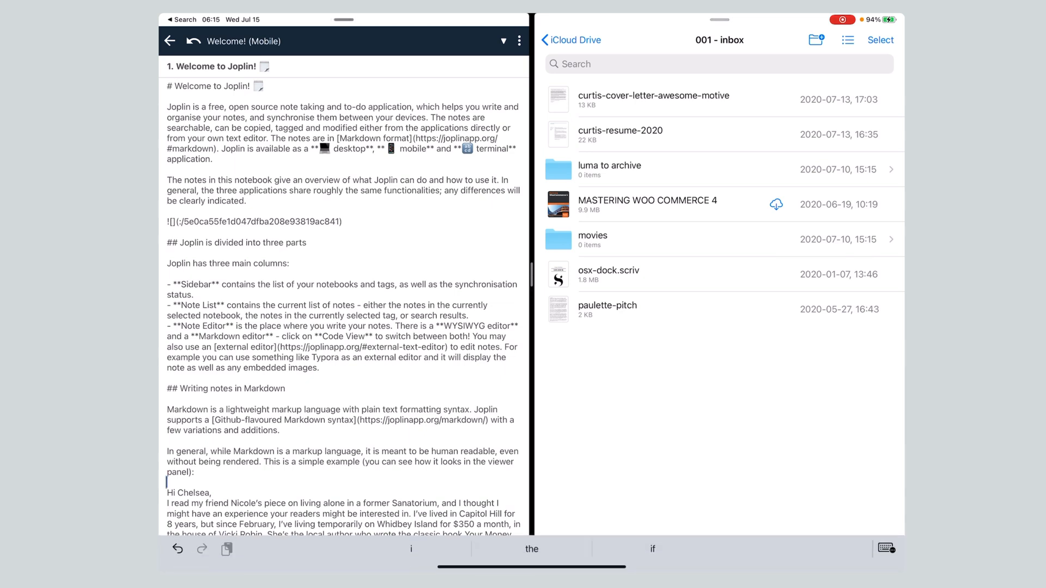
pyautogui.scroll(-3)
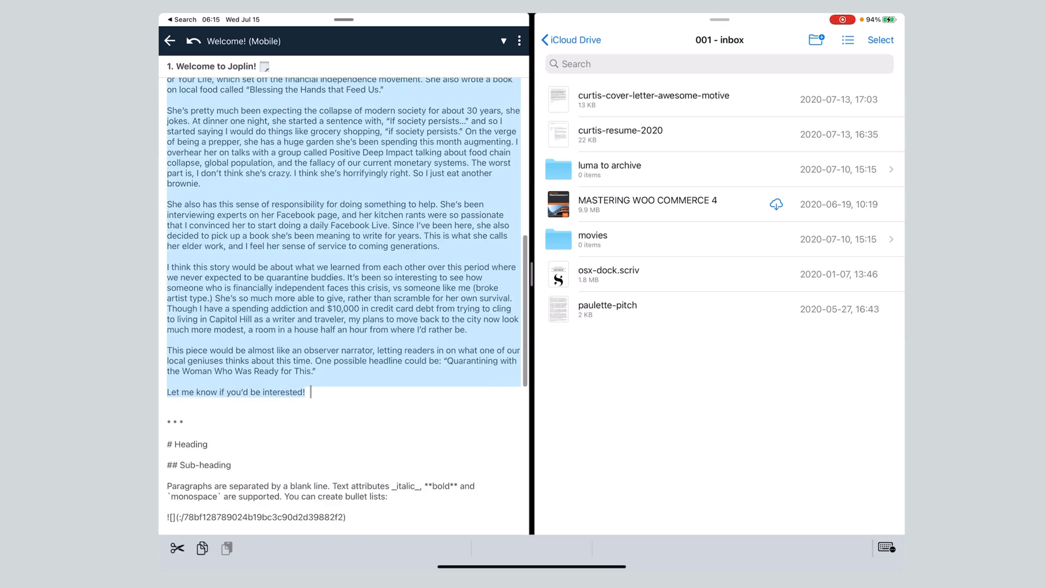
pyautogui.scroll(-3)
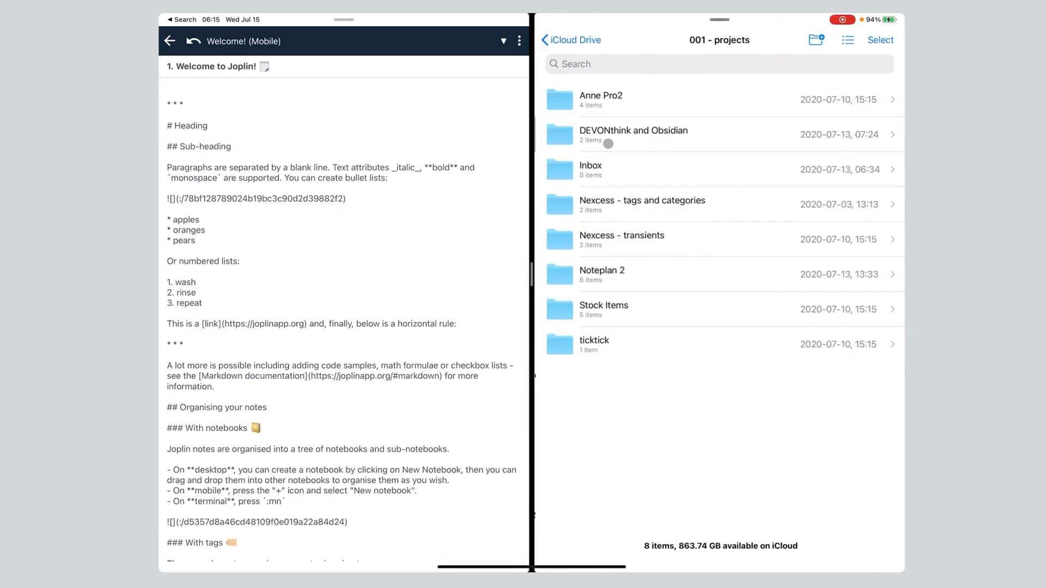
pyautogui.click(602, 274)
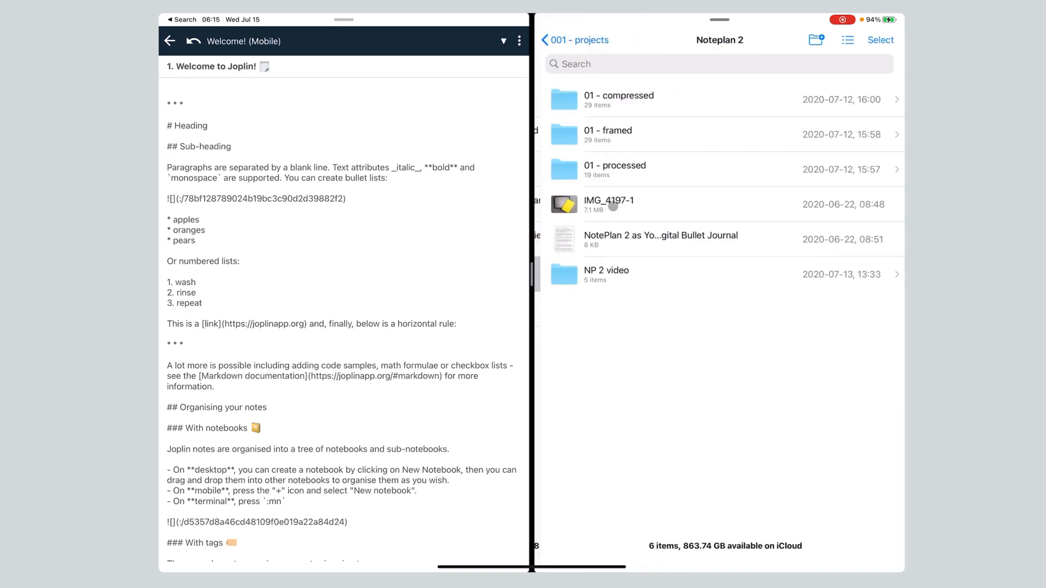
pyautogui.click(617, 99)
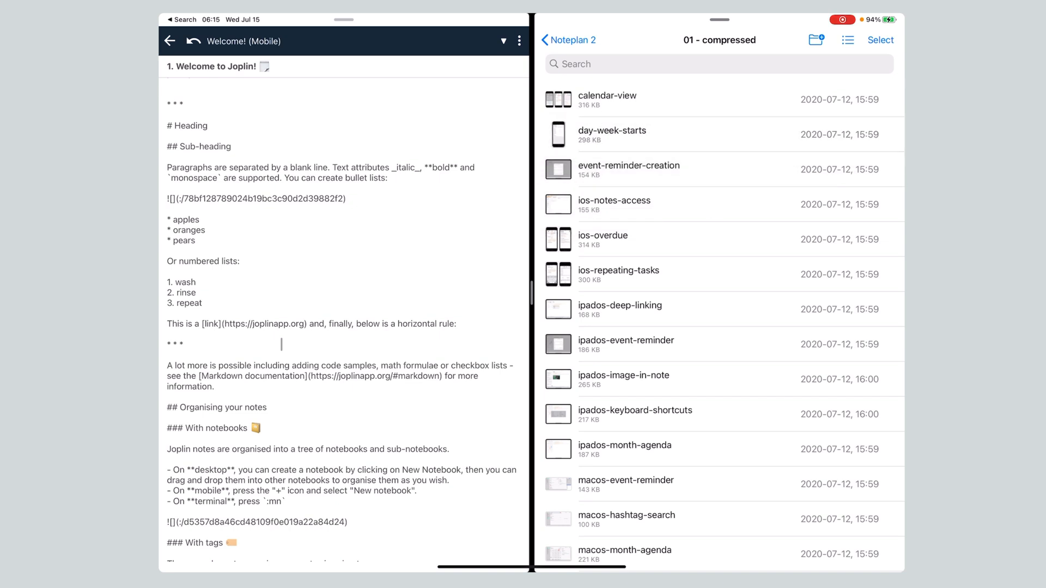
pyautogui.click(568, 40)
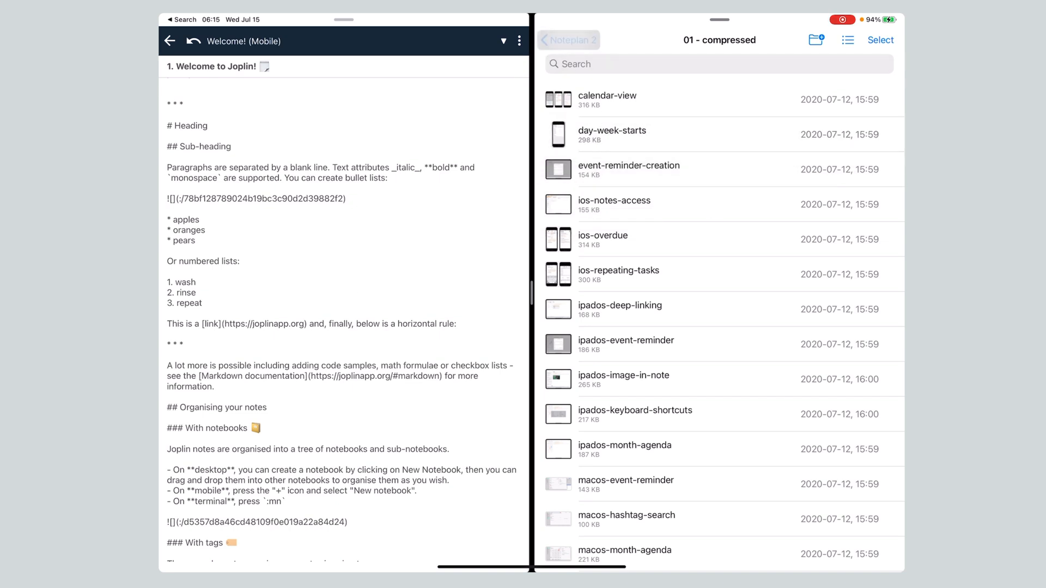
pyautogui.click(568, 40)
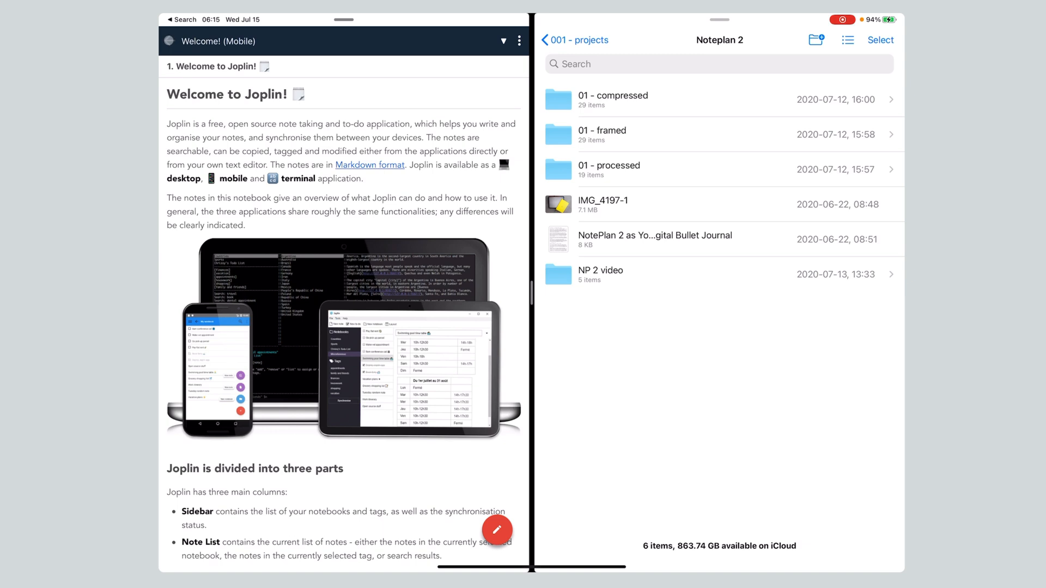
# Step: Return to the note list and drop the NotePlan 2 document in as a new note
pyautogui.click(178, 41)
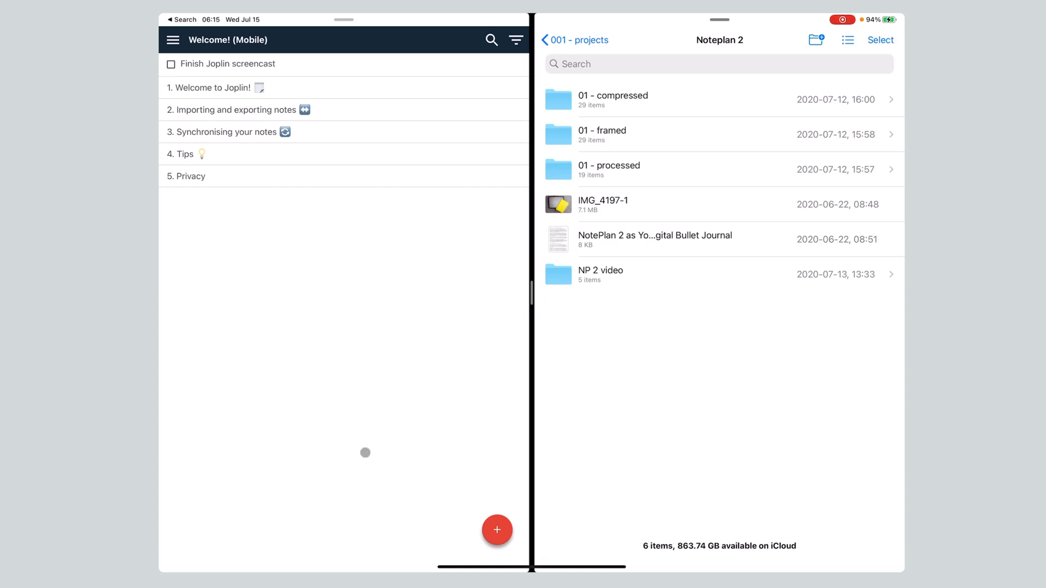
pyautogui.click(497, 530)
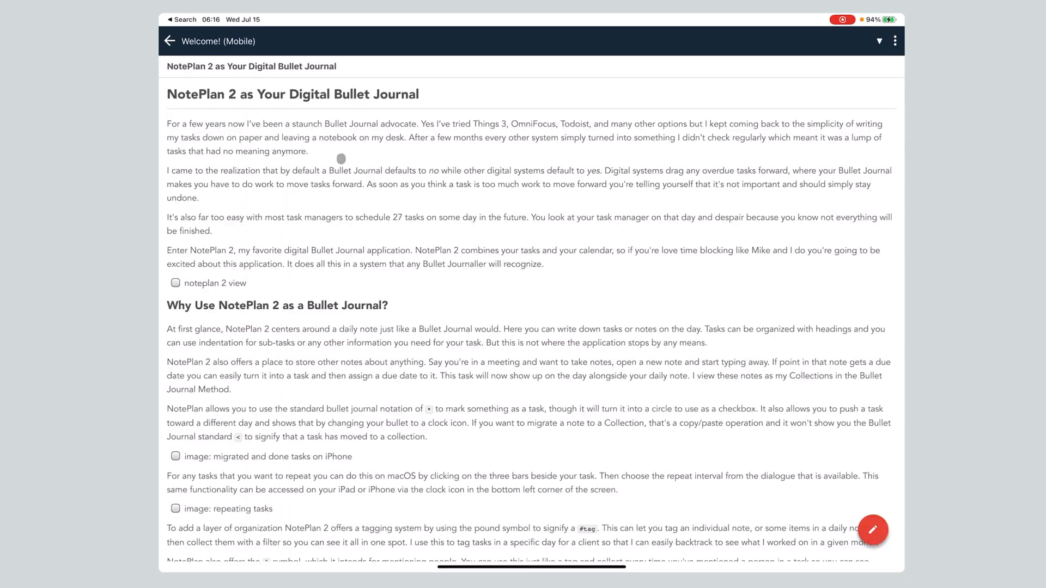
# Step: Scroll through the NotePlan 2 note, then go back to the Welcome! (Mobile) note list
pyautogui.scroll(-3)
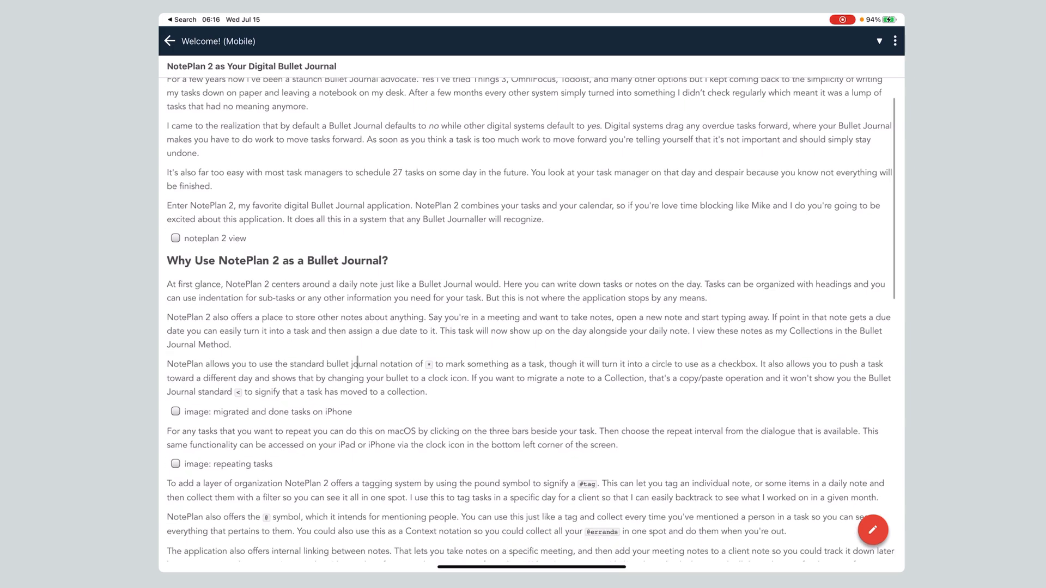
pyautogui.scroll(-3)
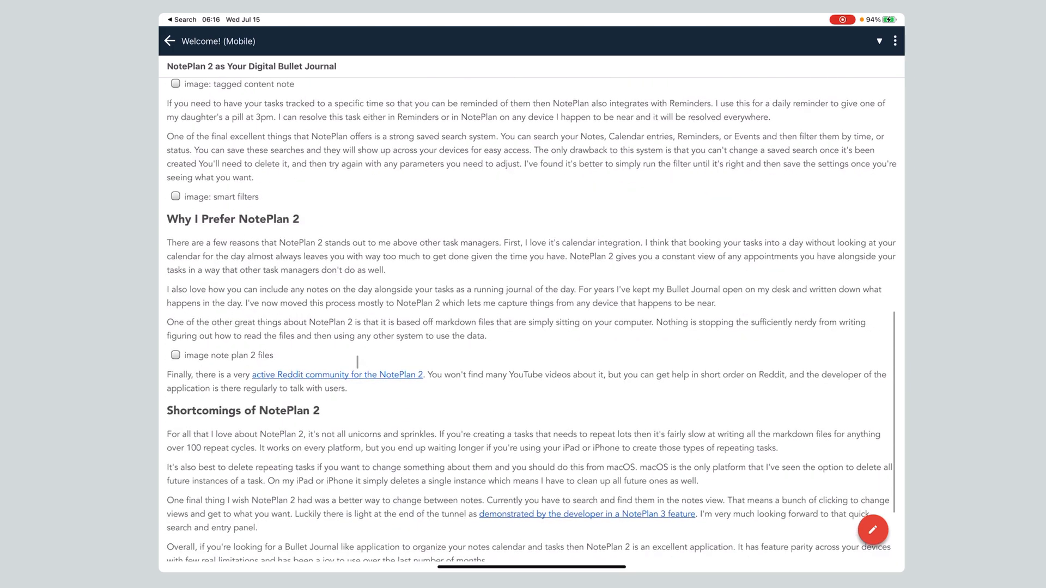
pyautogui.scroll(3)
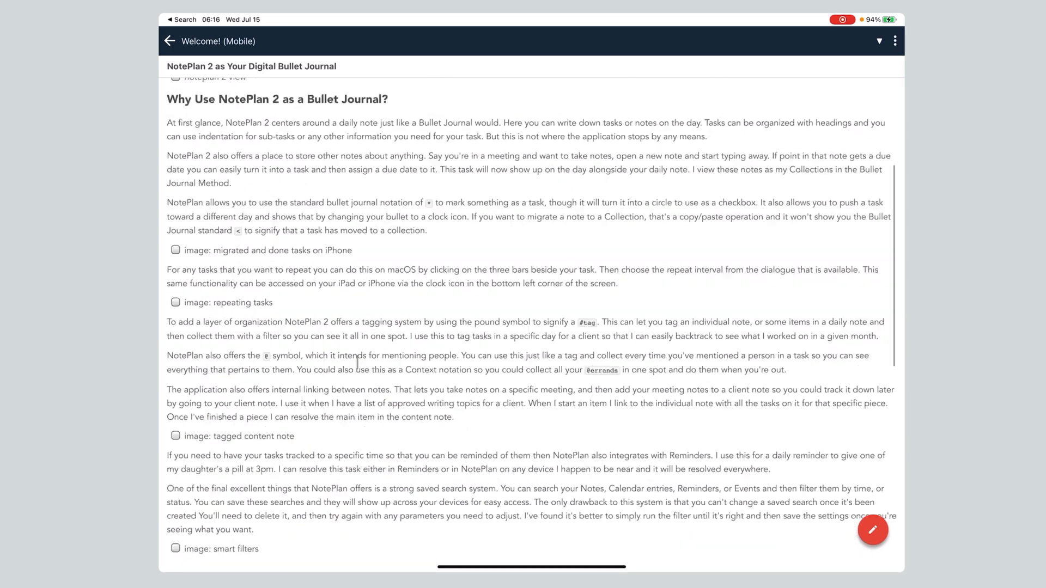
pyautogui.click(170, 41)
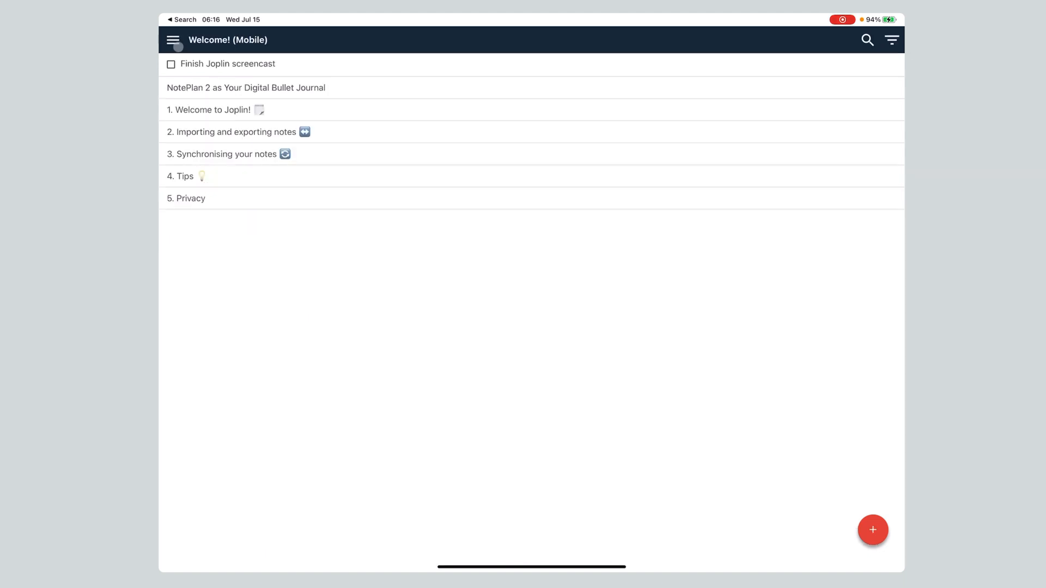